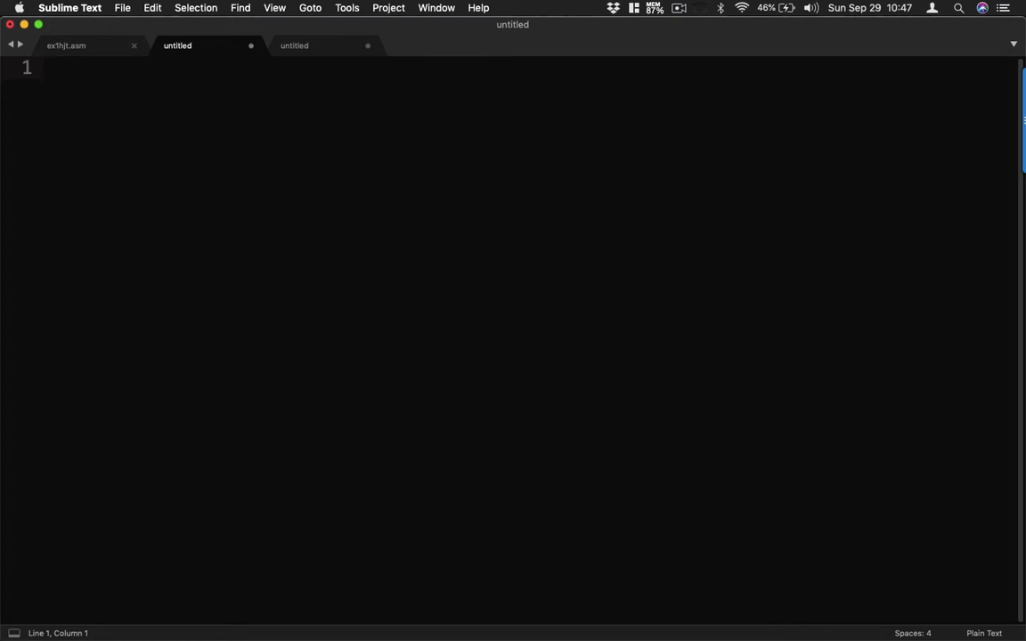
Write 'TITLE Program to display text' on line 1 and begin saving the file
type("TITLE")
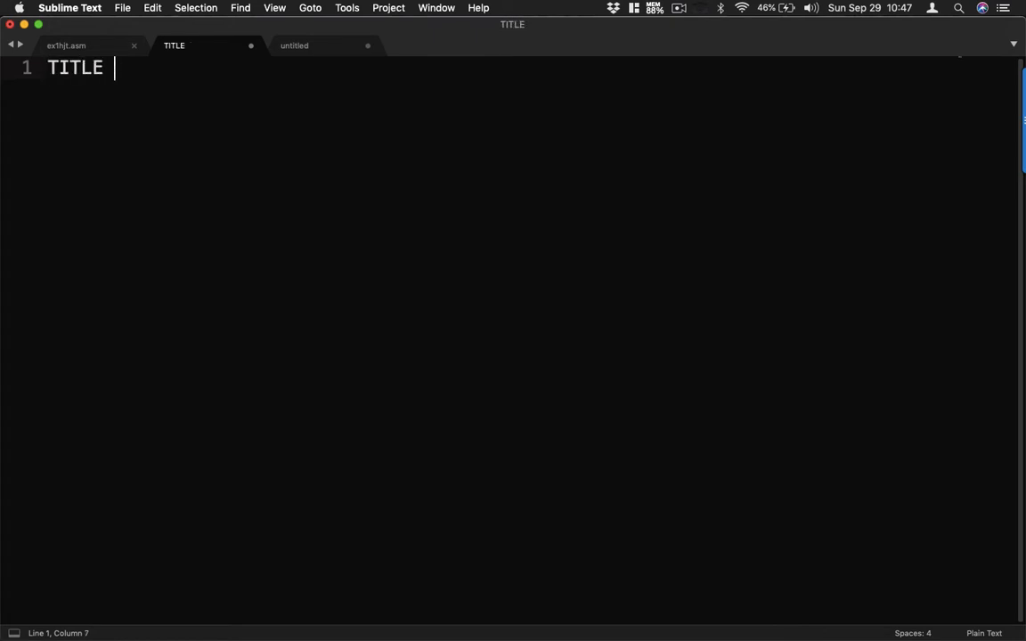
type("PRogr")
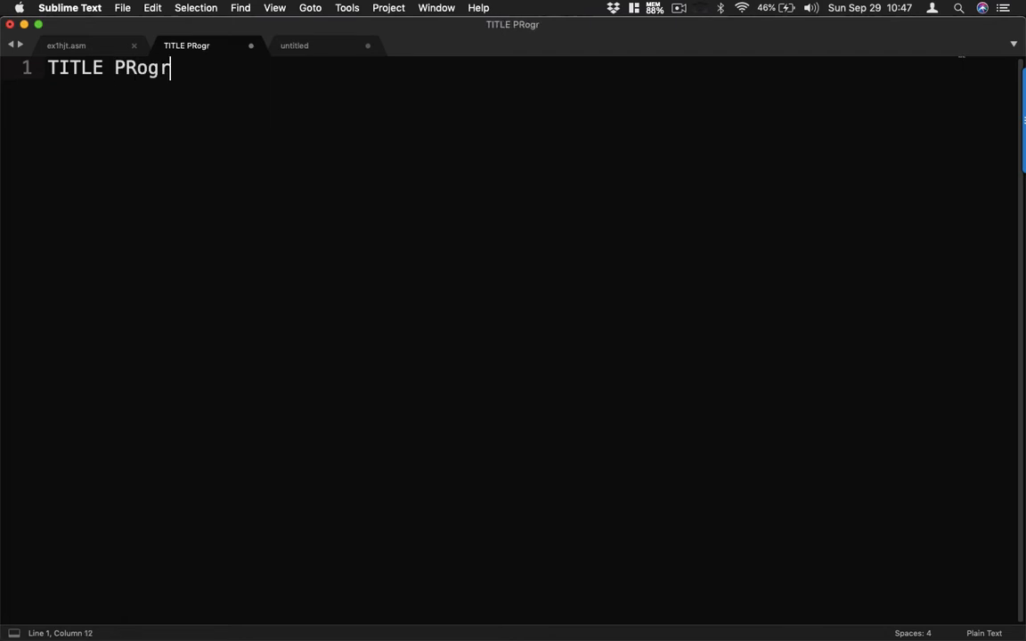
type("amt o")
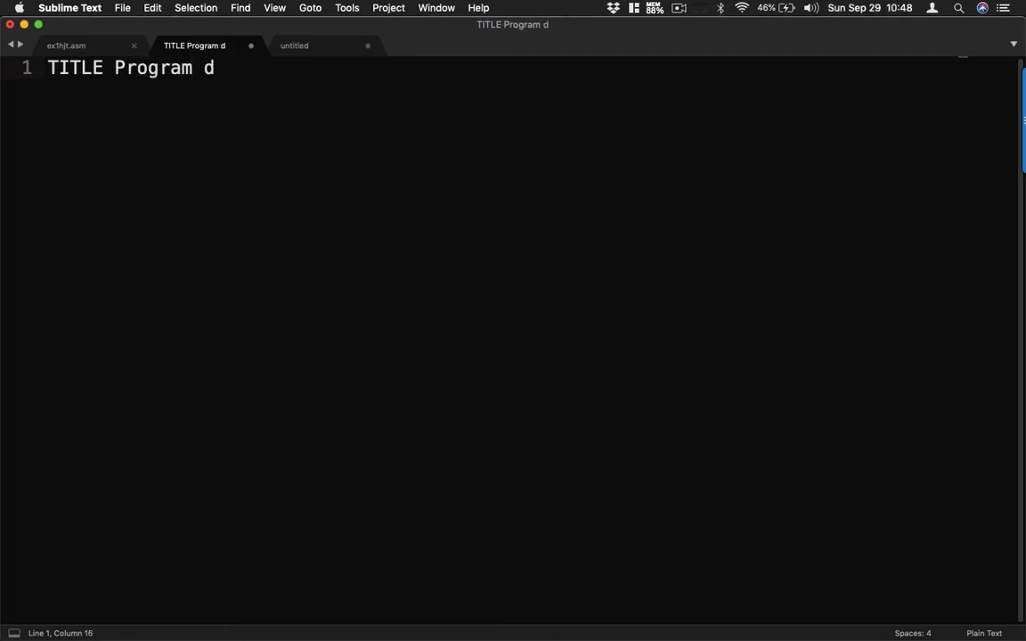
type("o display te")
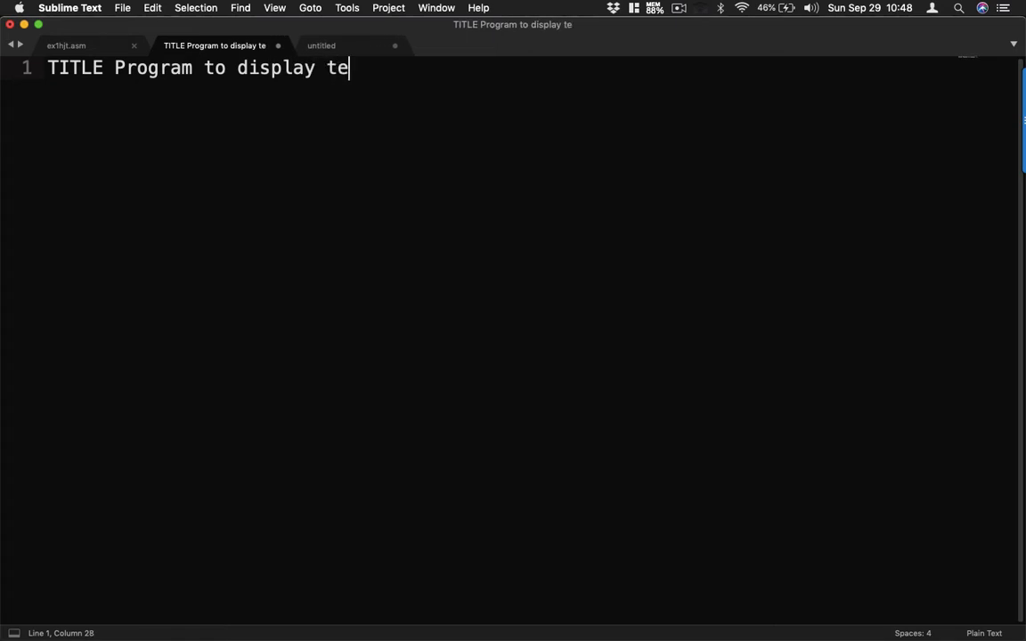
type("xt")
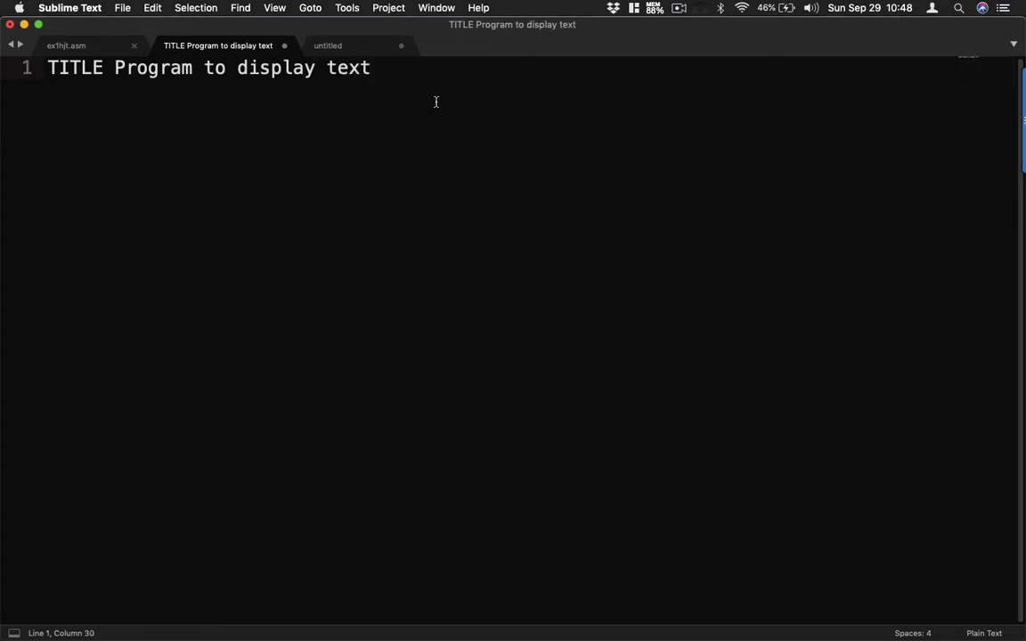
left_click(121, 7)
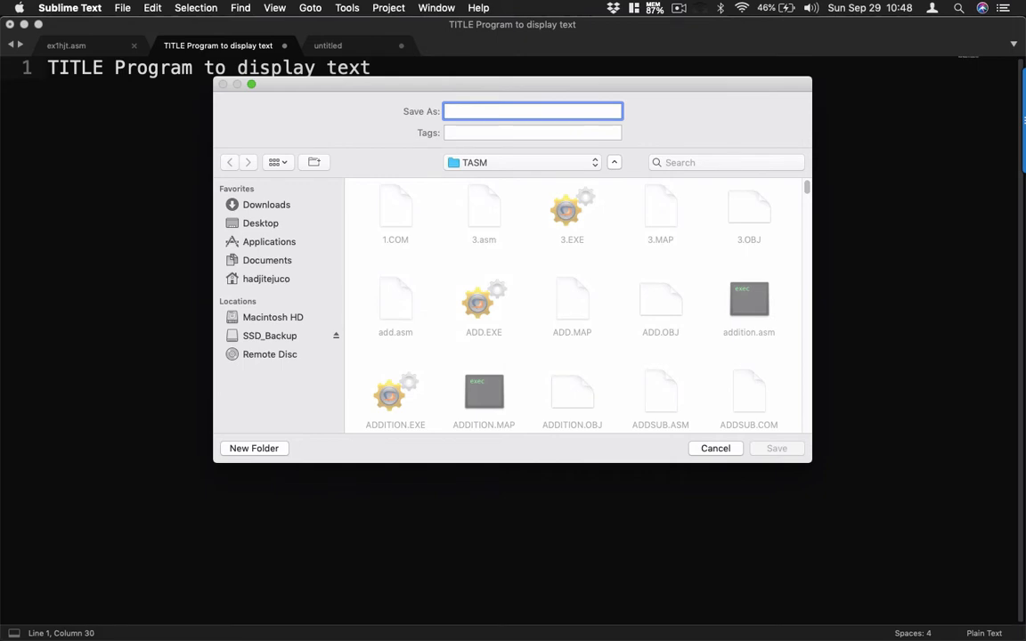
Name the file exhjt1 so it saves as exhjt1.asm in the TASM folder
type("exh")
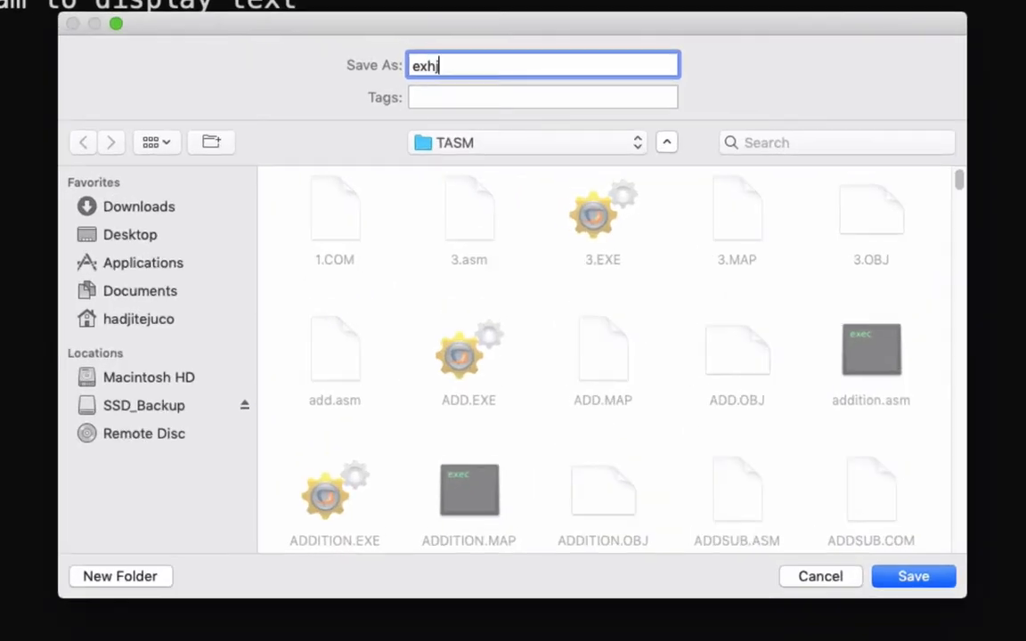
type("jt1")
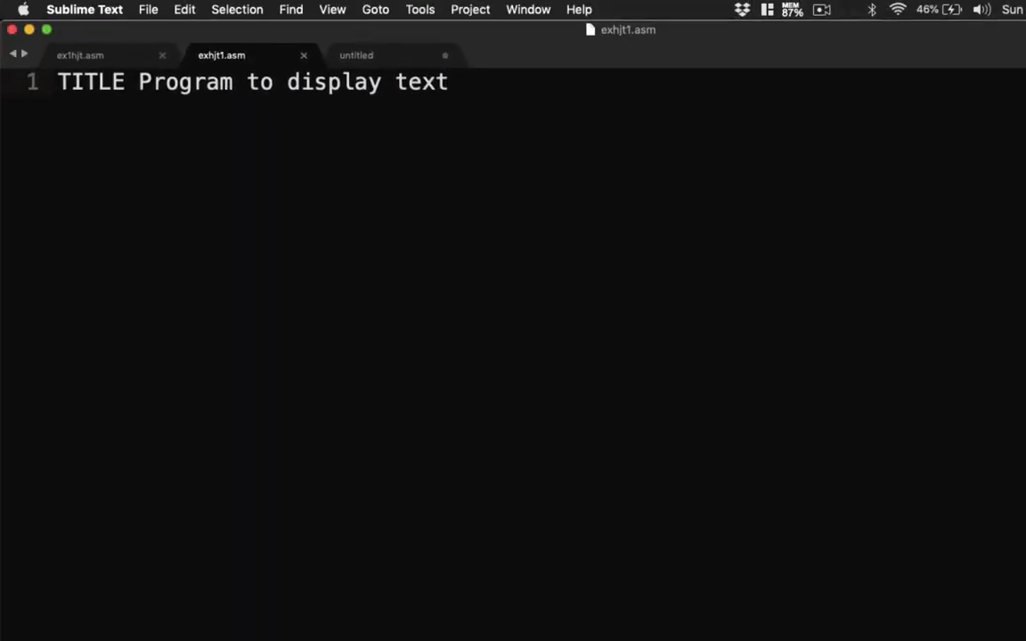
mouse_move(656, 242)
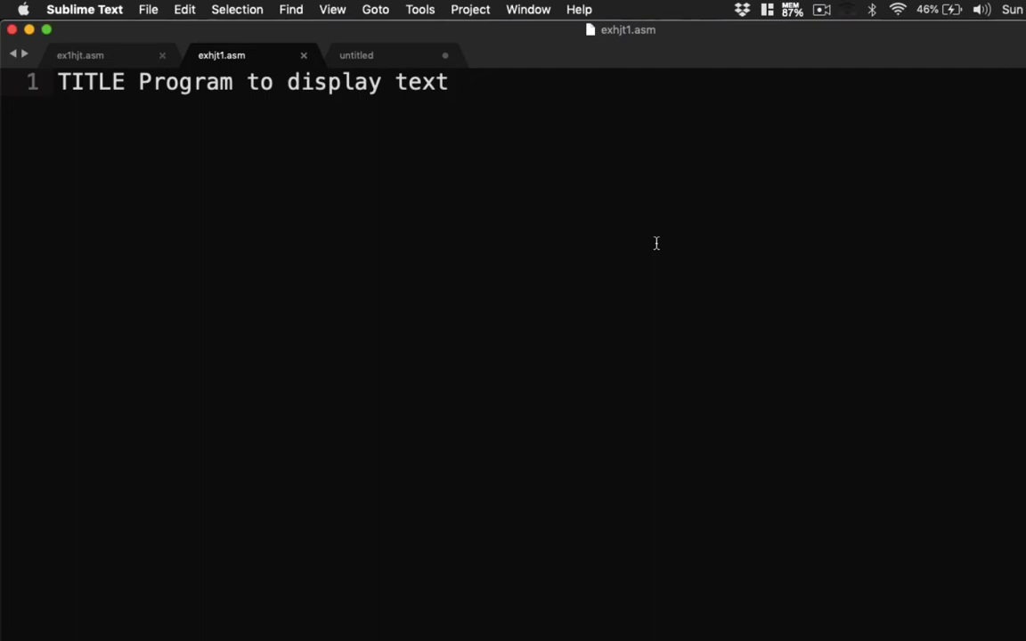
Add '.model small', '.stack 0100H', '.code' and 'end' lines, then begin the .data directive
type(".")
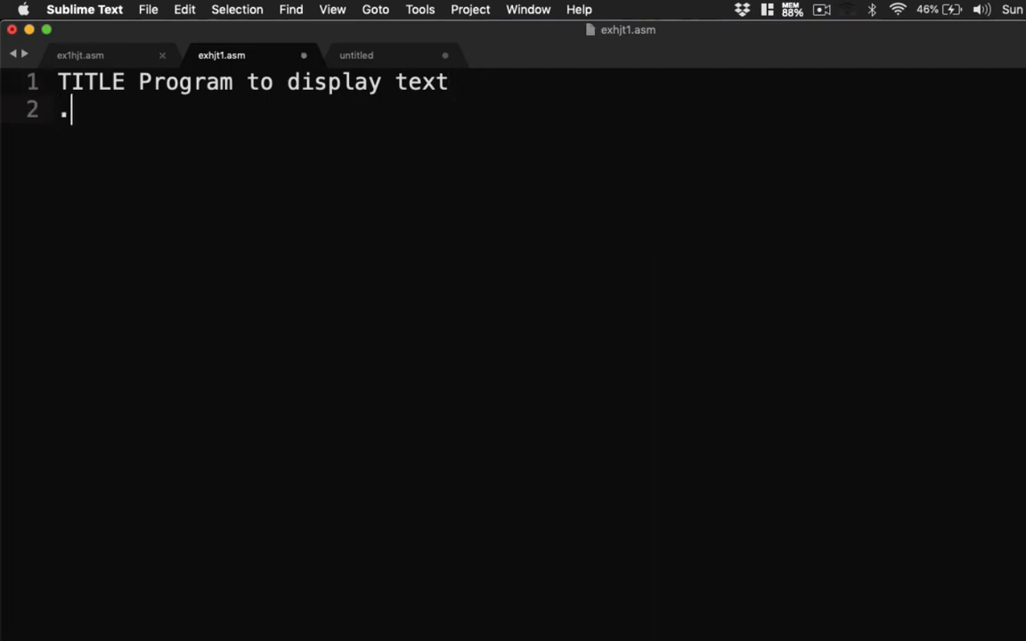
type("model")
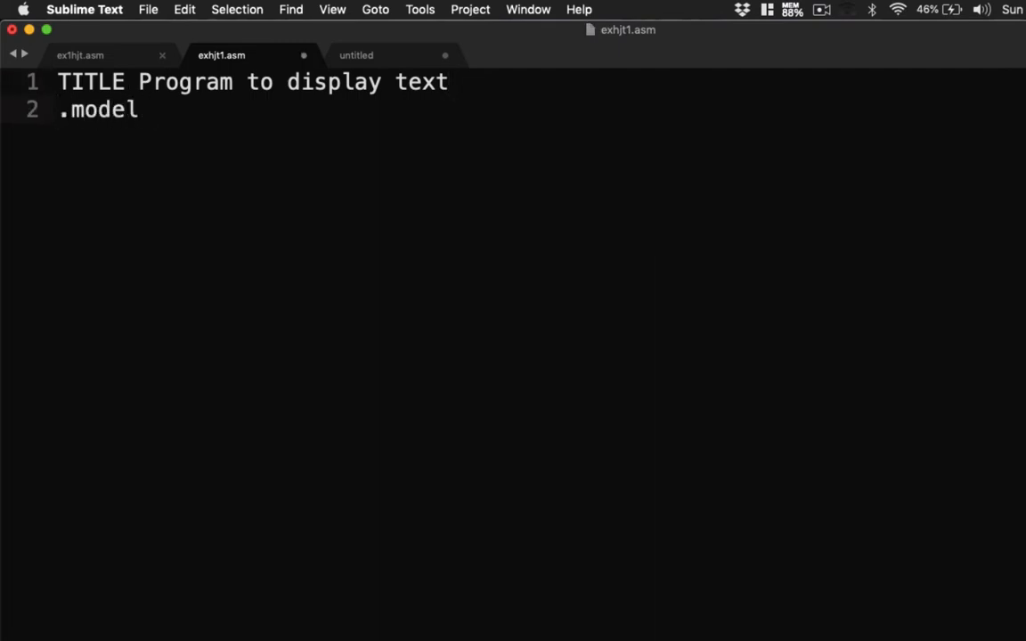
type("small")
type(".st")
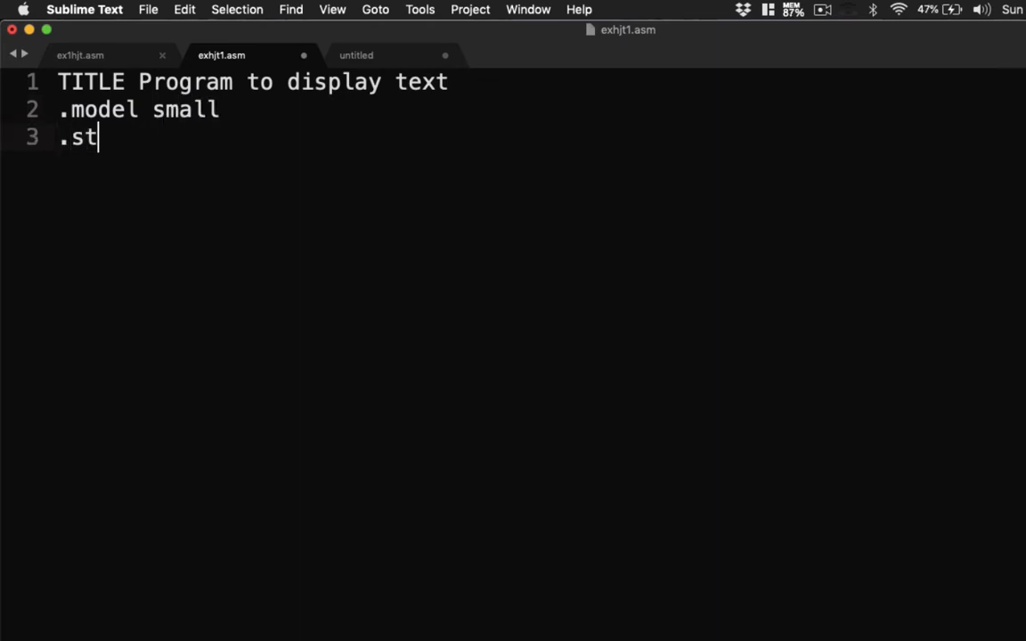
type("ack 0100H")
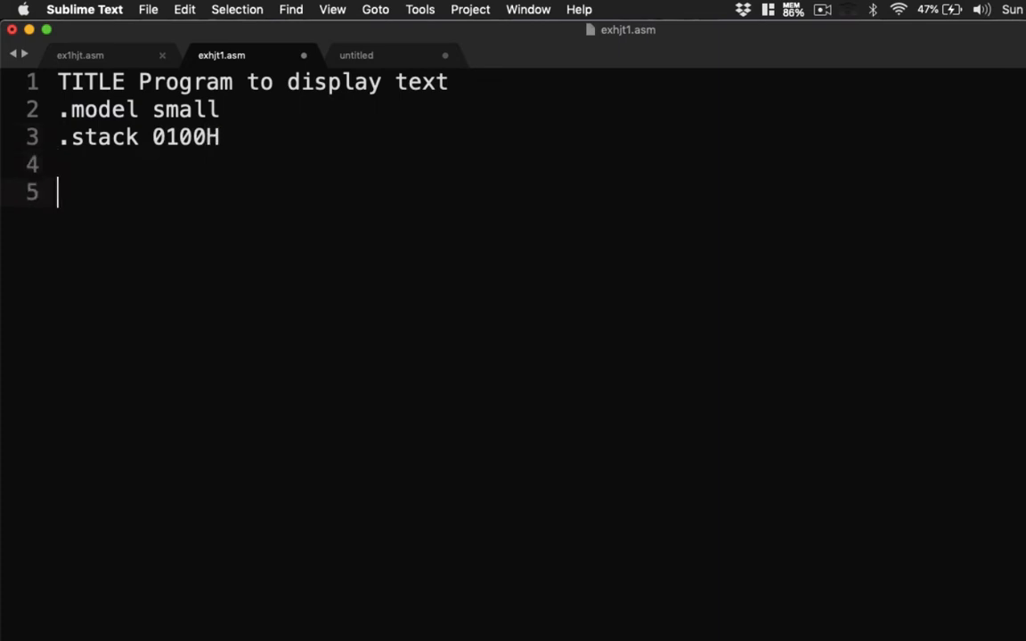
type(".code")
type("end")
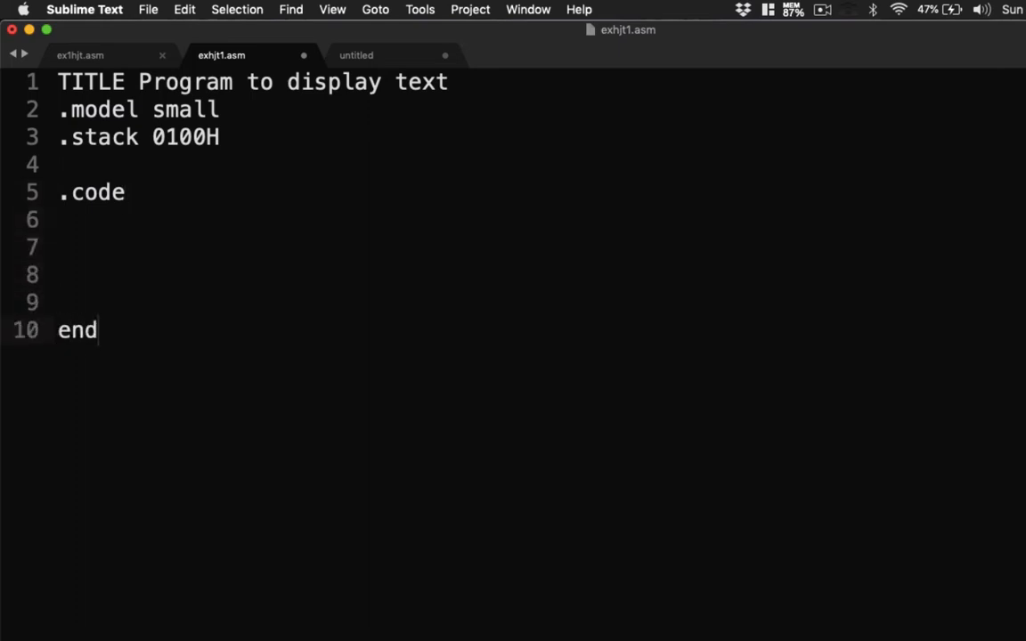
mouse_move(103, 213)
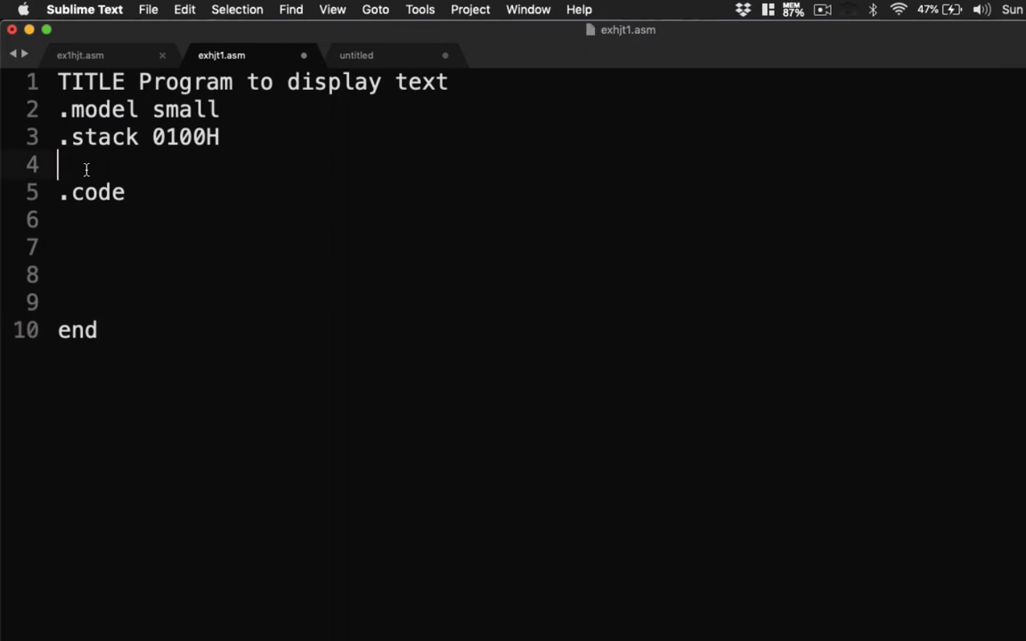
type(".d")
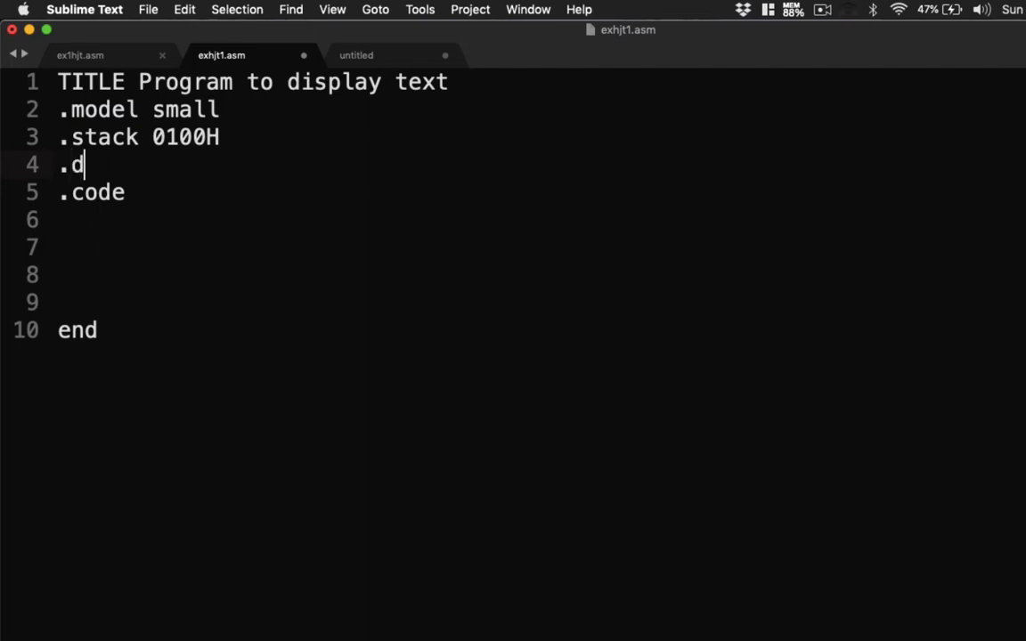
Complete '.data' and define string1 db 'I Love ', 40H, '$' beneath it
type("ata")
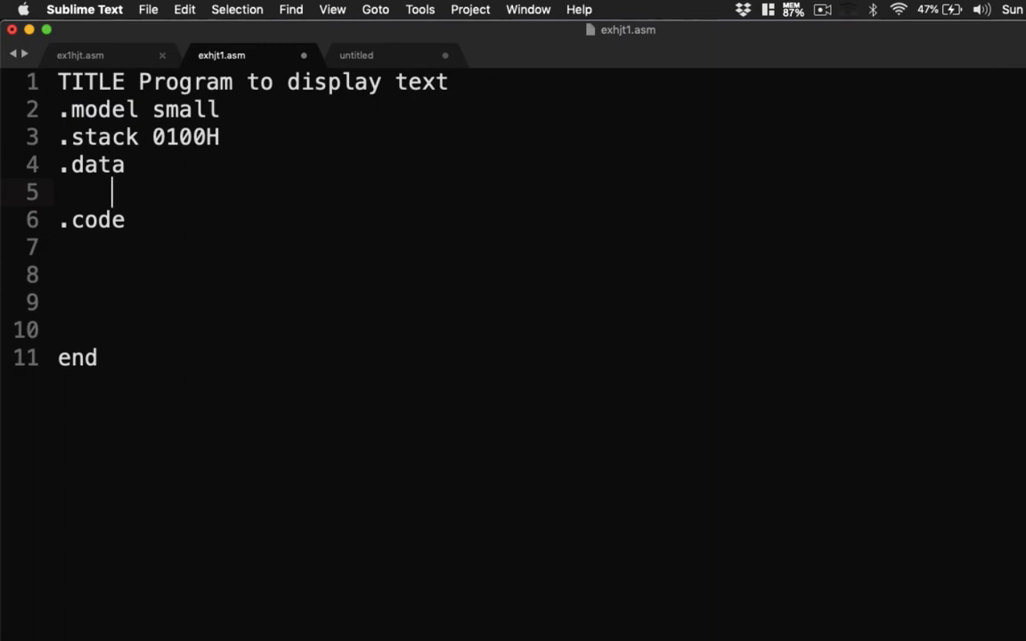
type("string1")
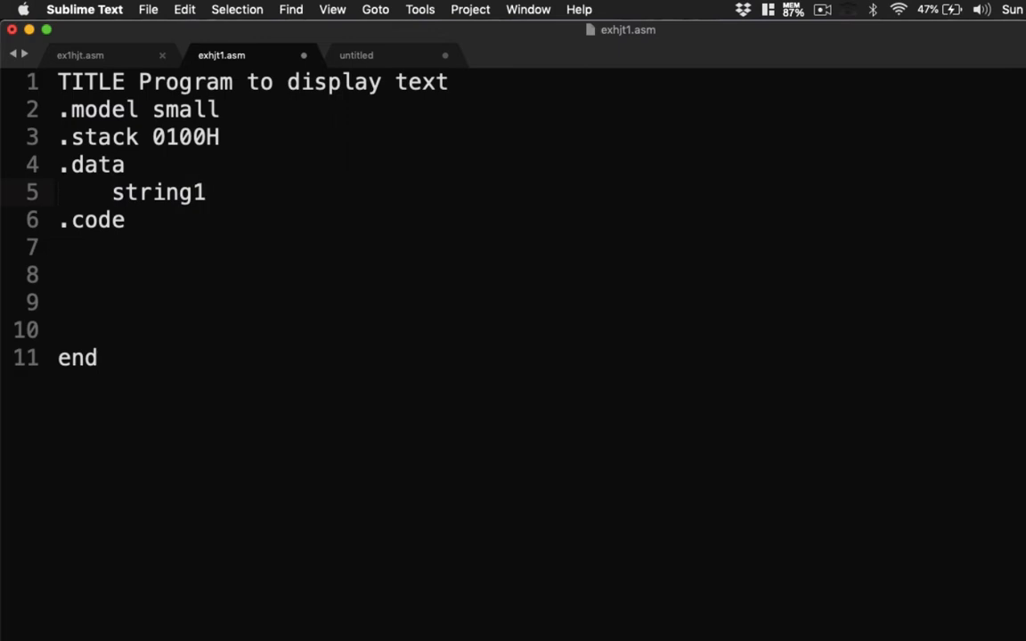
type("db")
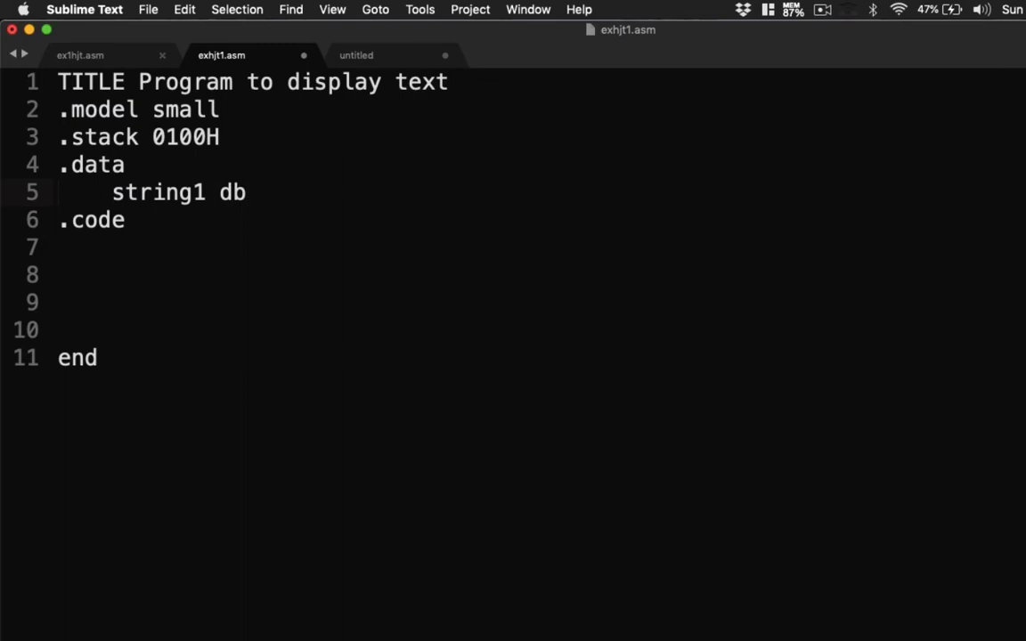
type("''")
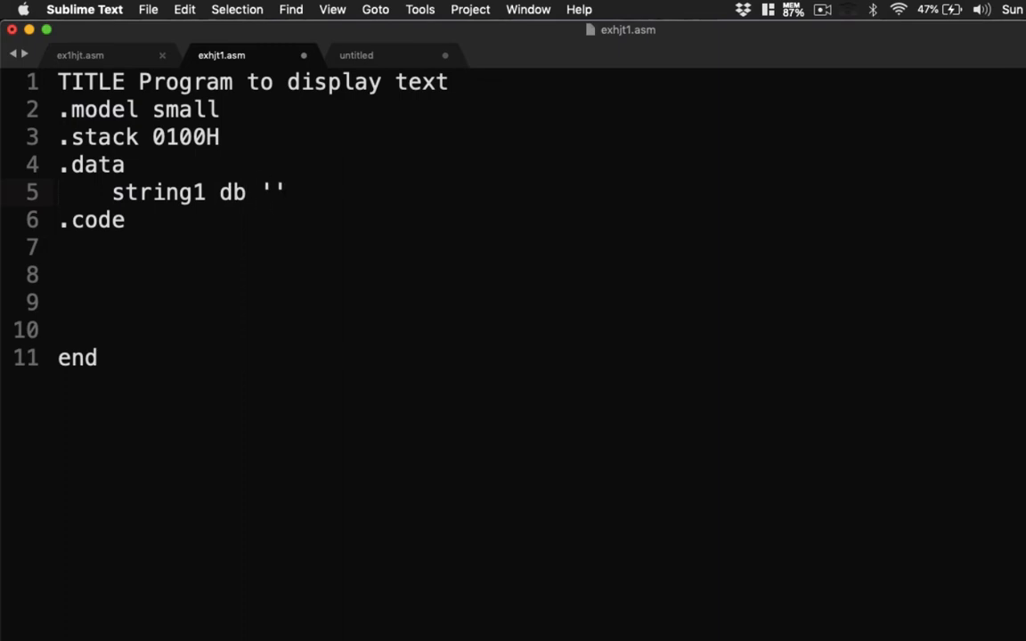
type("I")
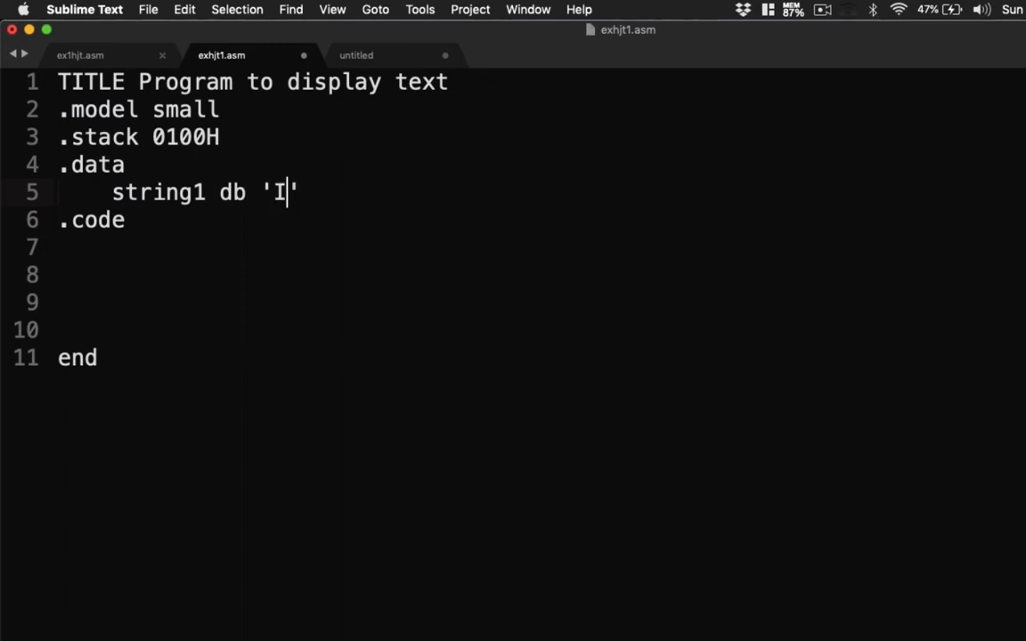
type("Love")
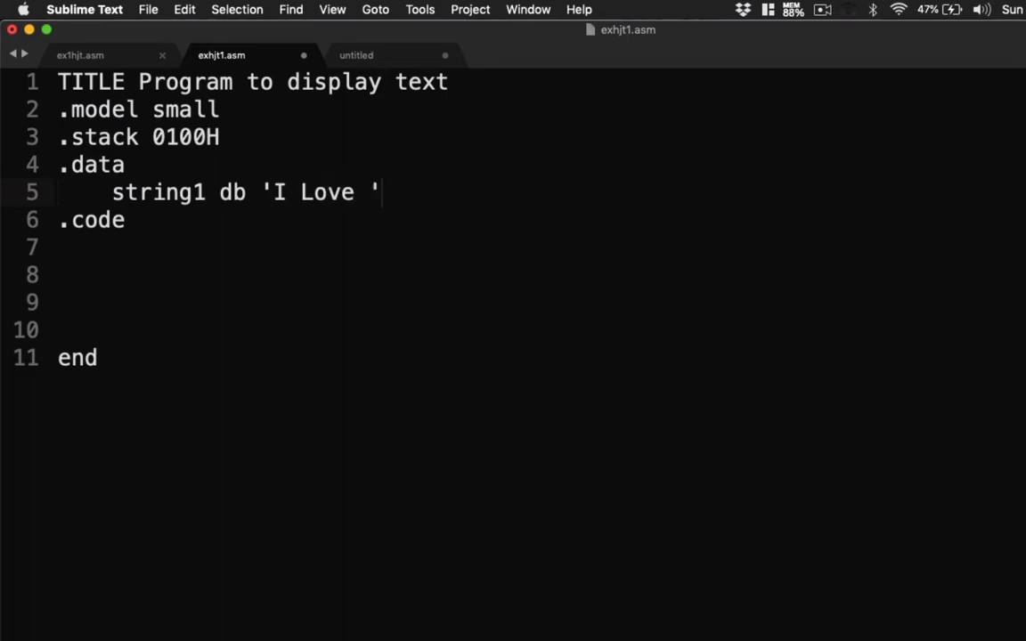
type("\", \"")
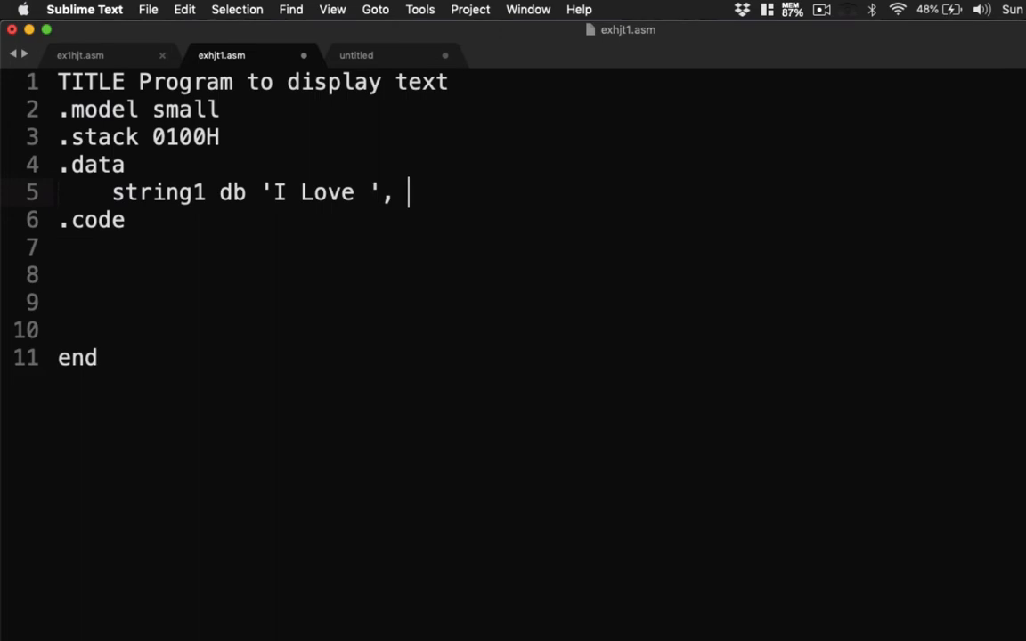
type("40H")
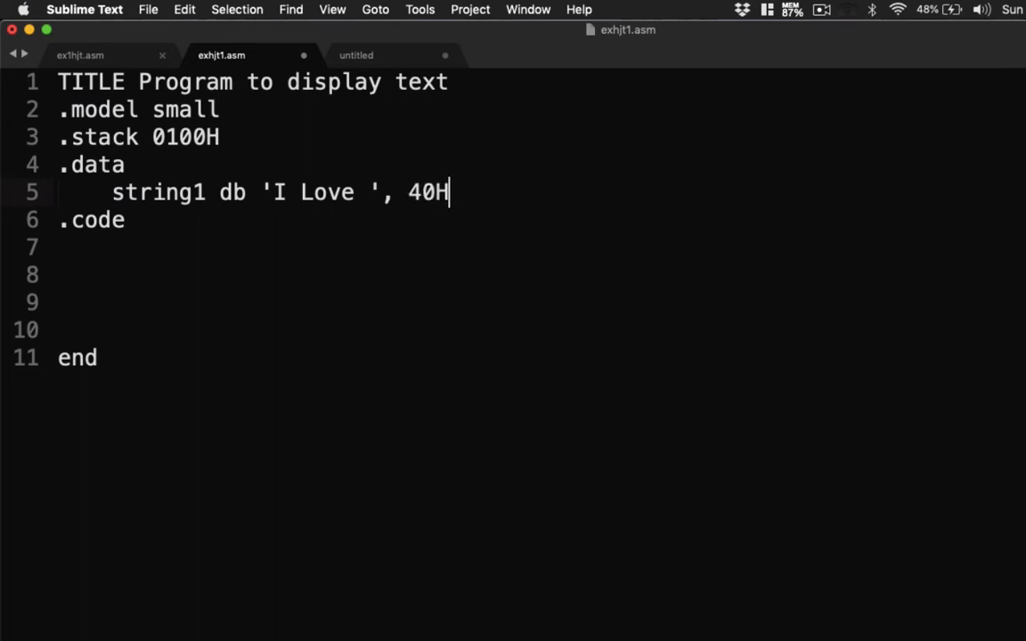
type(",")
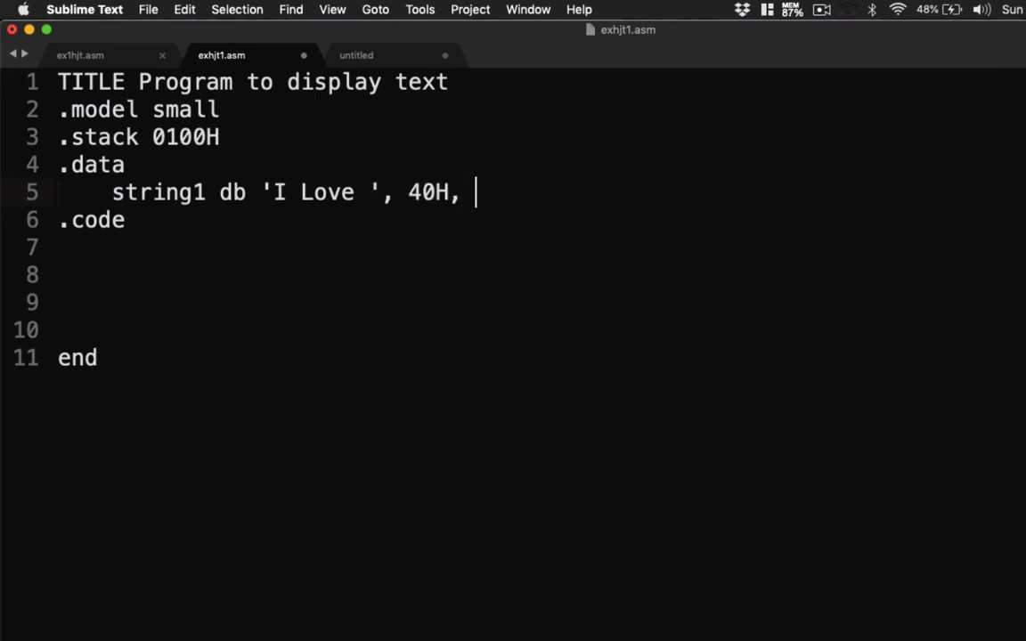
type("'$'")
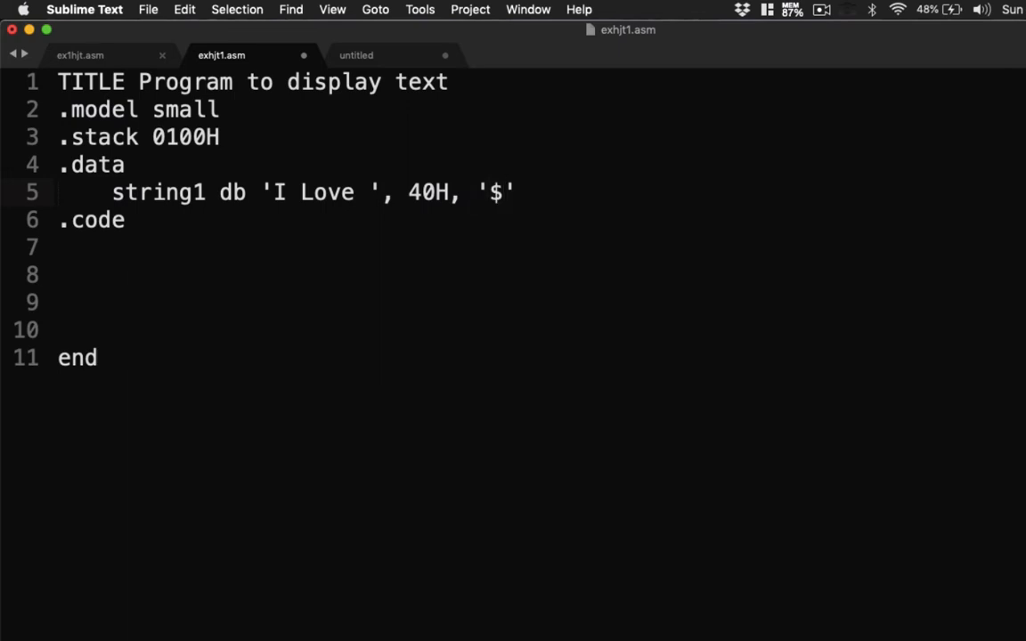
mouse_move(502, 290)
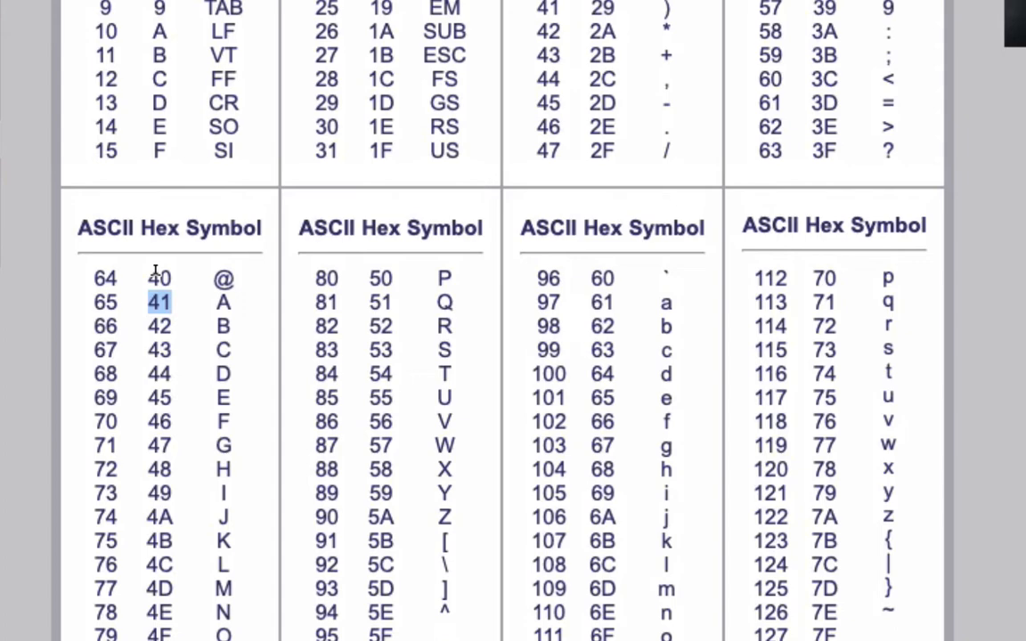
left_click(159, 278)
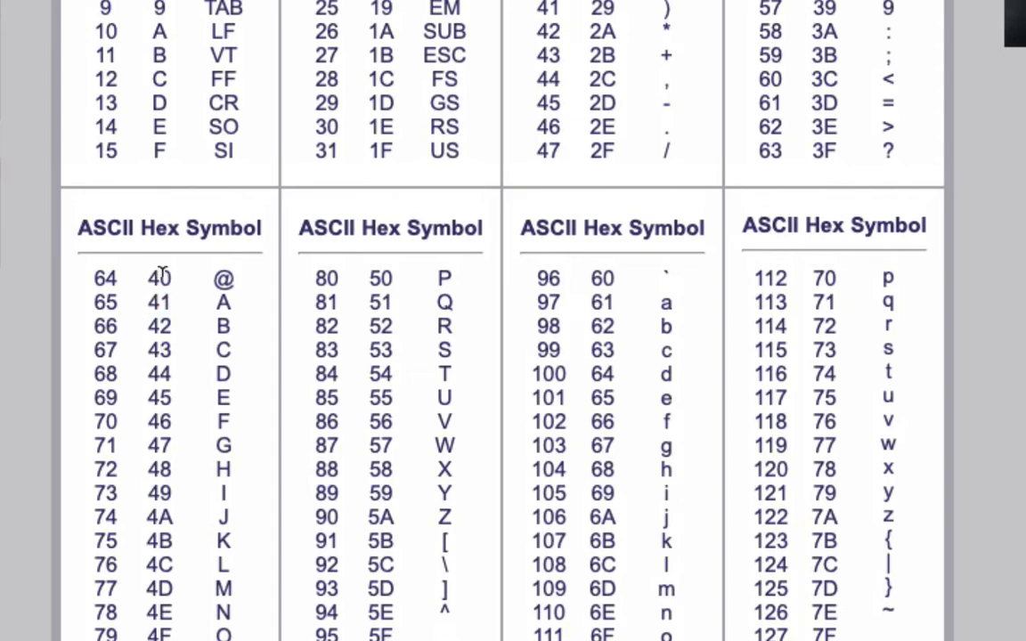
double_click(221, 278)
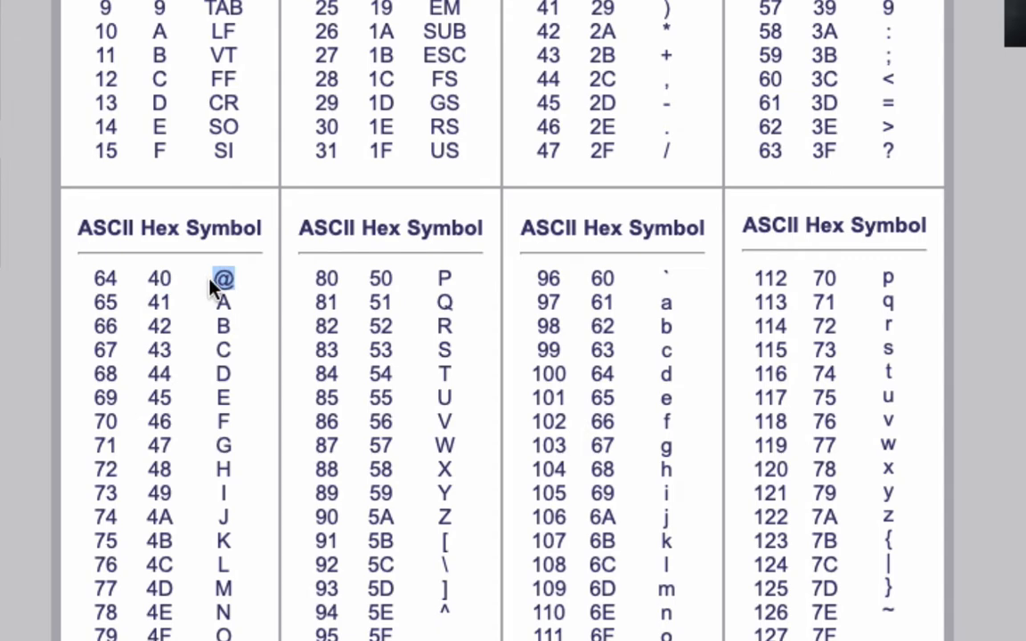
mouse_move(214, 296)
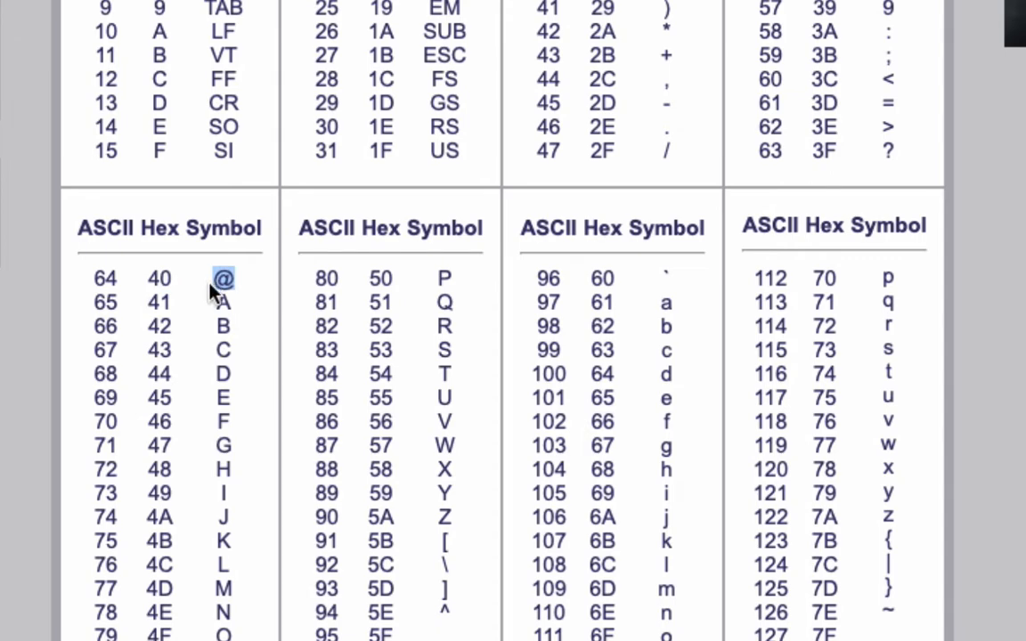
scroll("up", 3)
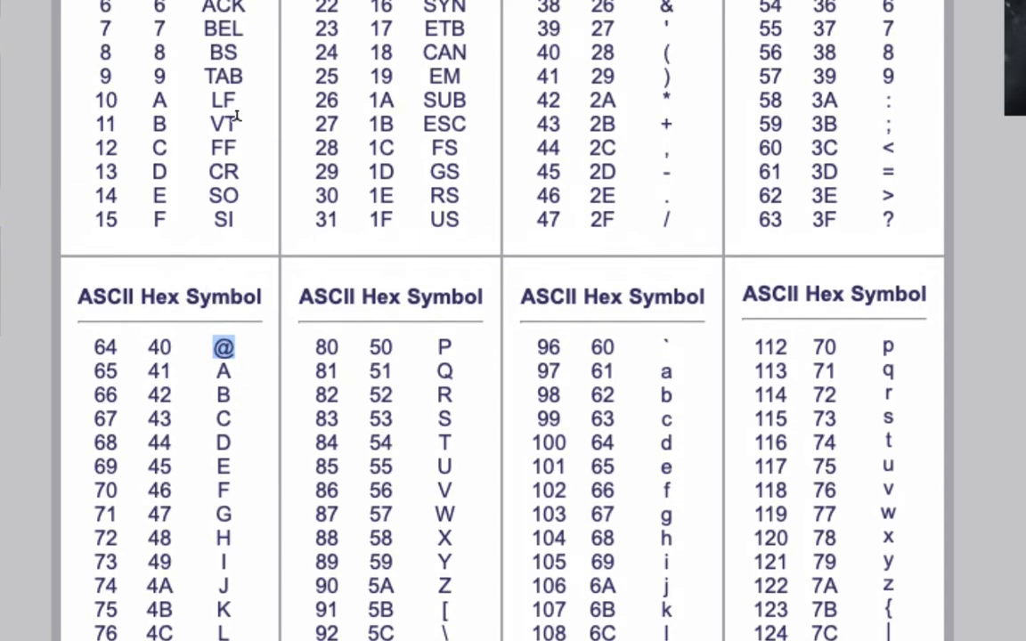
double_click(222, 100)
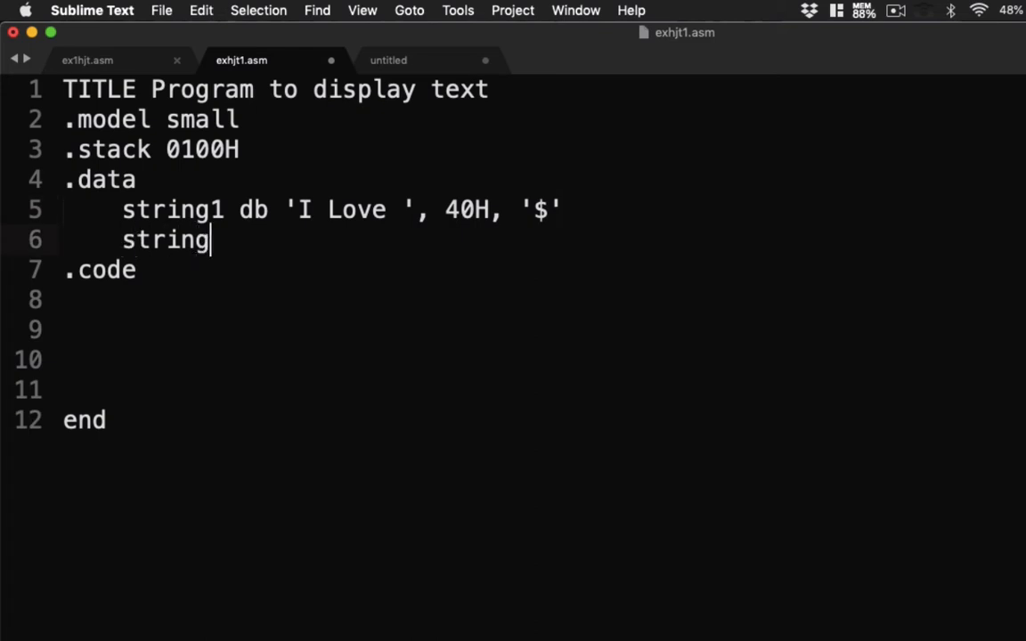
Begin string2 as db 10,13,'Assembly Language ' on line 6
type("2")
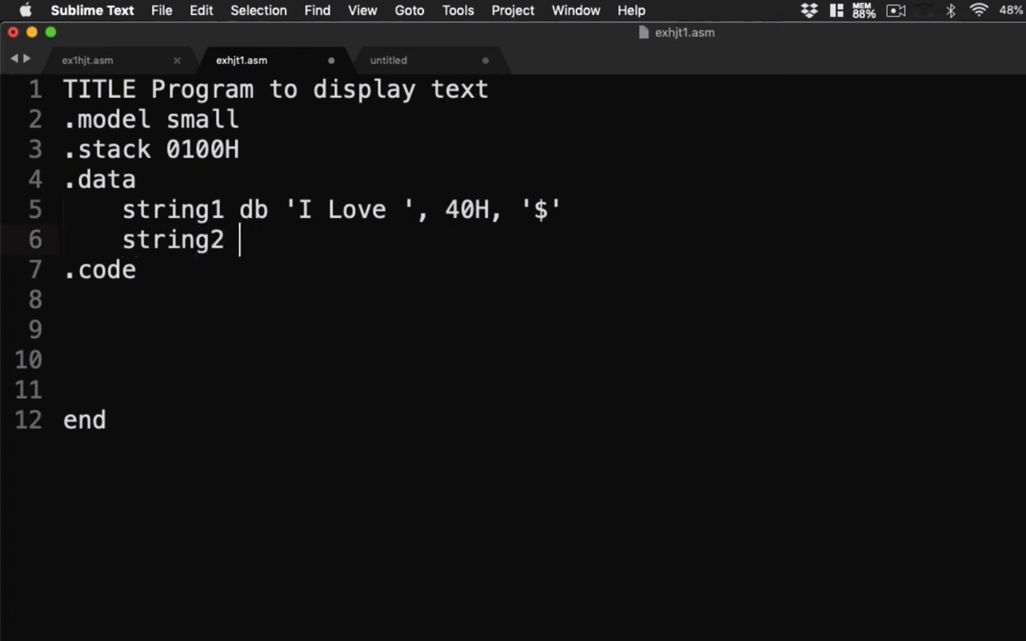
type("db")
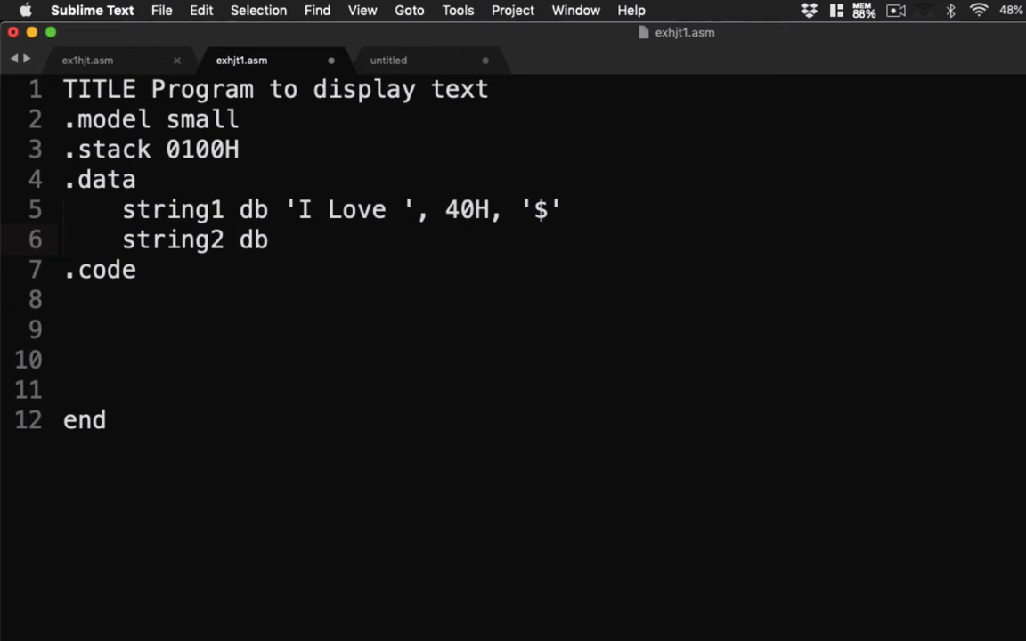
type("'Ass'")
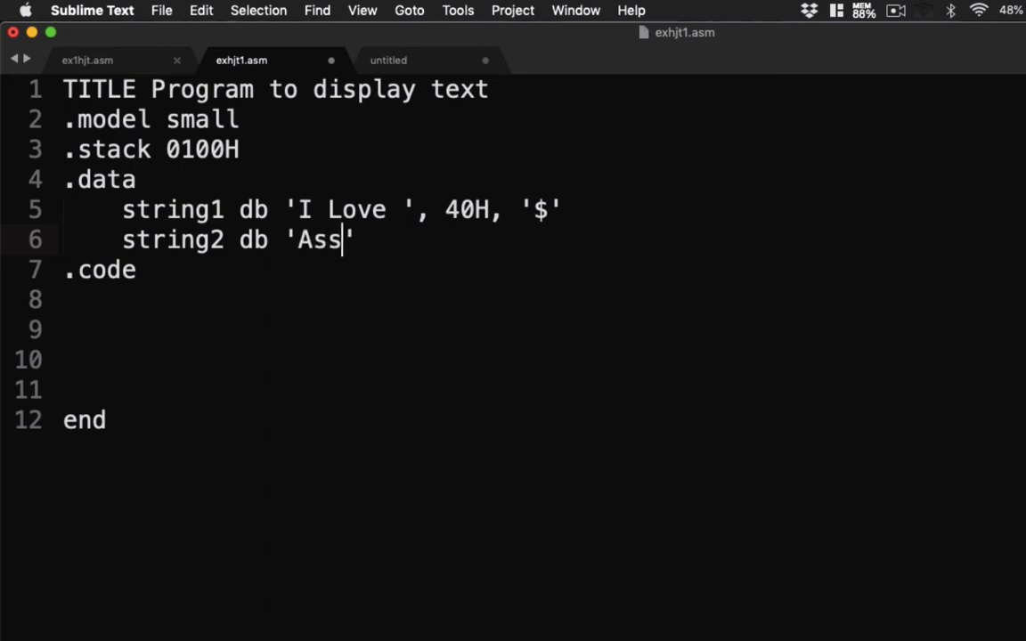
type("embly L")
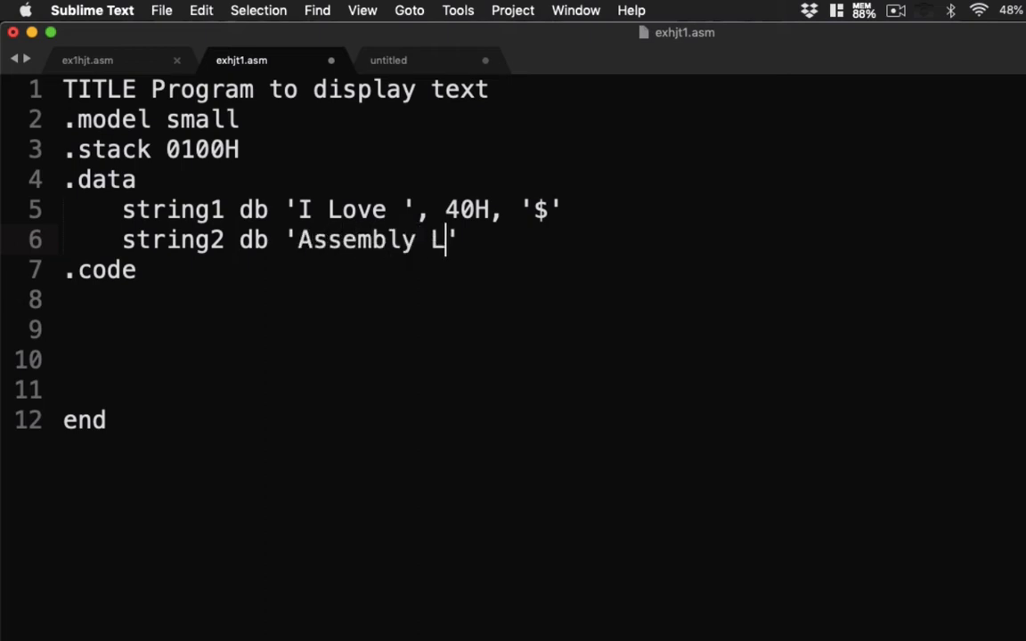
type("anguage'")
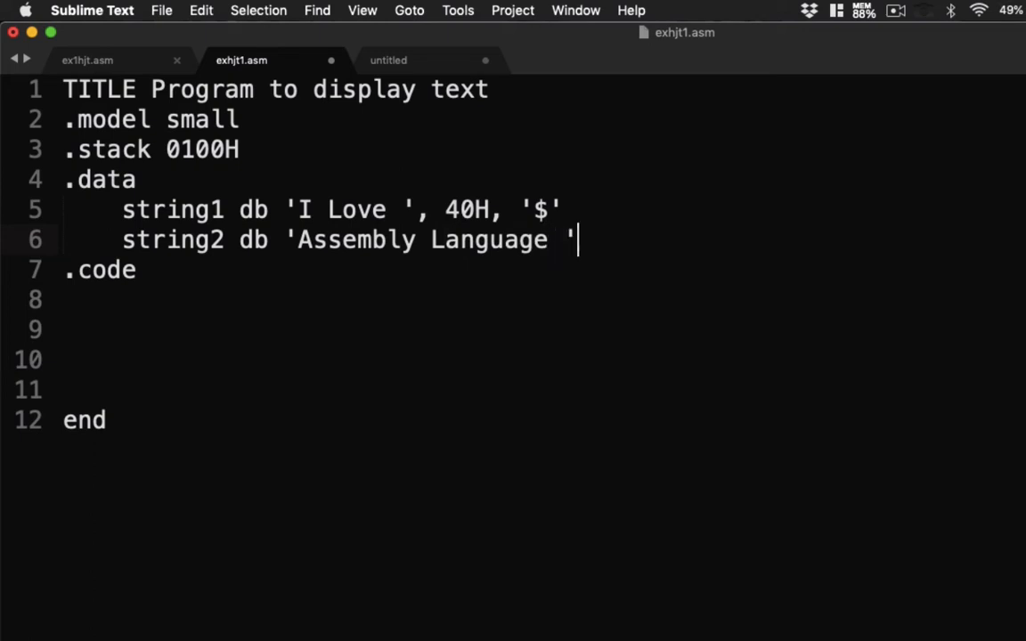
type(",")
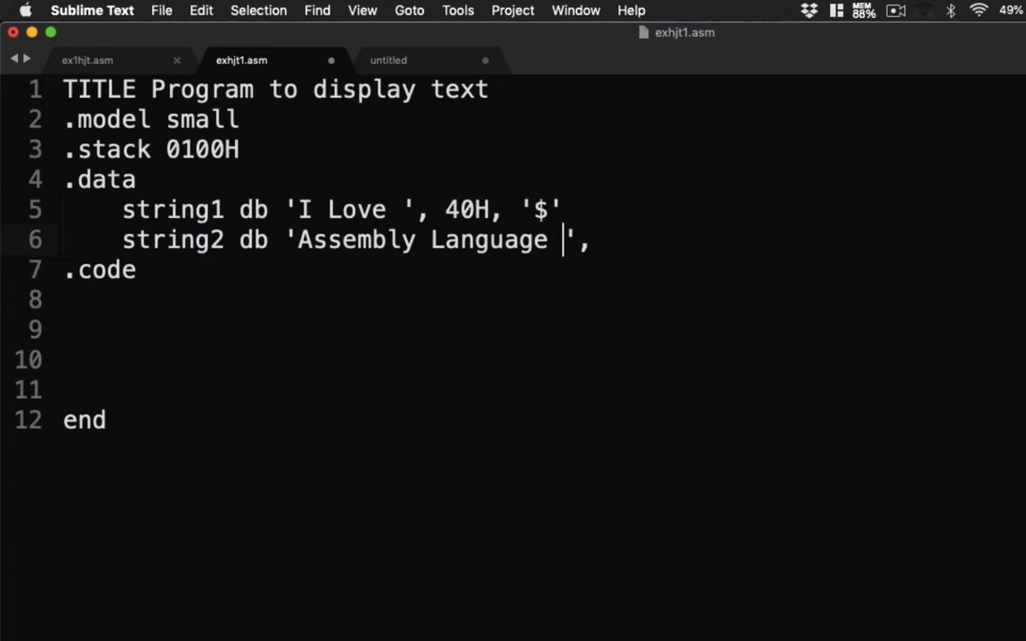
type("10")
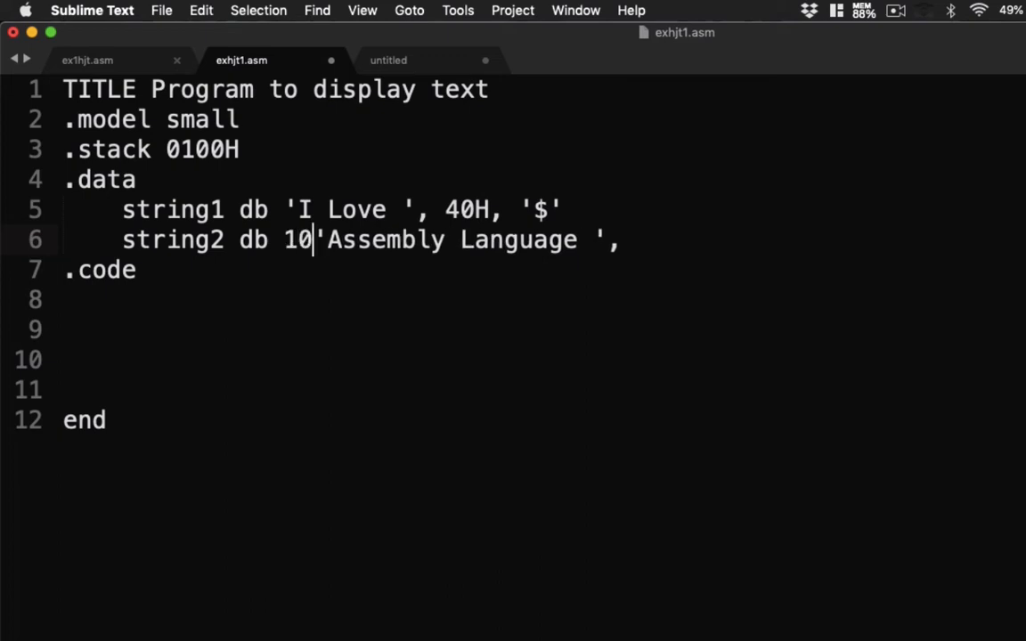
type(",13,")
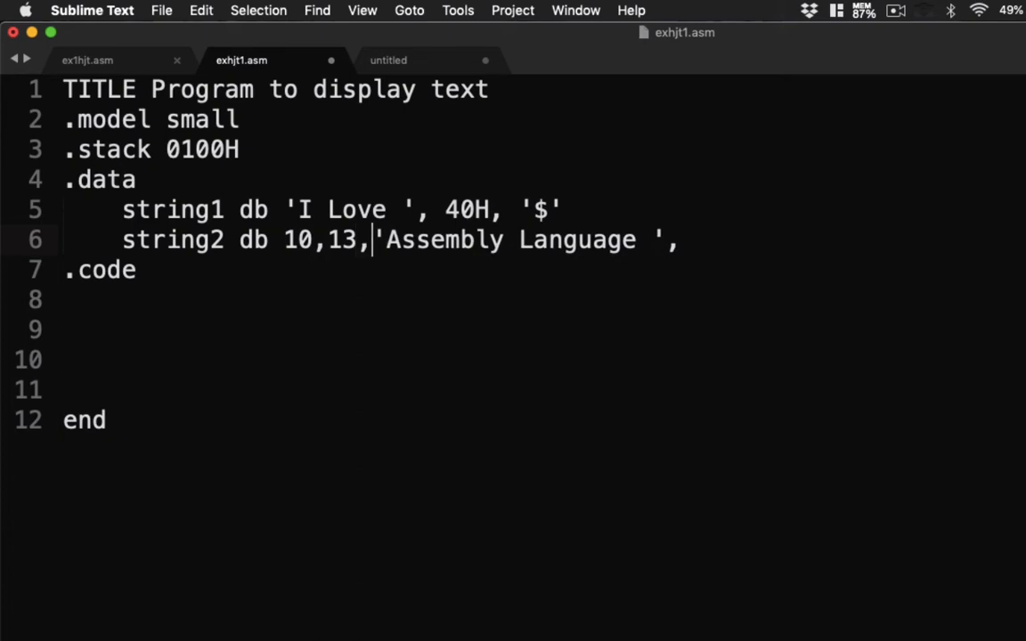
mouse_move(734, 249)
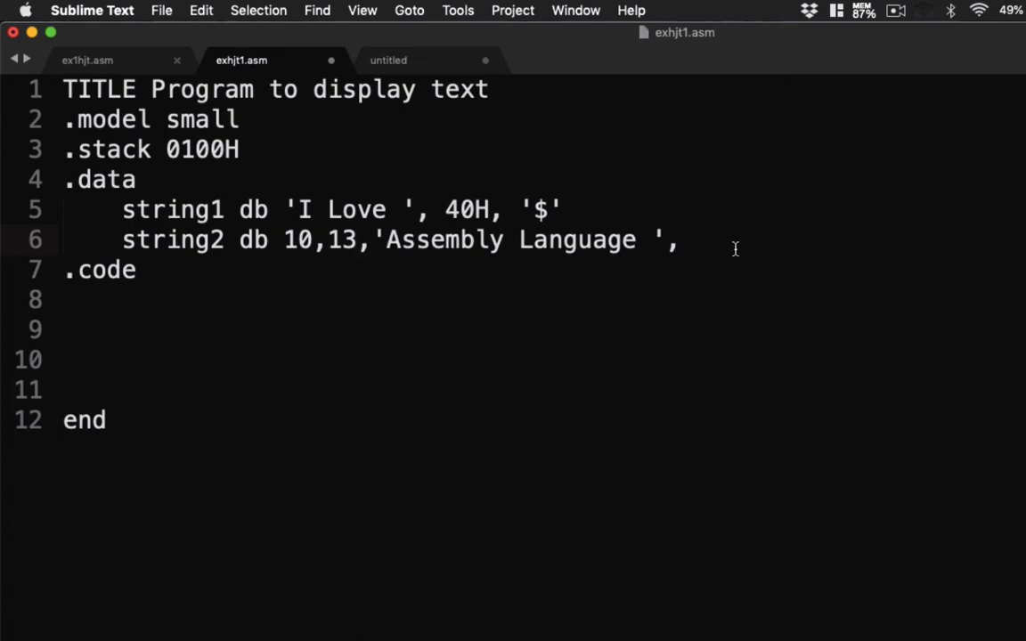
Finish string2 with 40H and the '$' terminator, ending the line
left_click(695, 239)
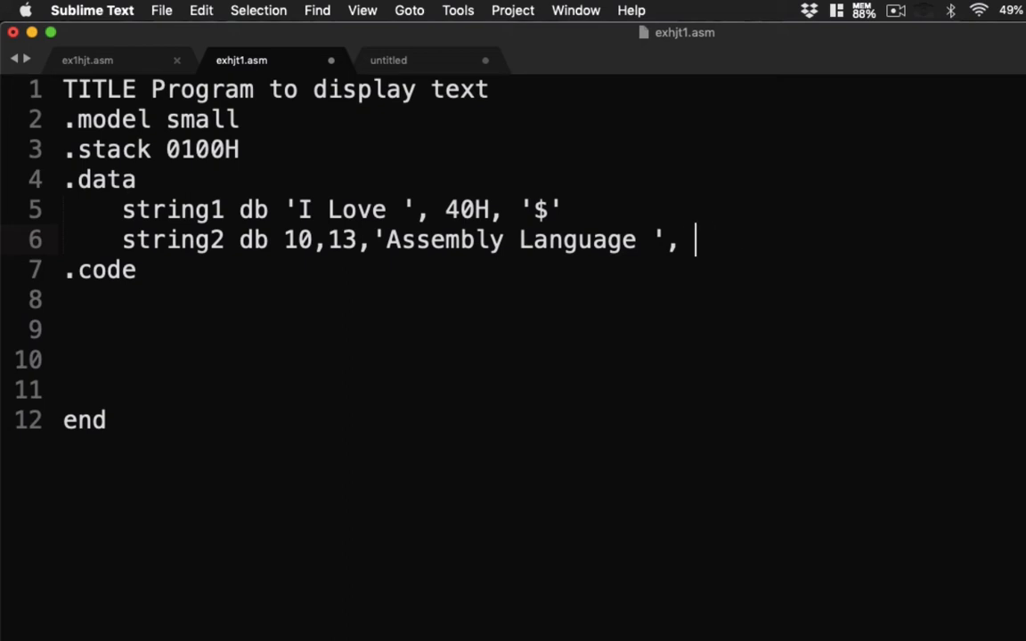
type("4")
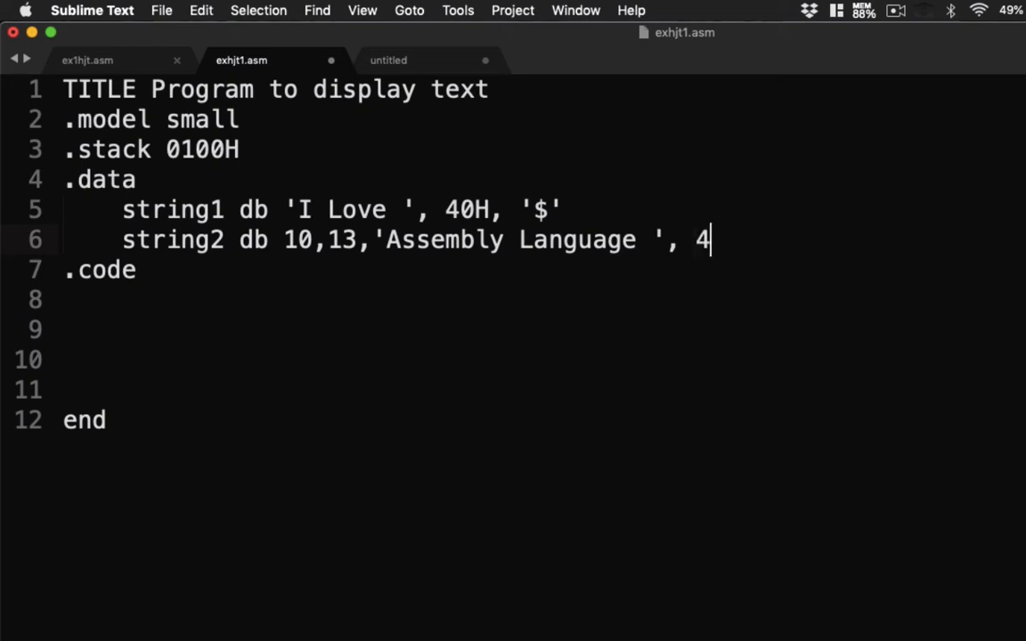
type("0H,")
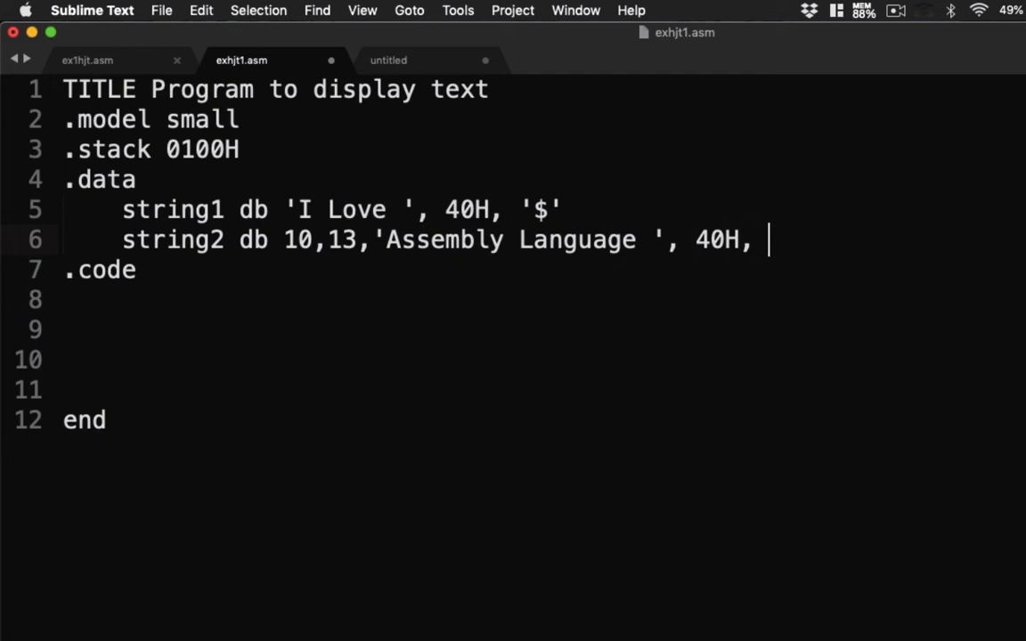
type("'$'")
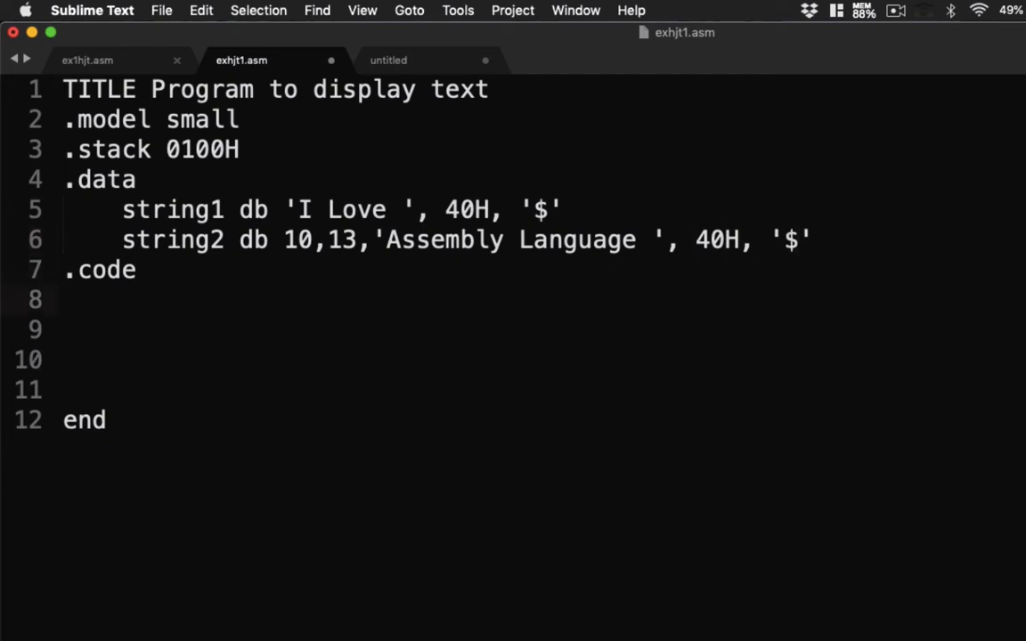
key("enter")
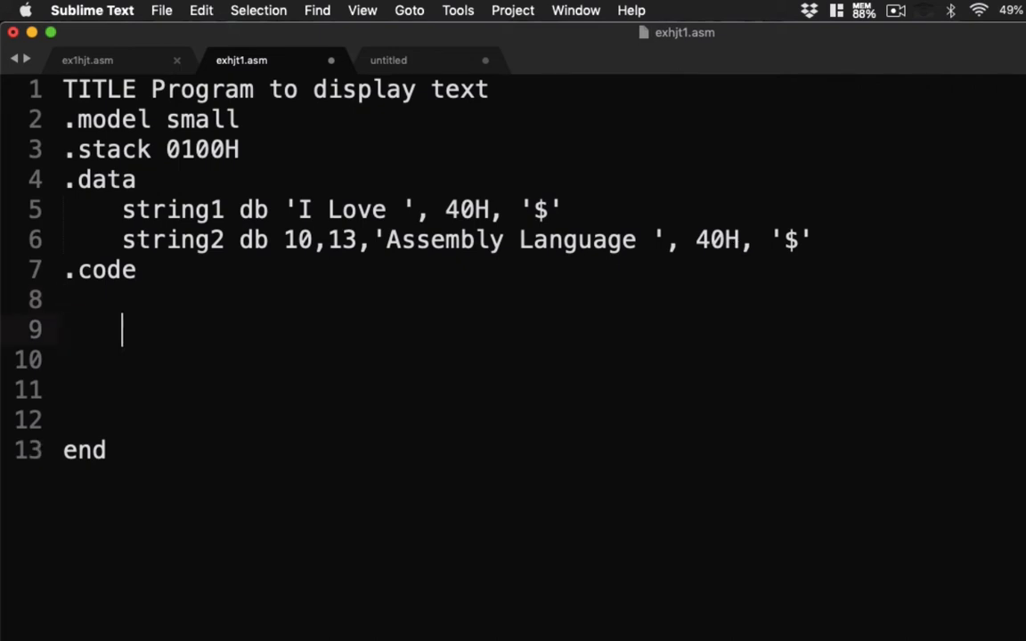
mouse_move(306, 189)
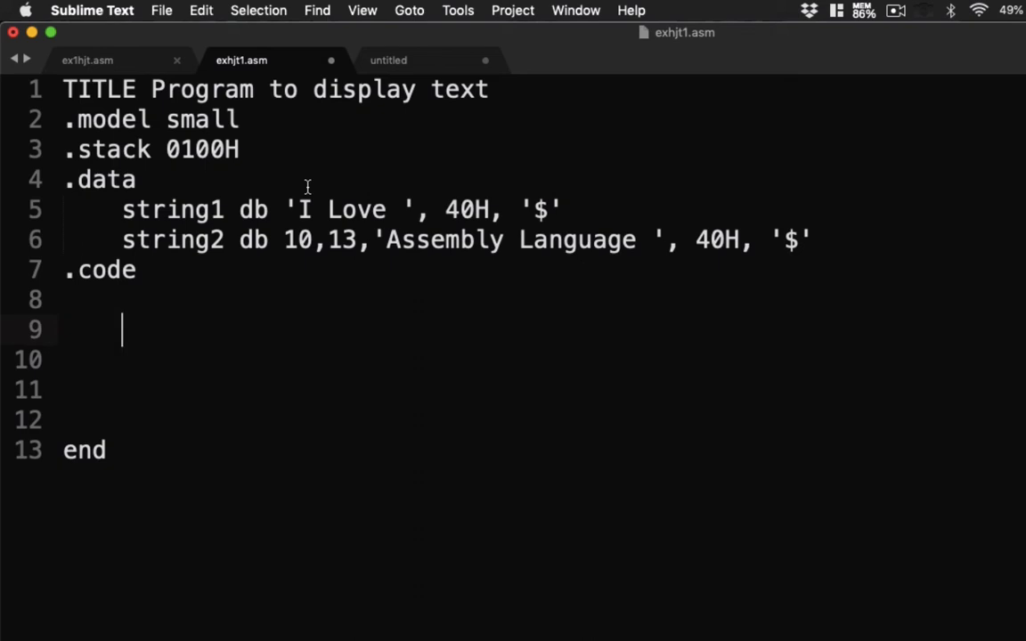
type("m")
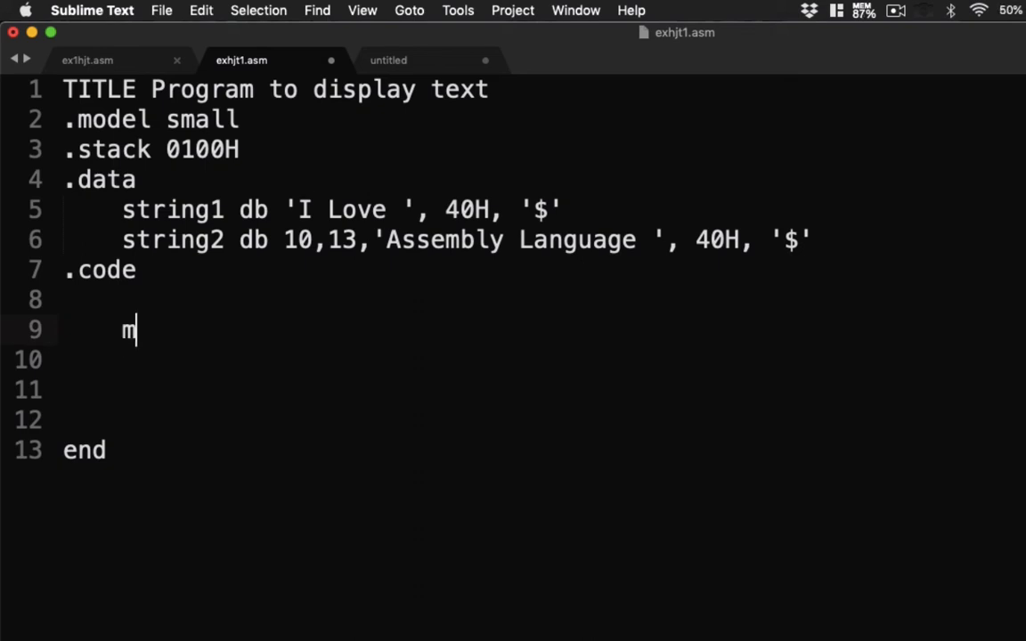
type("ov ax")
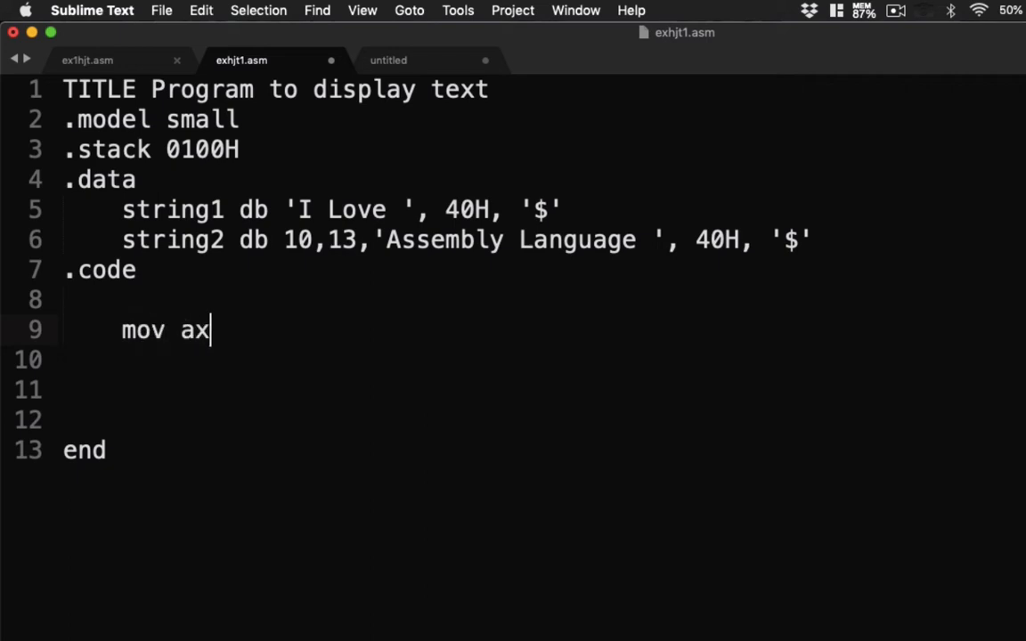
type(", @d")
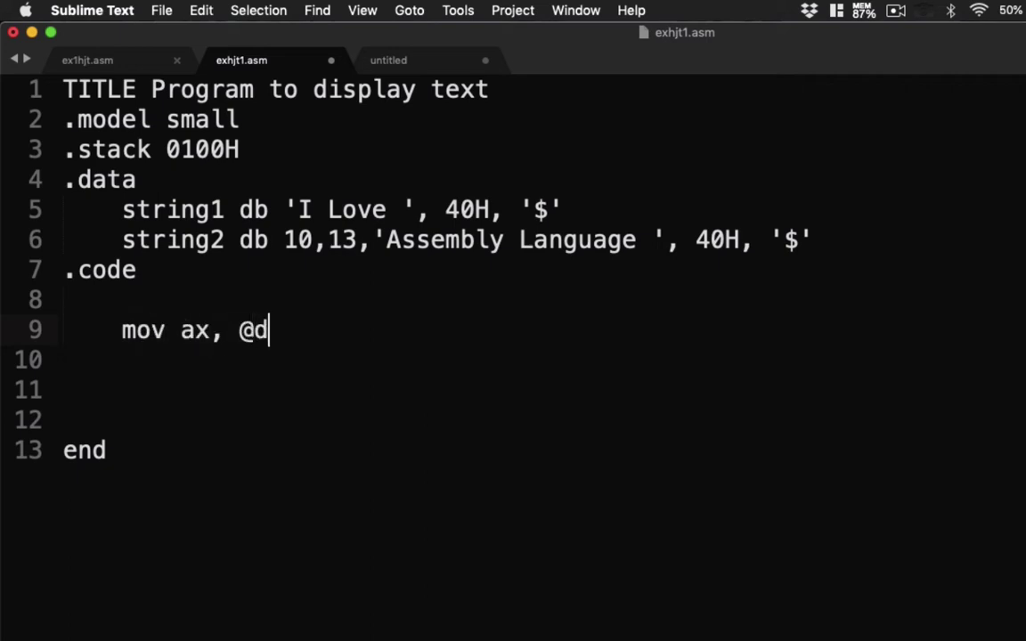
type("ata")
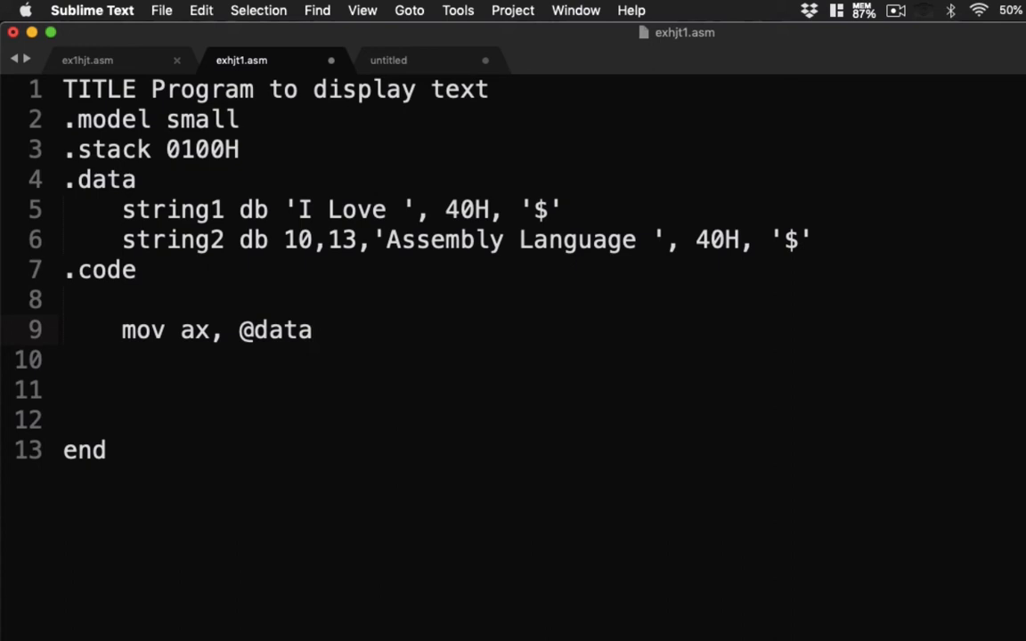
left_click_drag(121, 211, 442, 238)
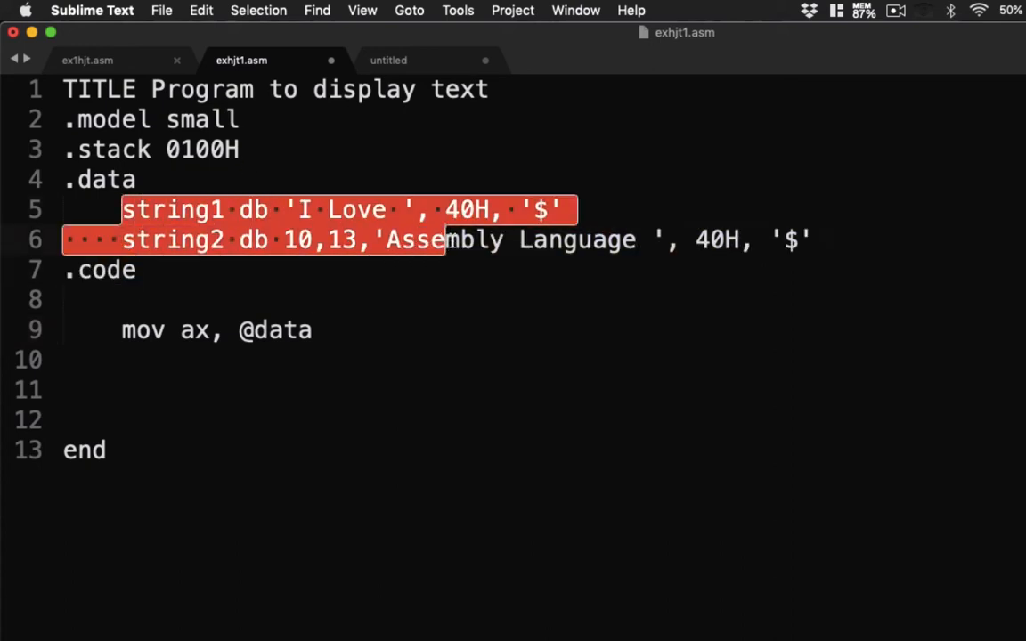
left_click_drag(442, 239, 762, 239)
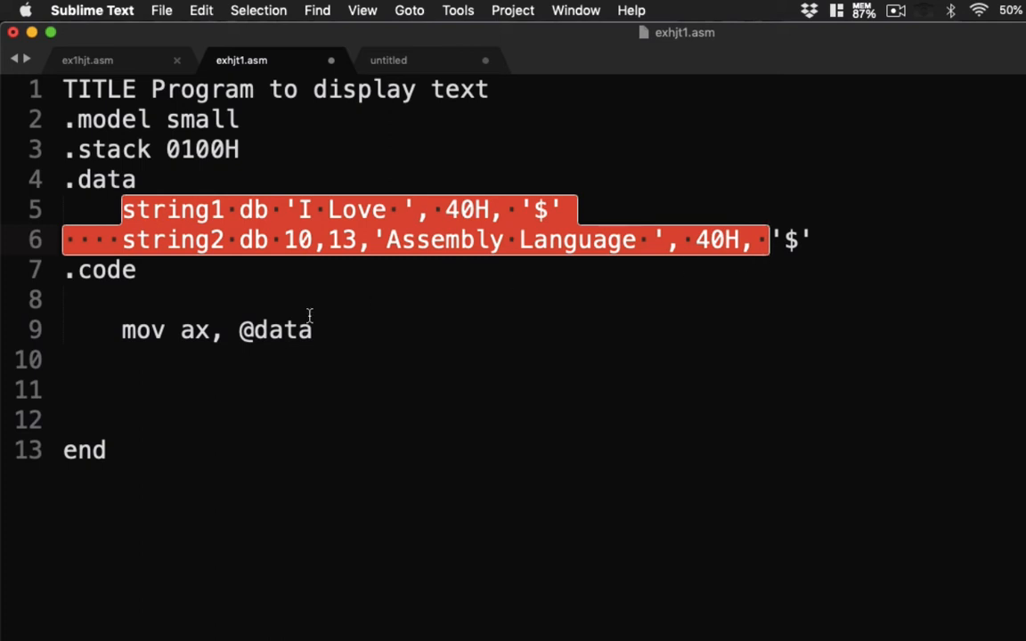
mouse_move(324, 329)
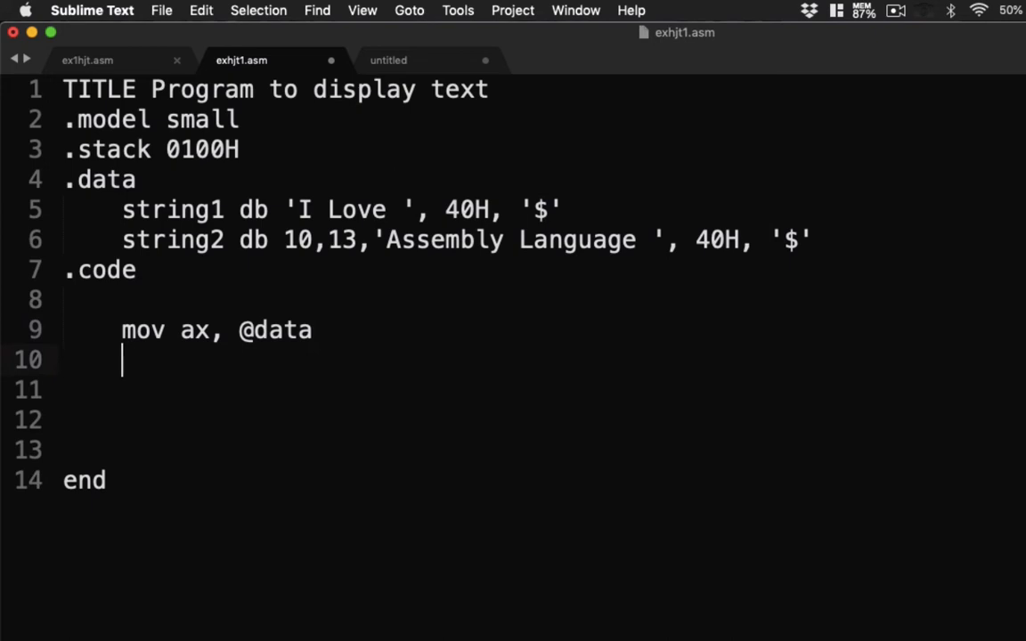
Add 'mov ds, ax' and leave room for further instructions before end
type("mov")
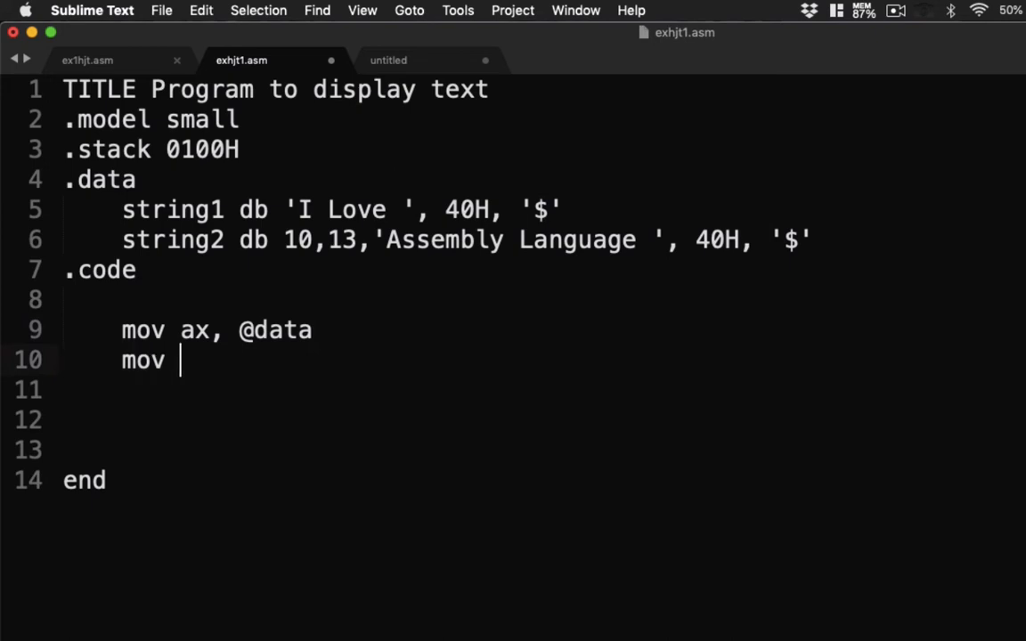
type("ds, ax")
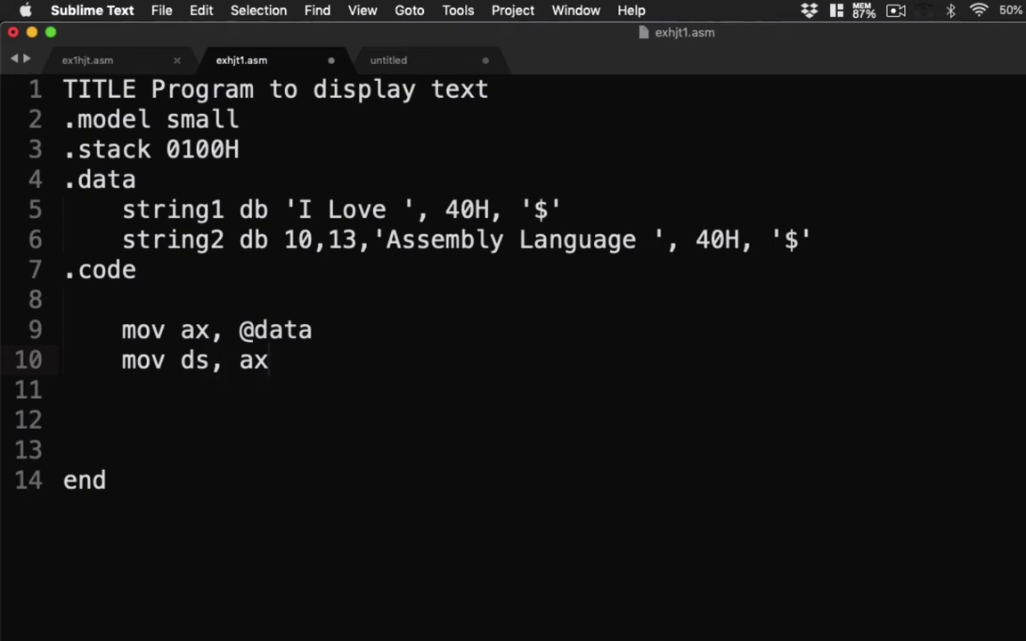
left_click(270, 359)
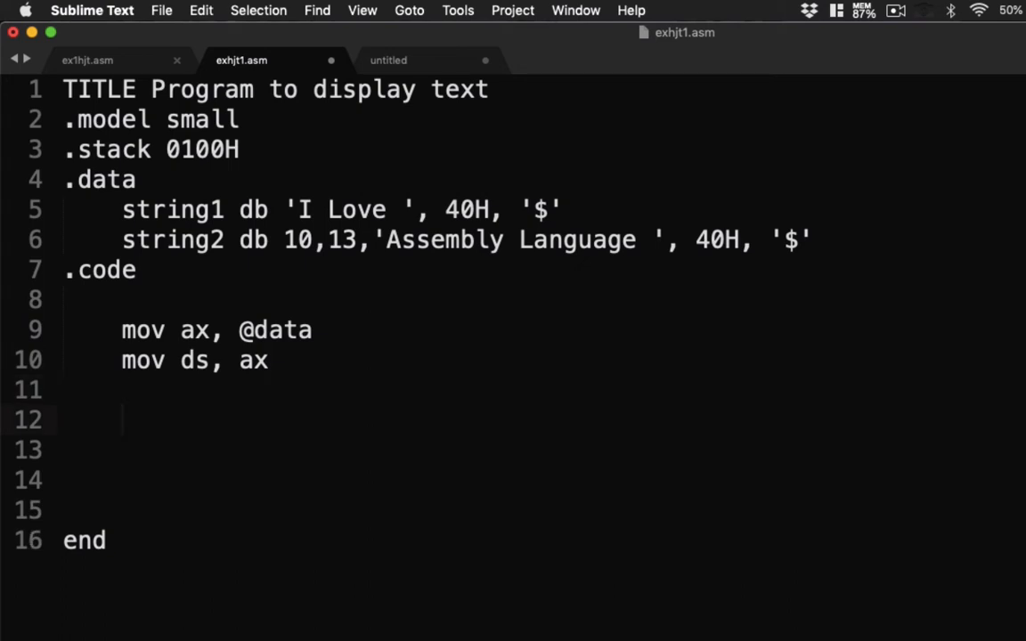
Print string1 with lea dx, mov ah,9 and int 21H, with effective-address and stdout comments
type("lea")
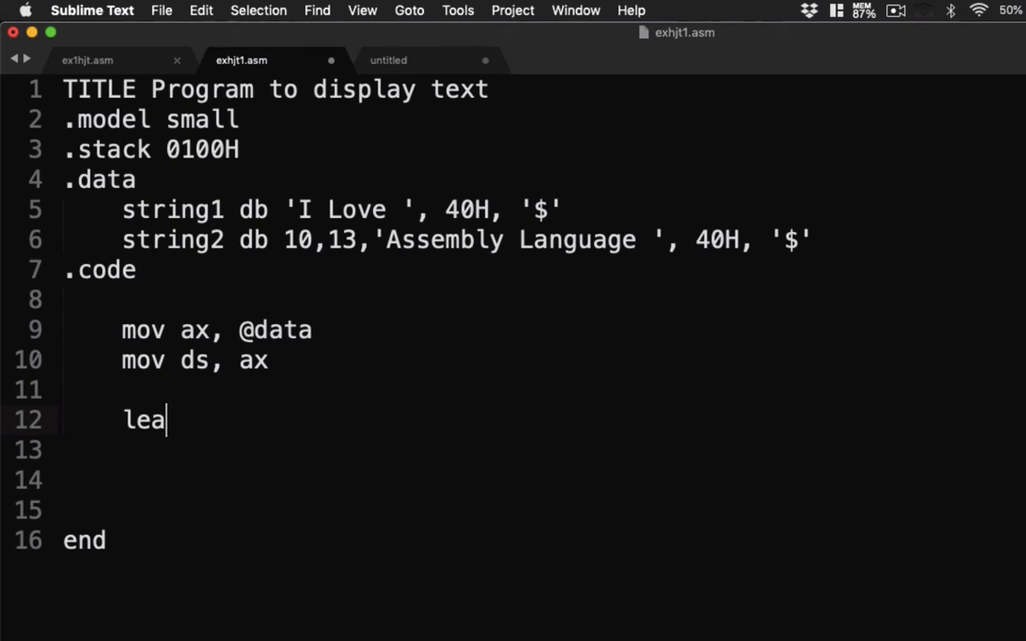
type("dx")
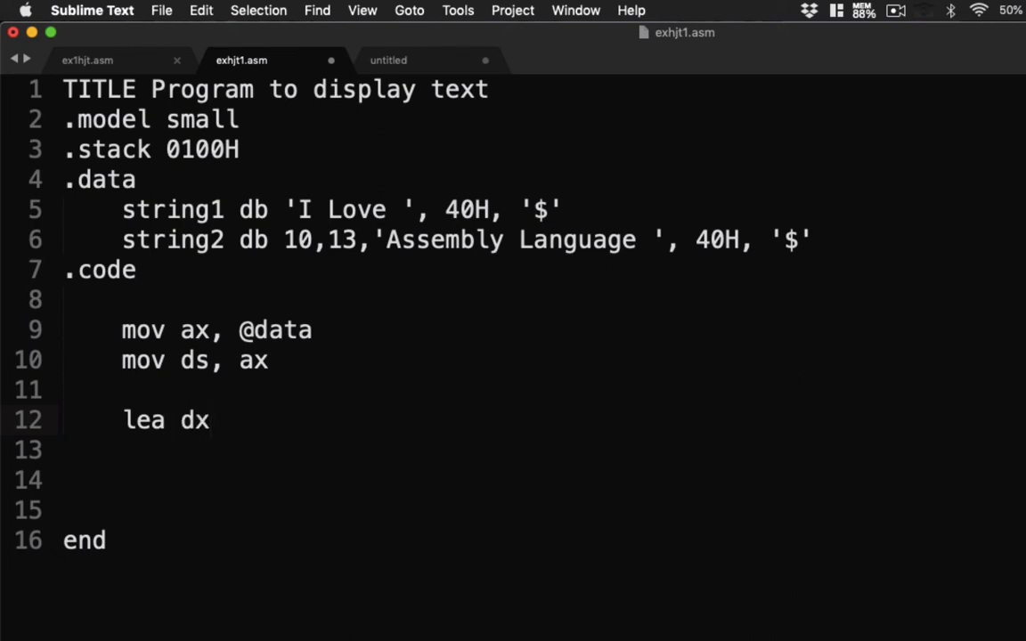
type(", string1")
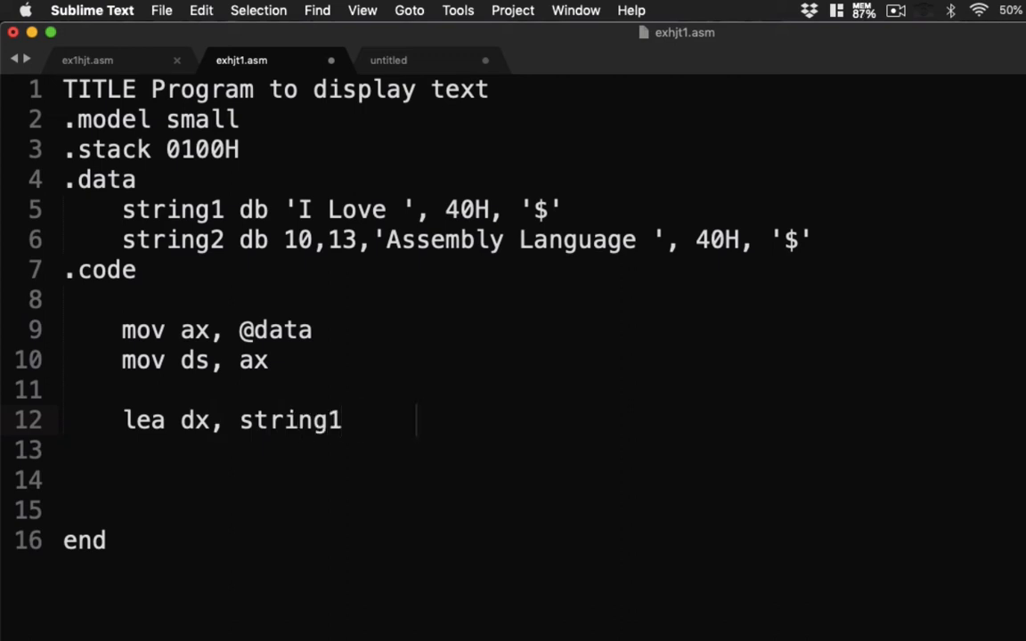
type(";Le")
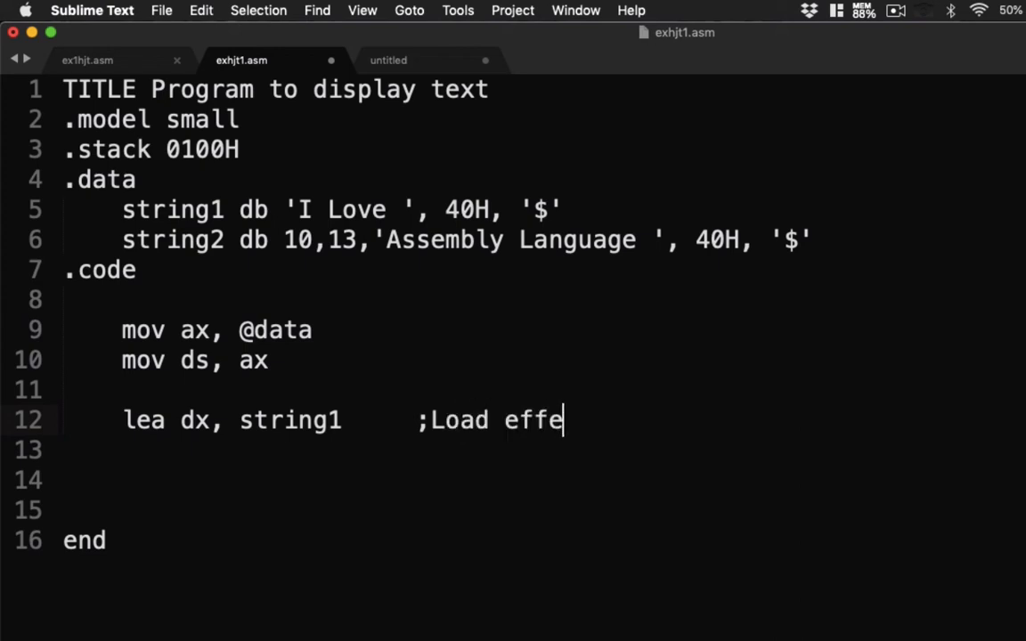
type("ctive addrfe")
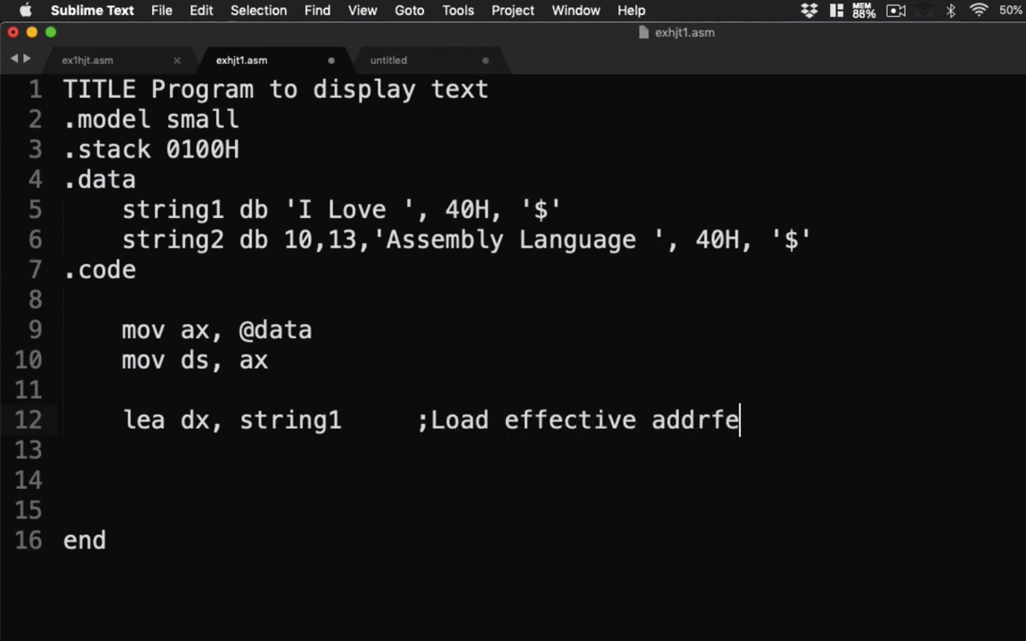
key("backspace")
type("ss")
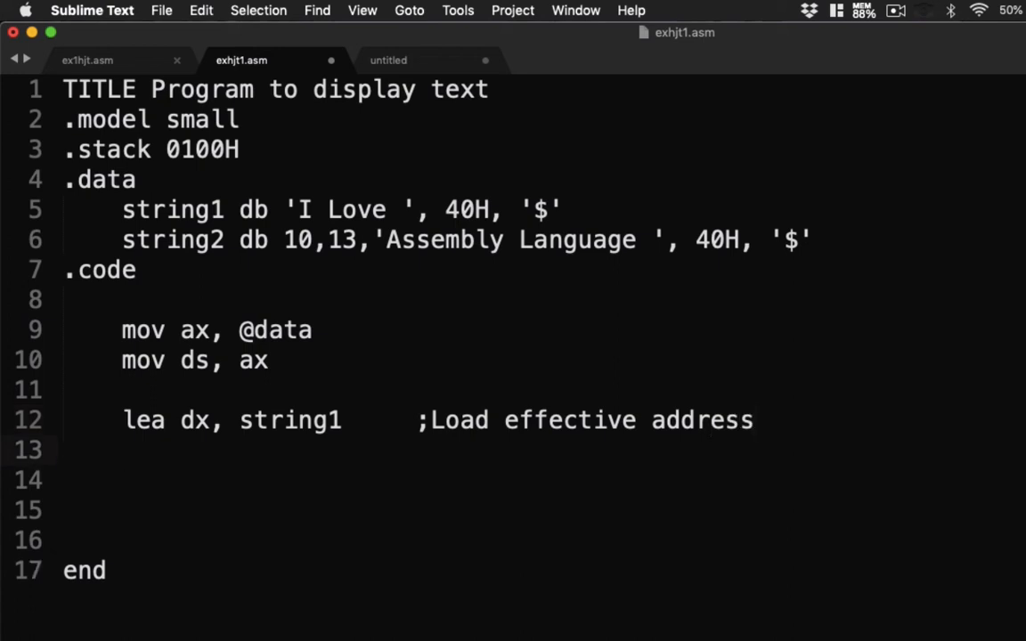
type("mov")
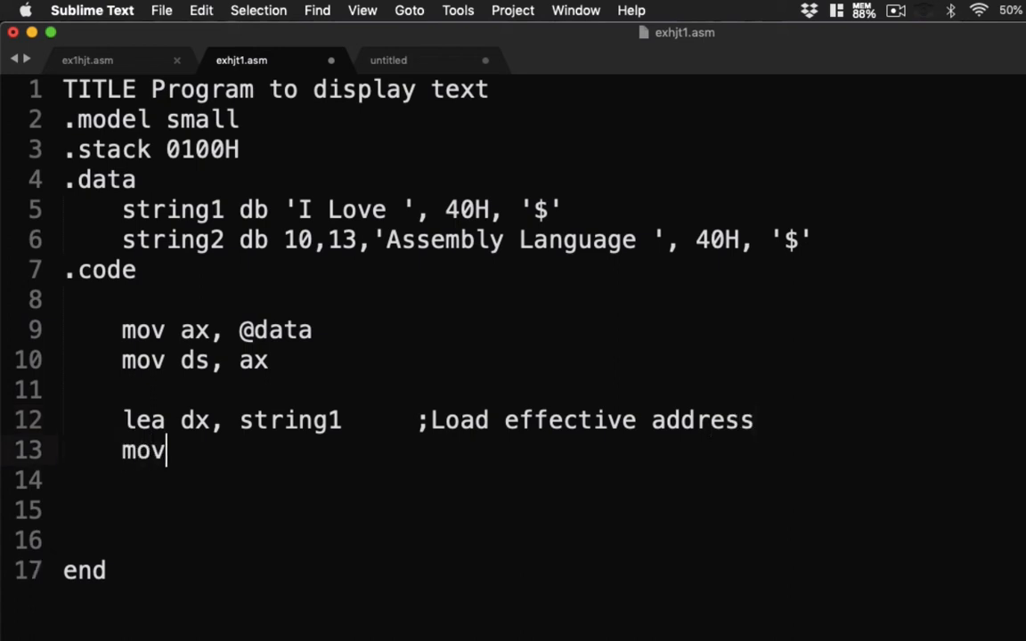
type("ah, 9")
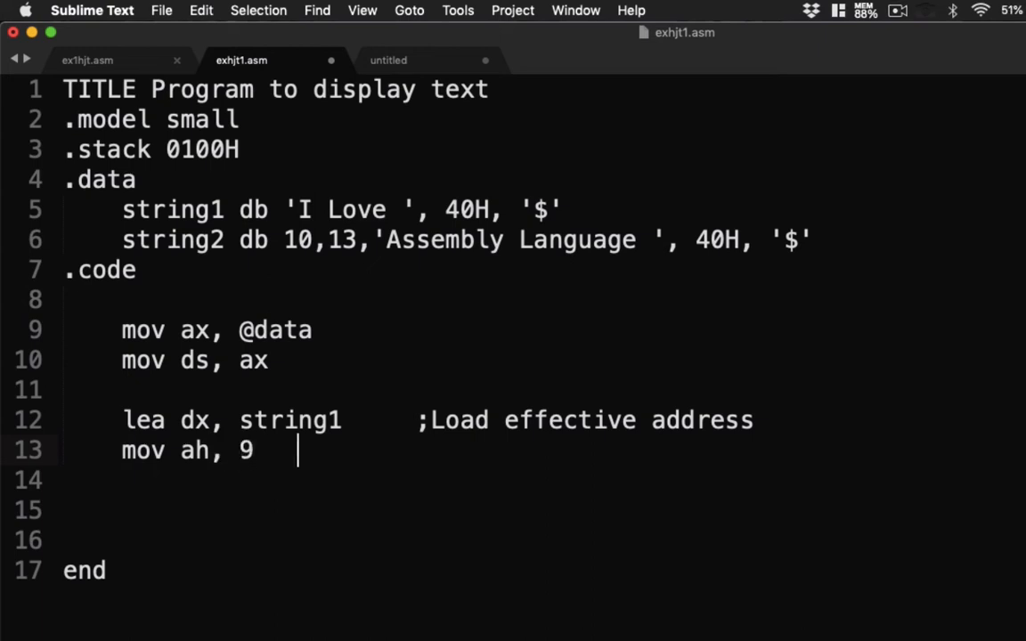
type(";")
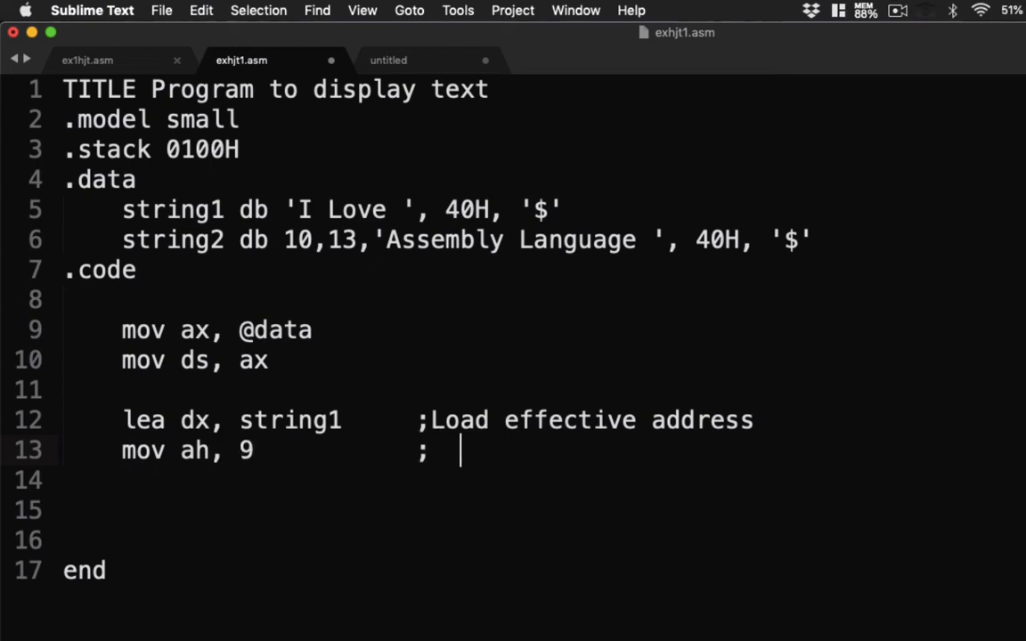
type("write")
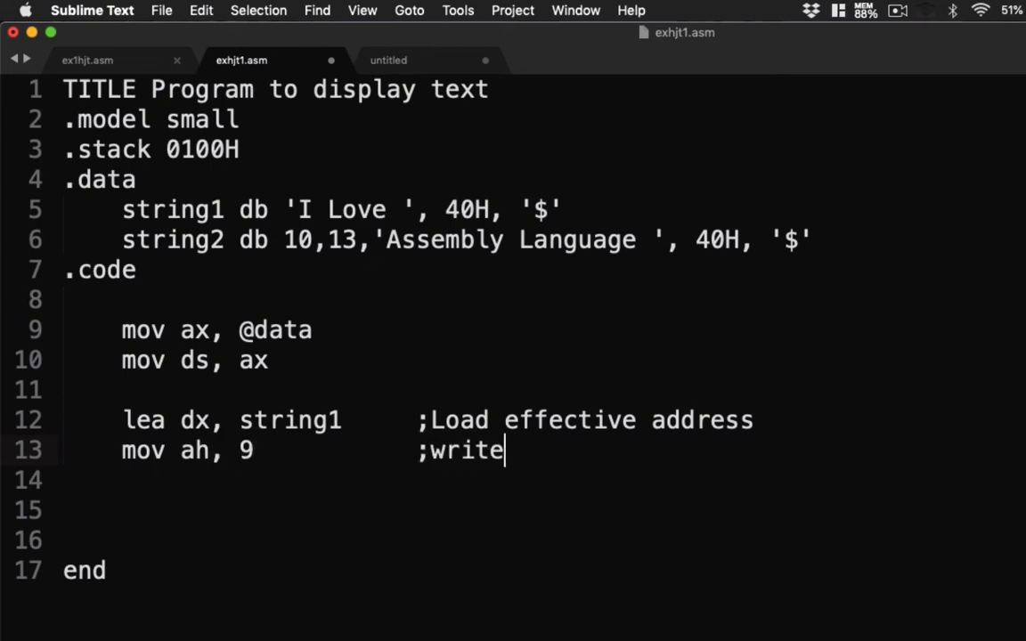
type("string to s")
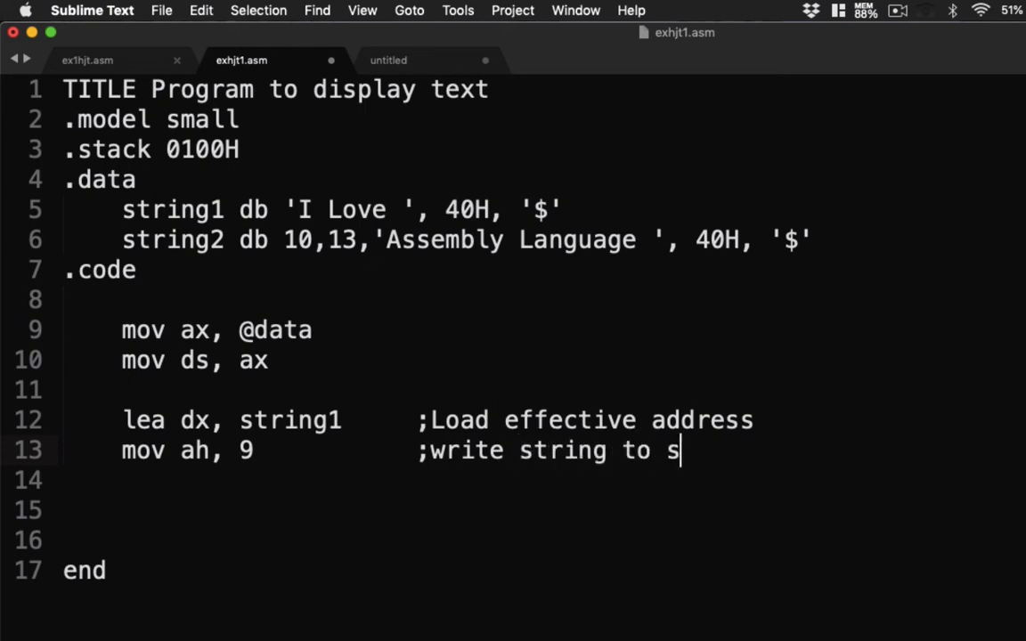
type("tdout")
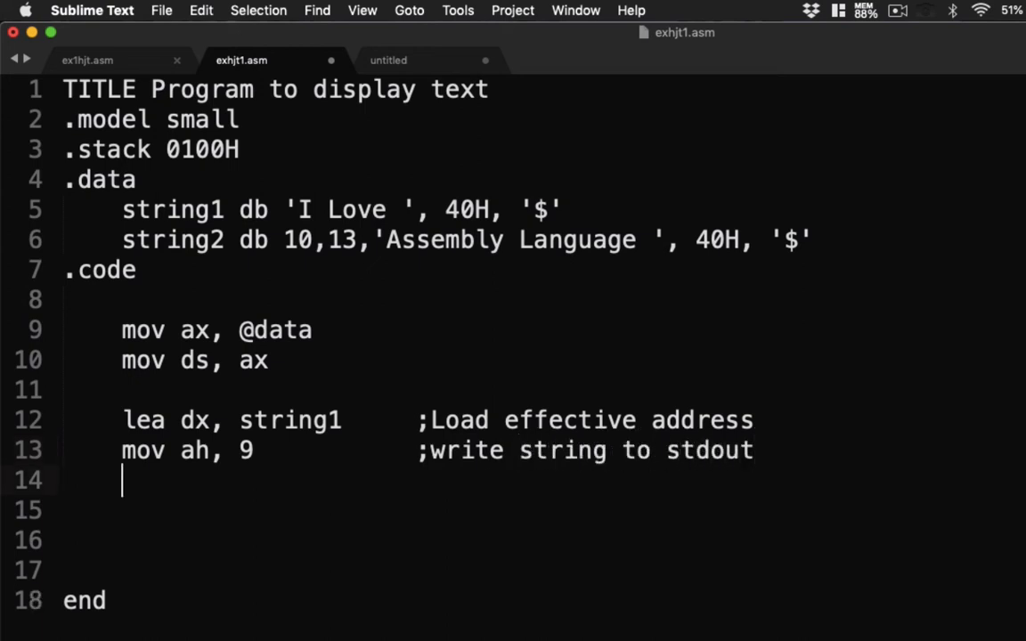
key("backspace")
type("int 21")
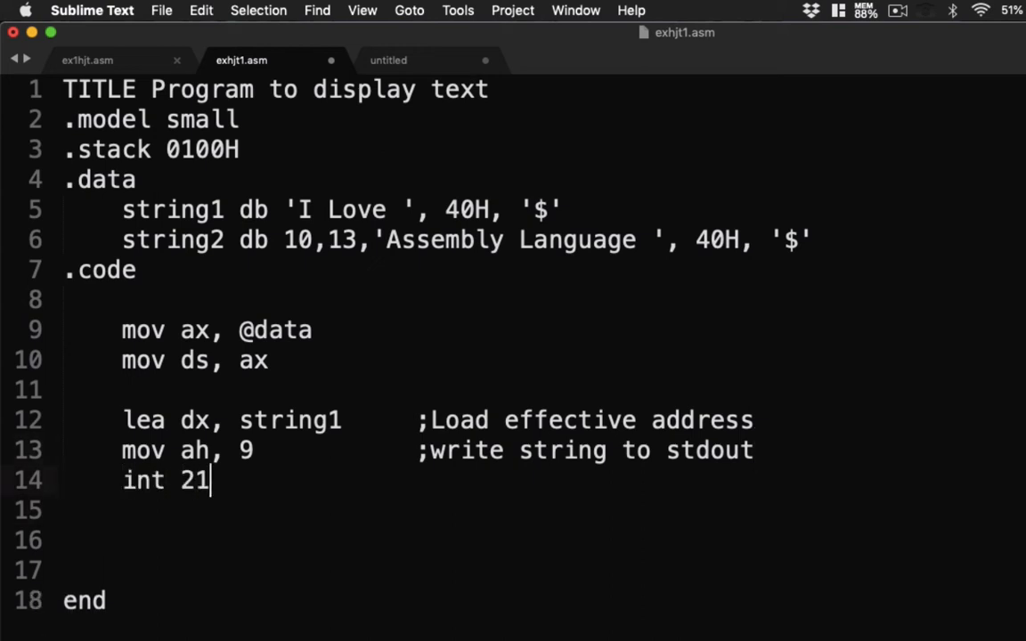
type("H")
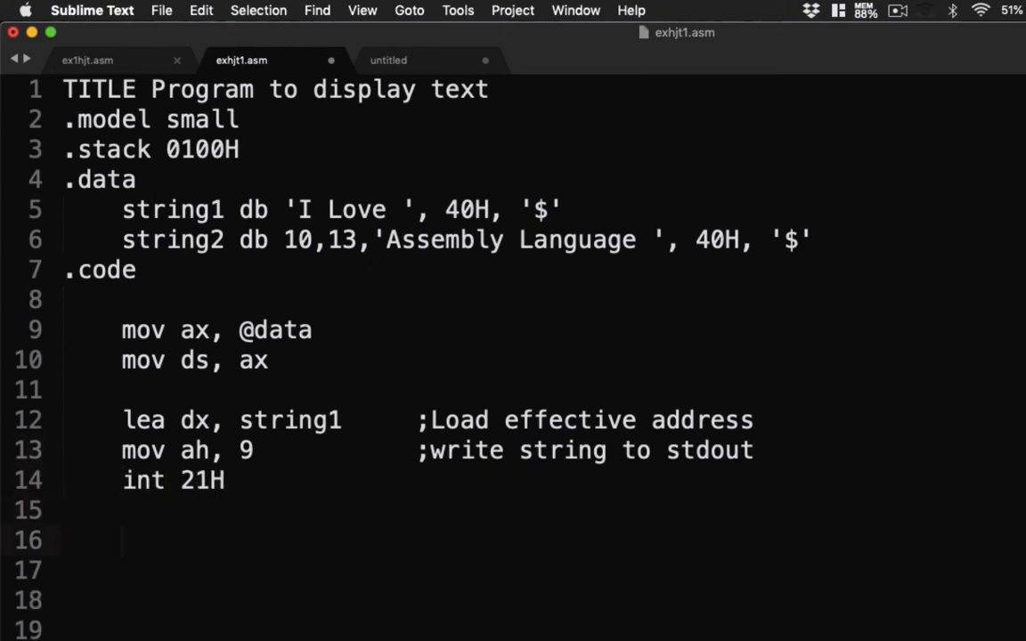
Print string2 the same way, then exit via mov ah,4ch, int 21h and int 20h
type("lea d")
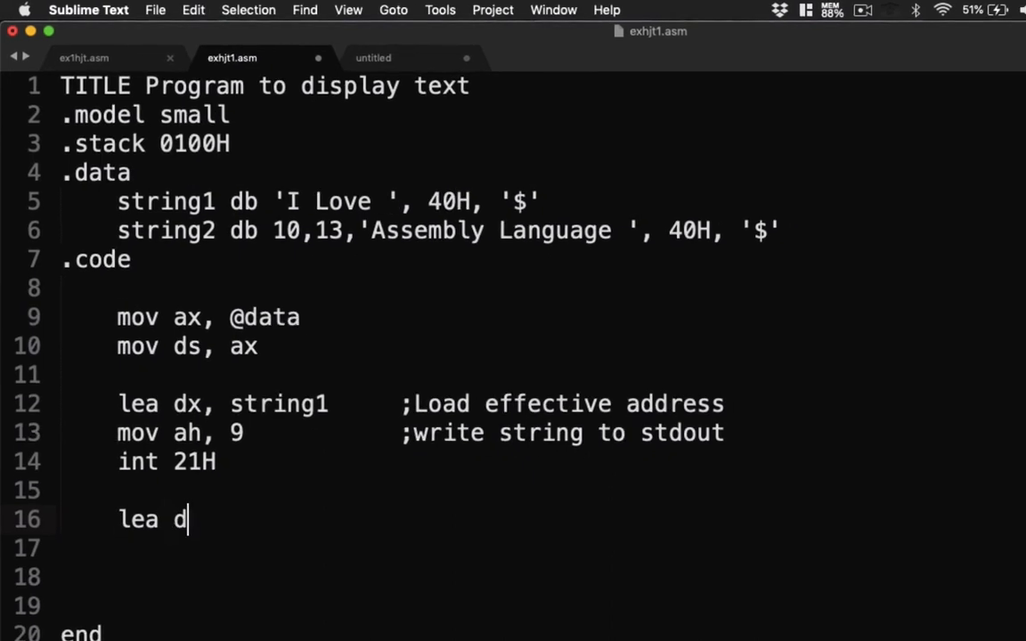
type("x, string2")
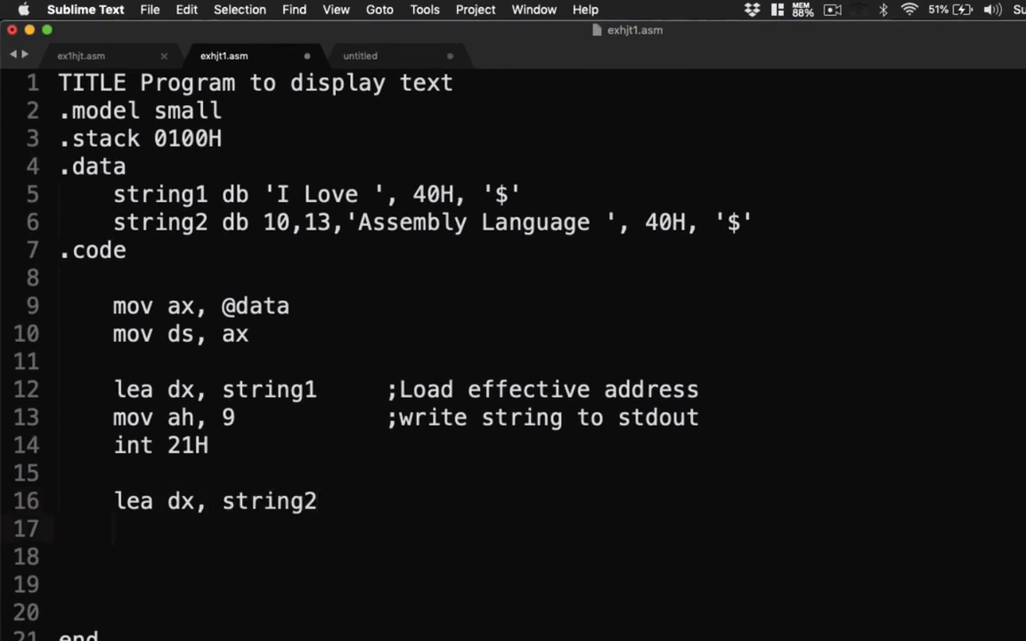
type("mov ah, 9")
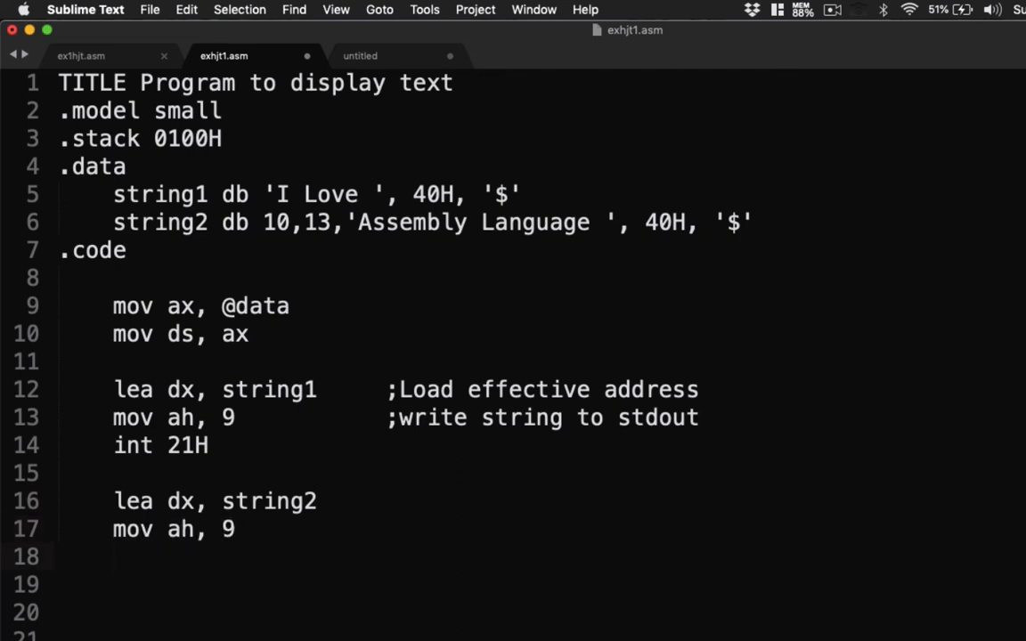
type("int 21H")
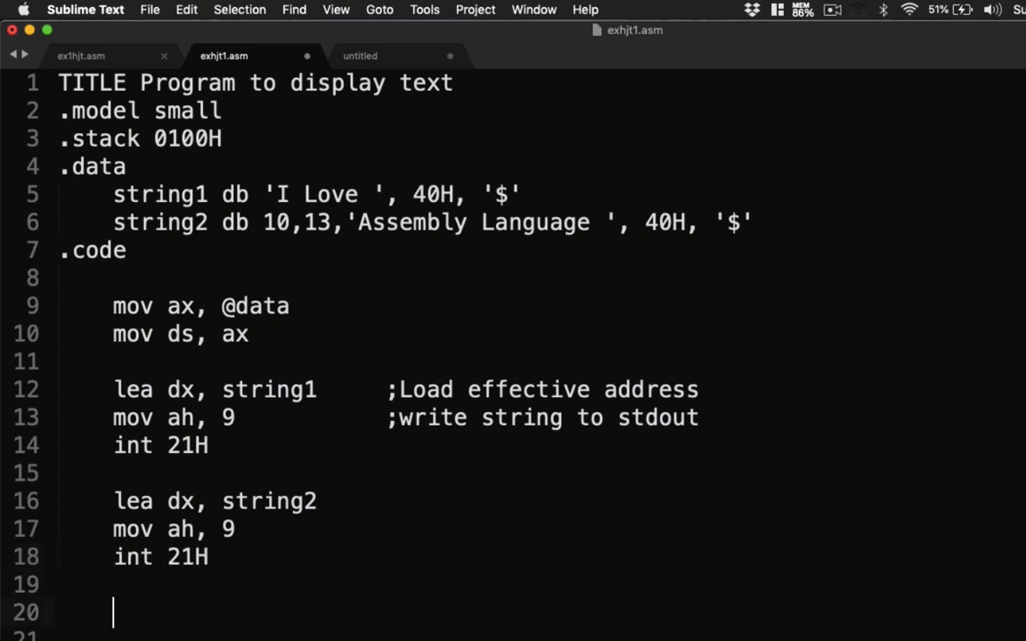
type("mov")
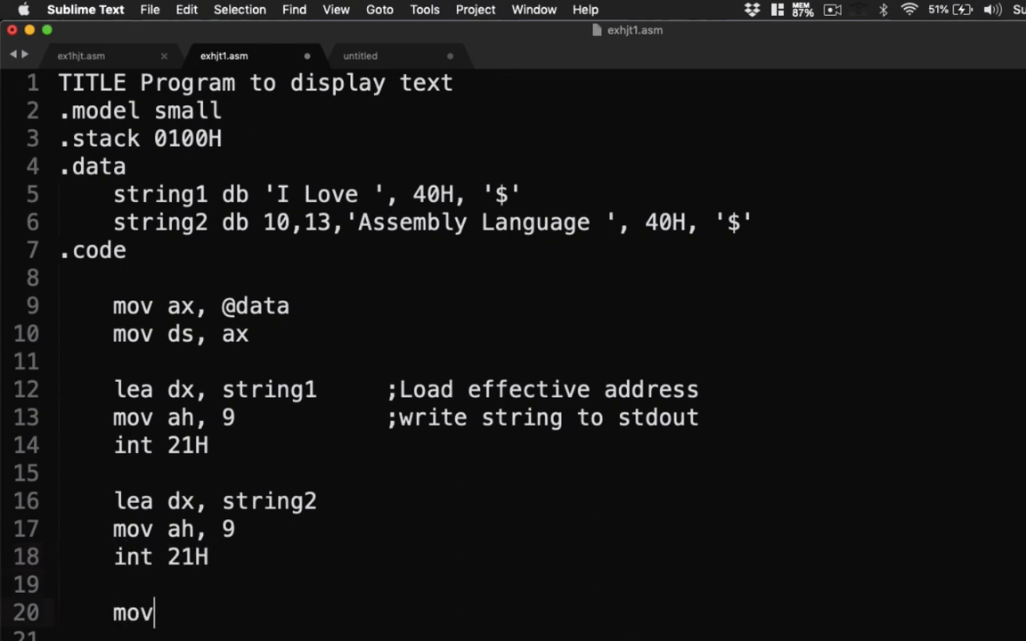
type("ah, 4c")
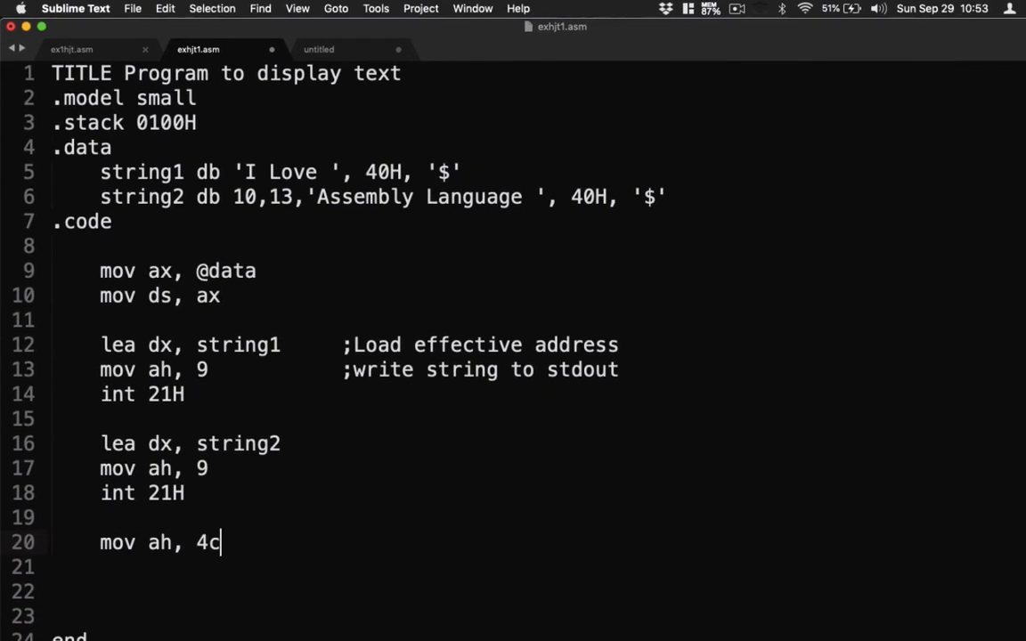
type("h")
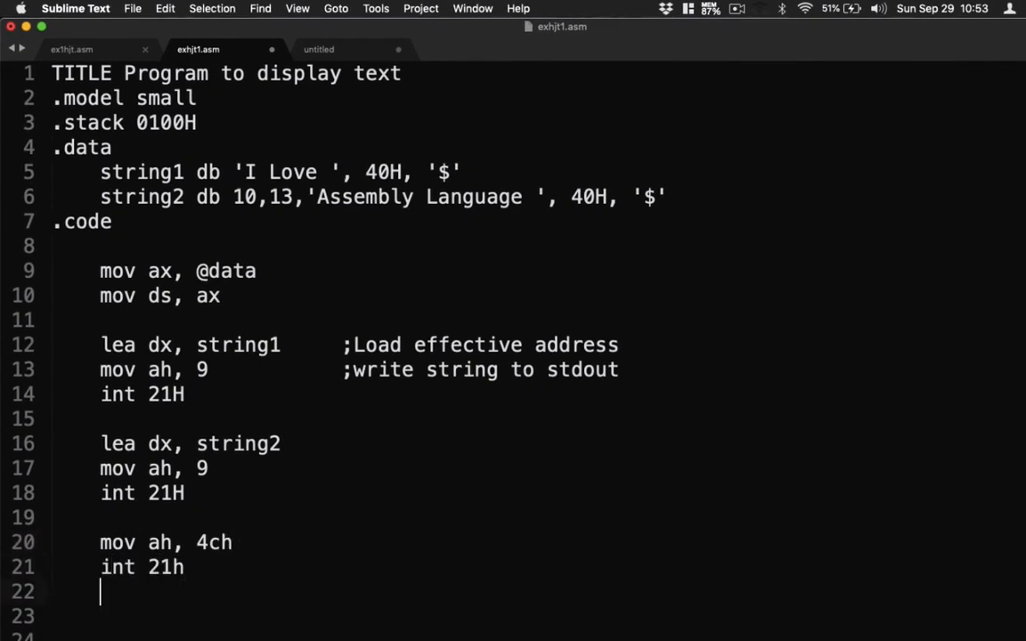
type("int 20")
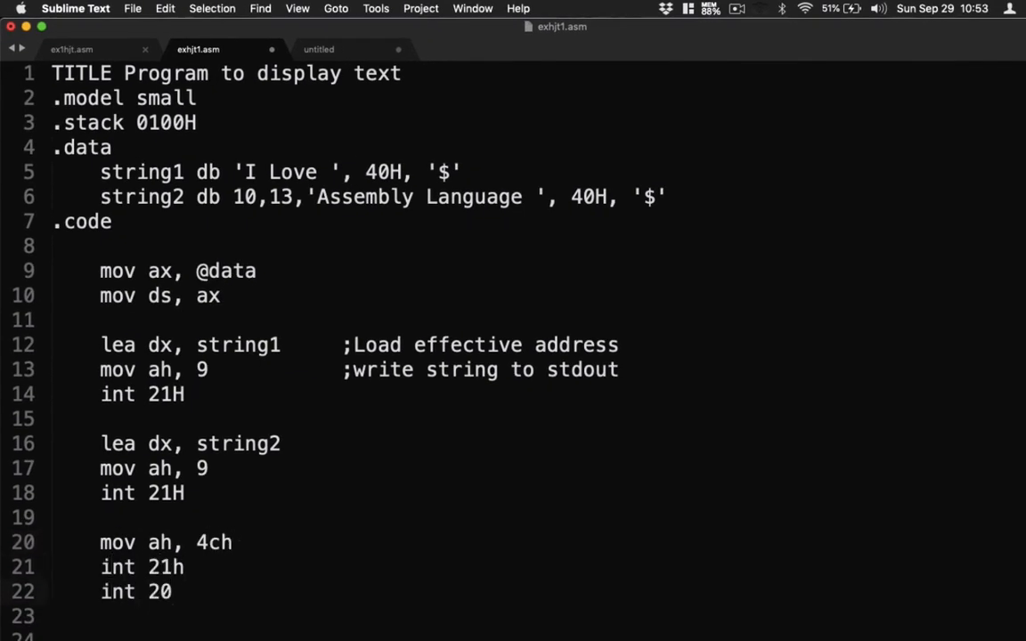
type("h")
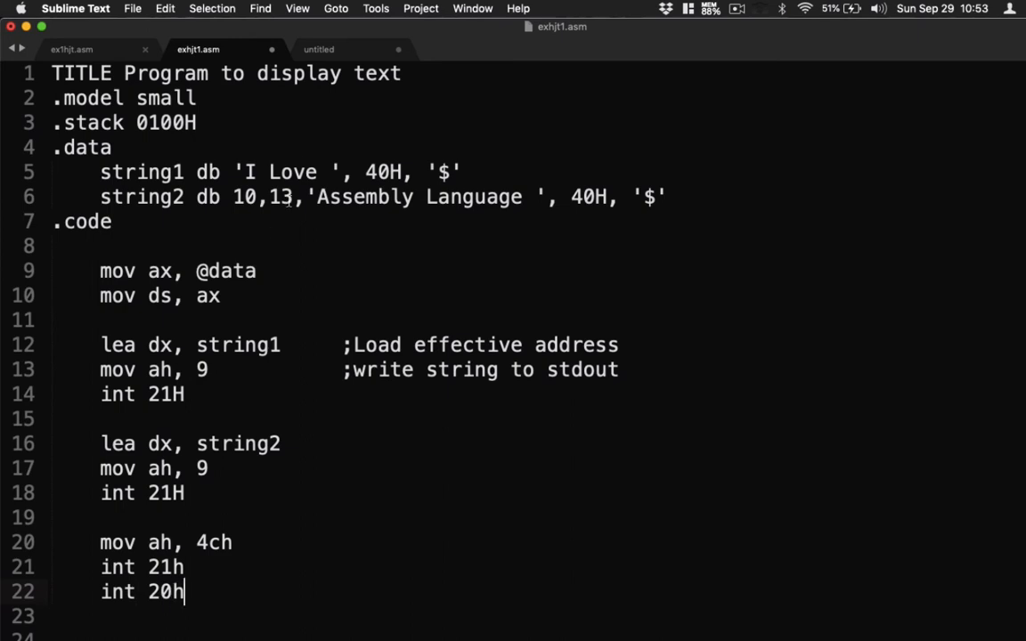
scroll("down", 3)
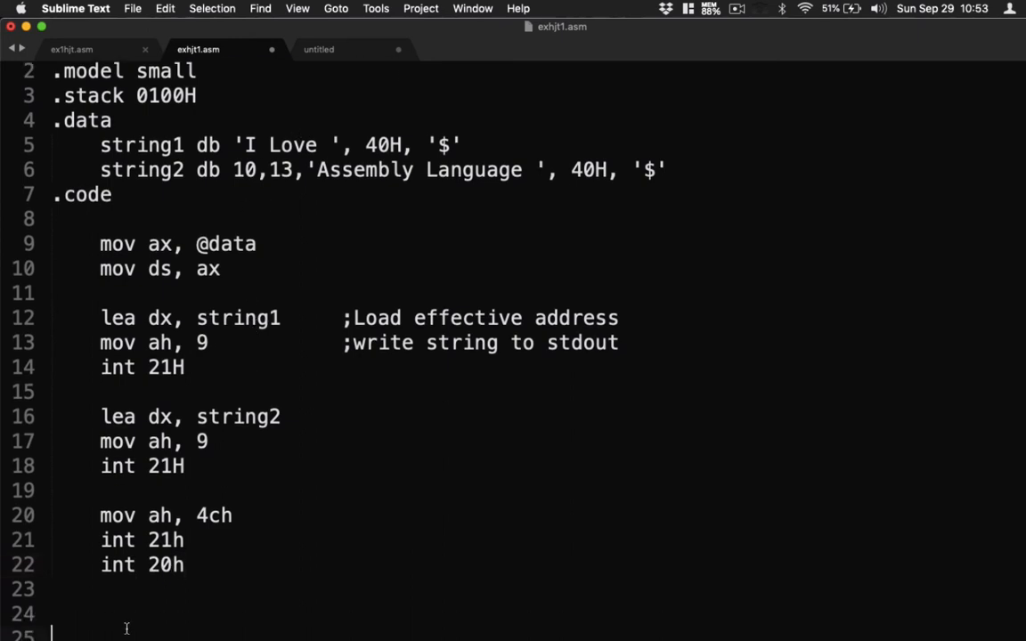
scroll("up", 3)
type("end")
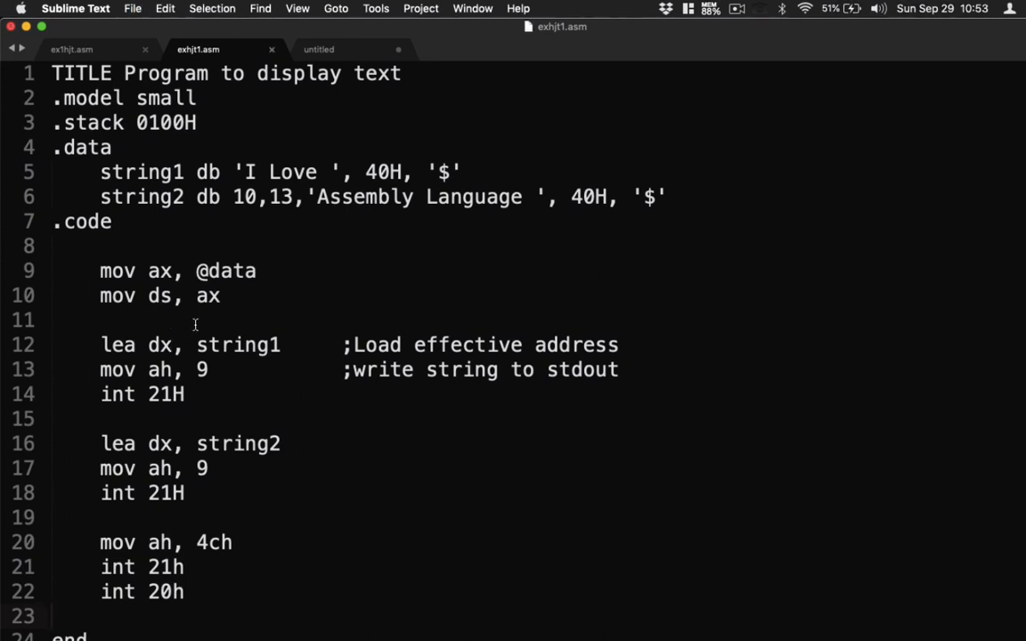
Save exhjt1.asm from the File menu and launch DOSBox from the Dock
left_click(132, 7)
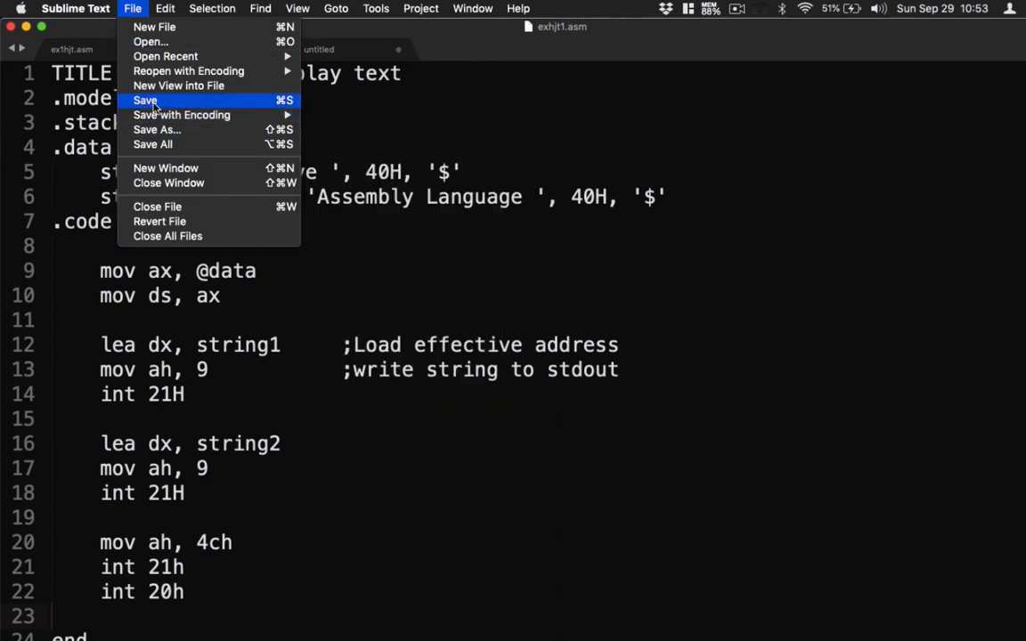
left_click(147, 100)
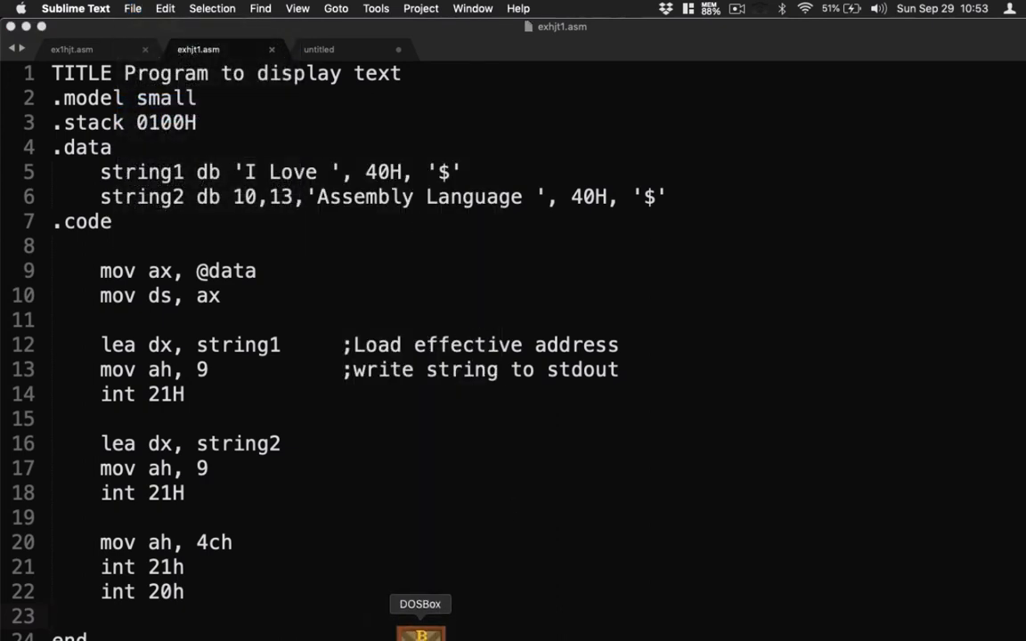
left_click(420, 633)
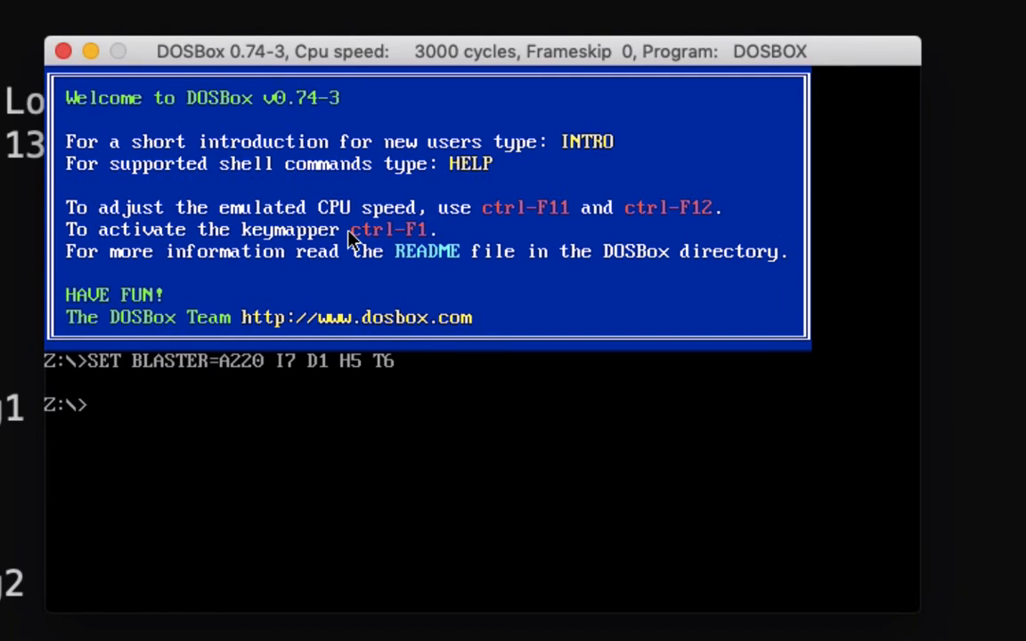
Mount ~/tasm as drive C, correcting a mistyped path, and switch to C:
type("mount")
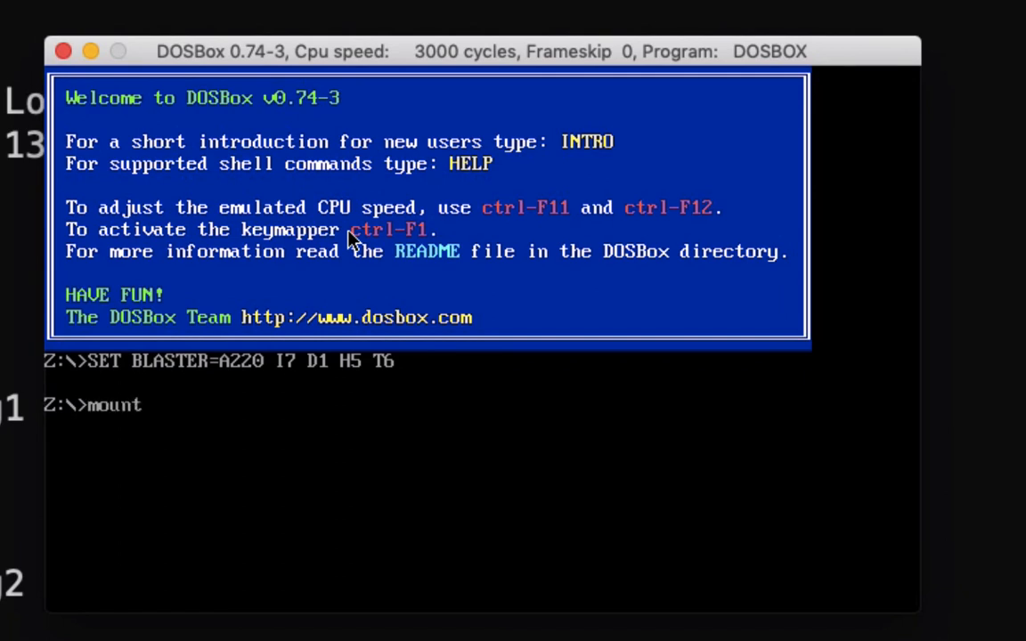
type("c")
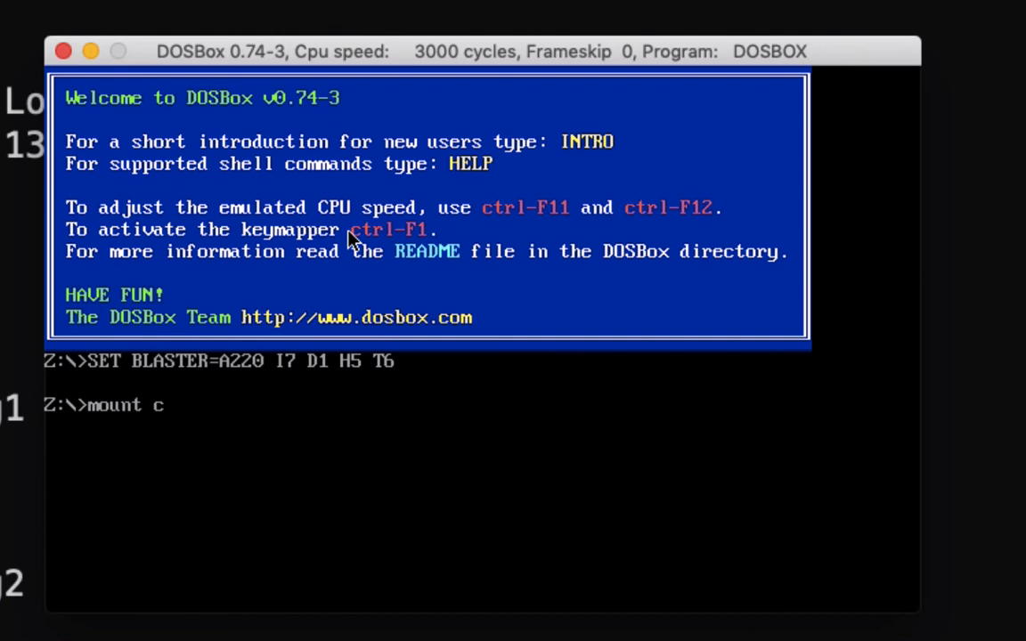
type("~/tasm")
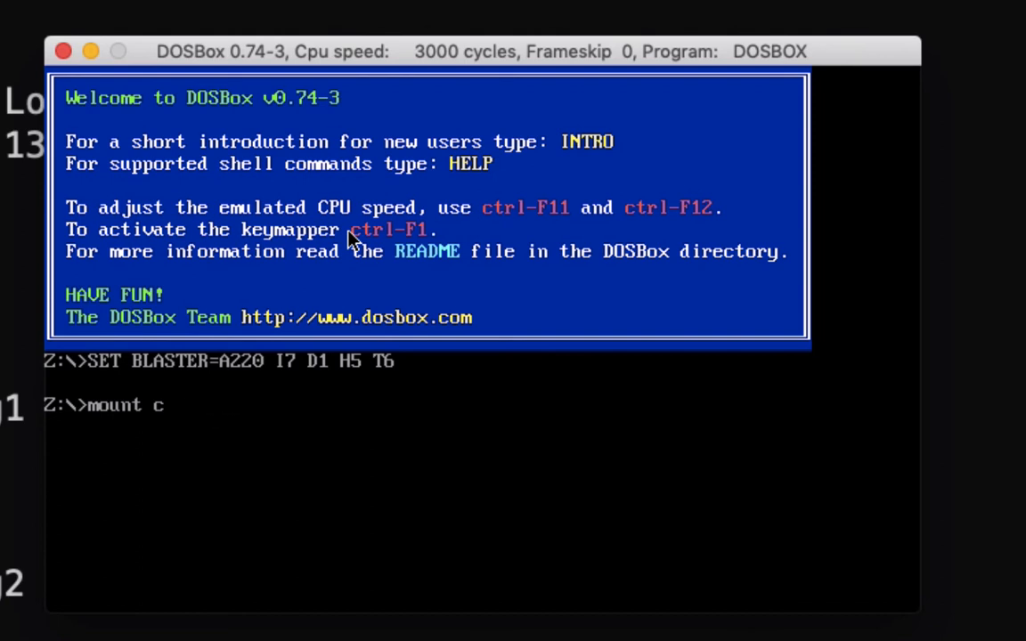
type("c:\\")
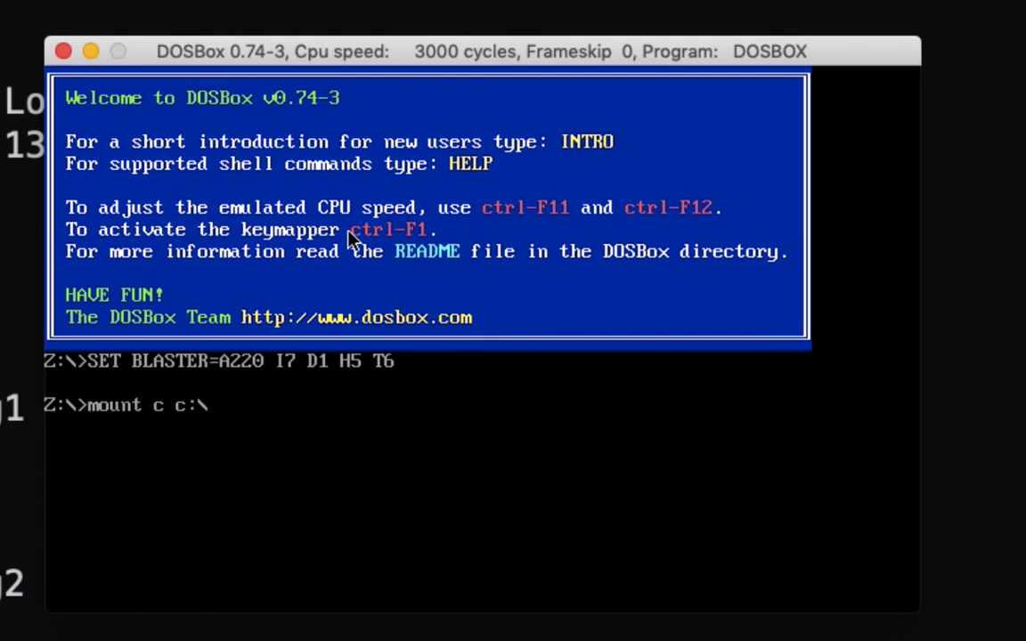
type("tasm")
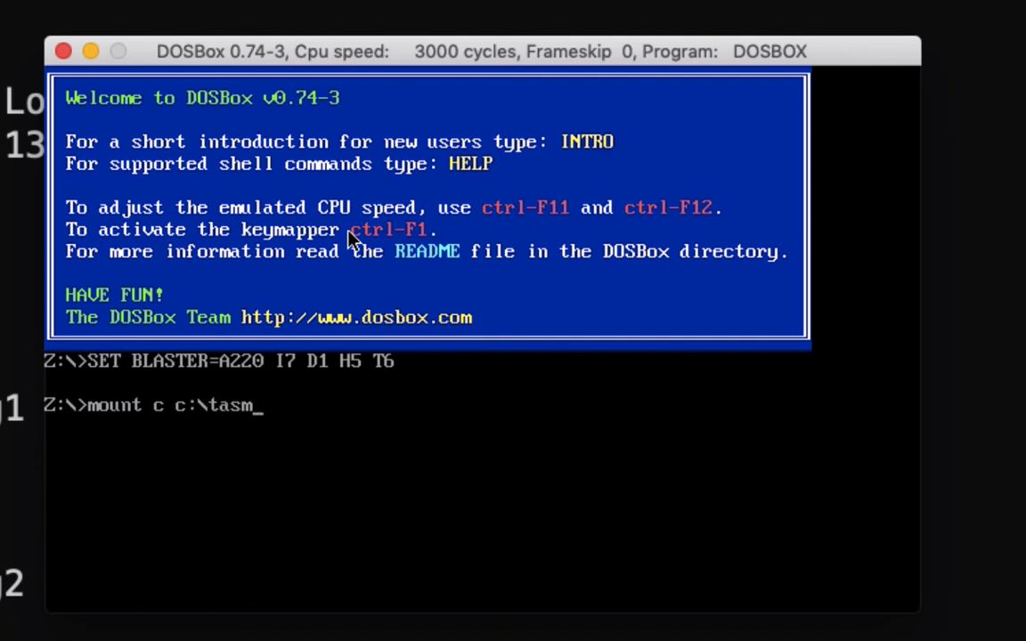
key("BackSpace")
type("~.")
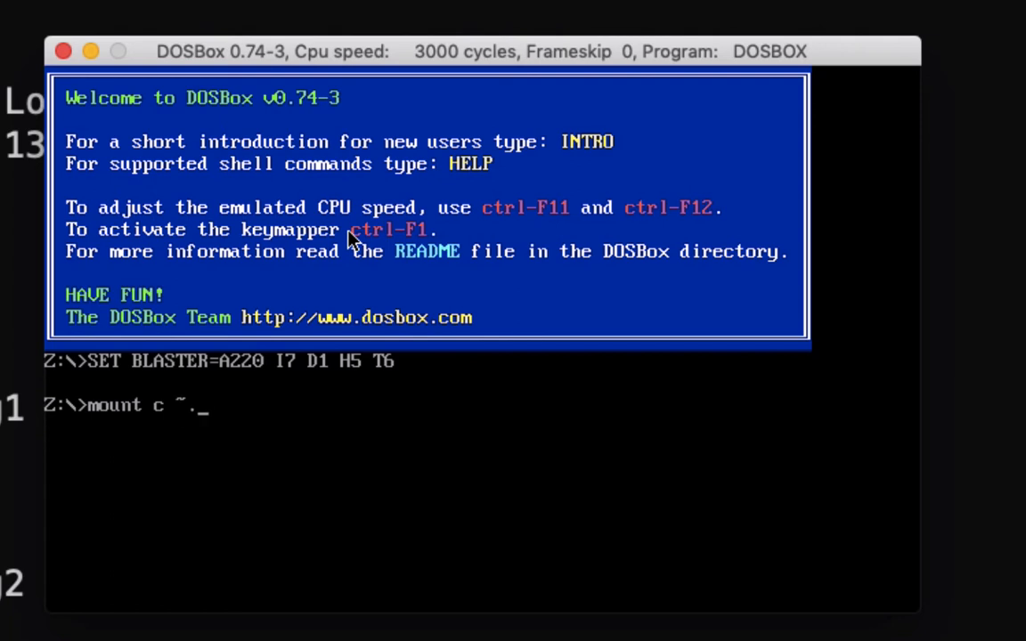
type("/tasm")
type("c:")
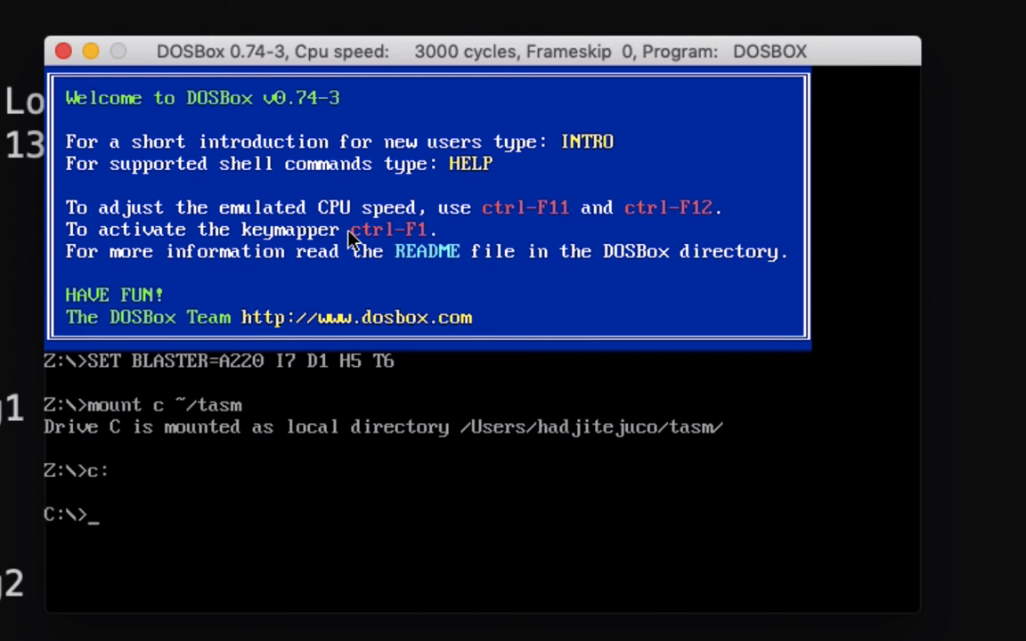
mouse_move(350, 240)
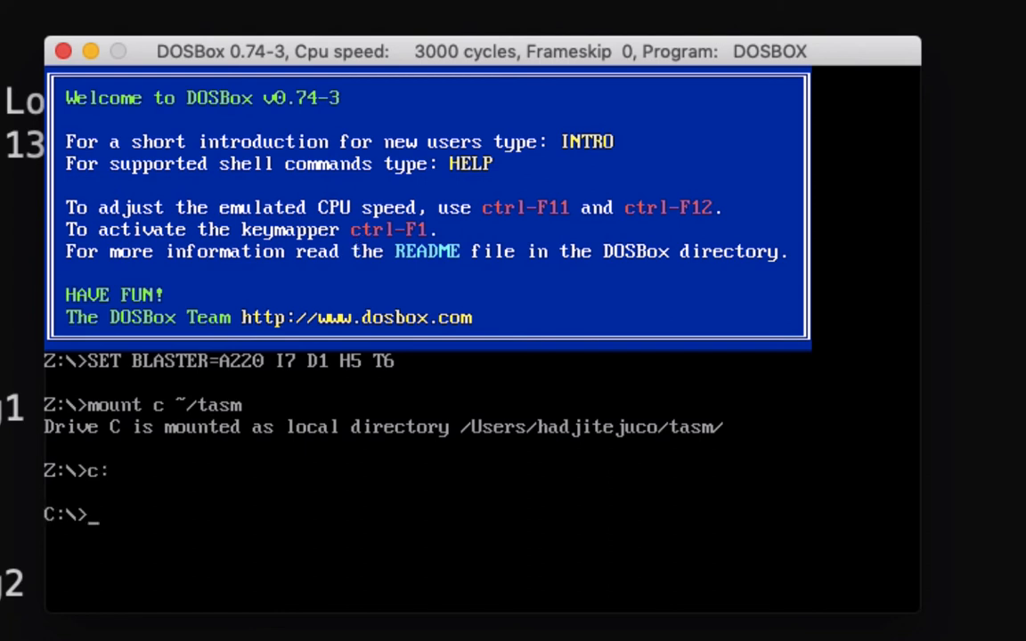
List exhjt1.asm with dir to confirm it is on drive C
type("d")
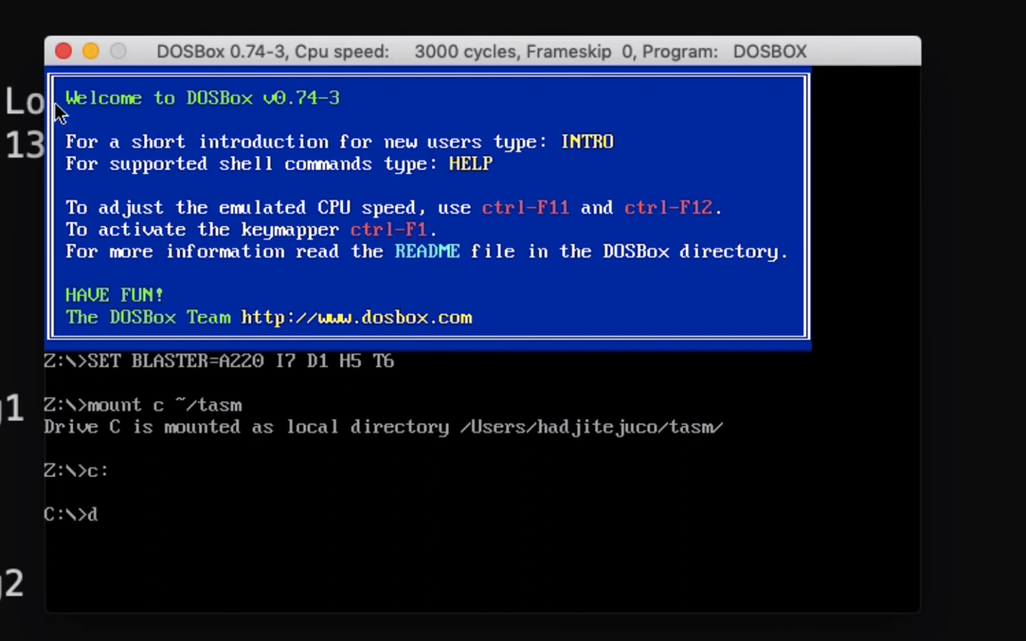
type("ir exhjt")
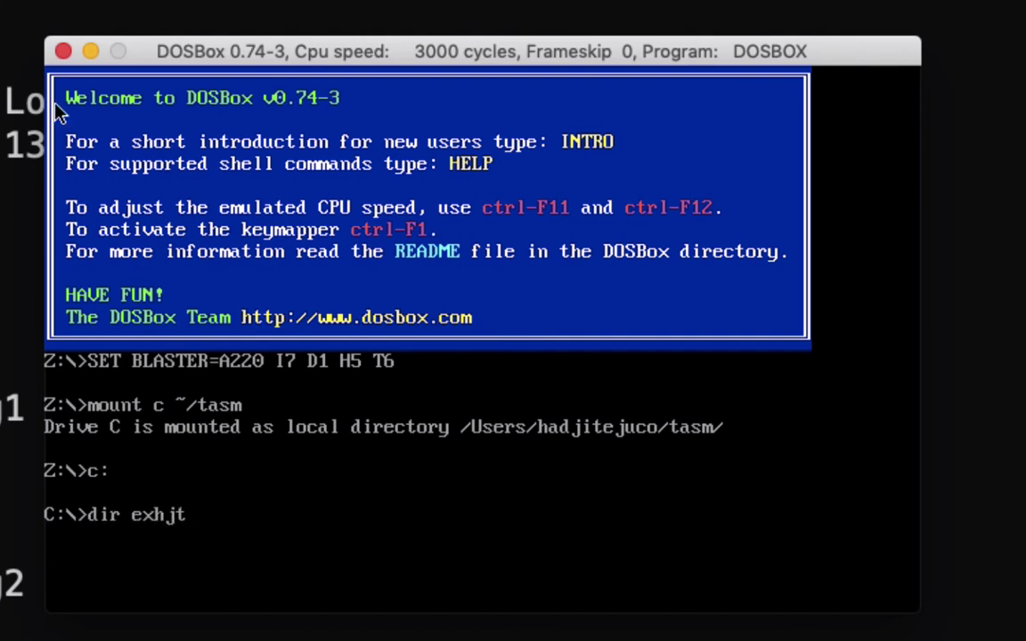
key("Return")
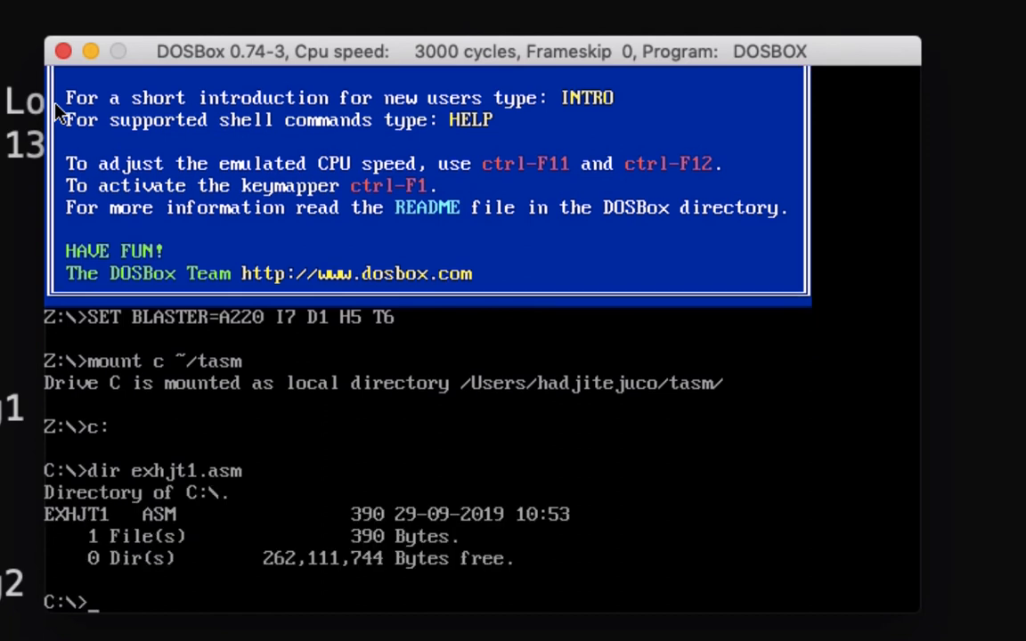
mouse_move(206, 535)
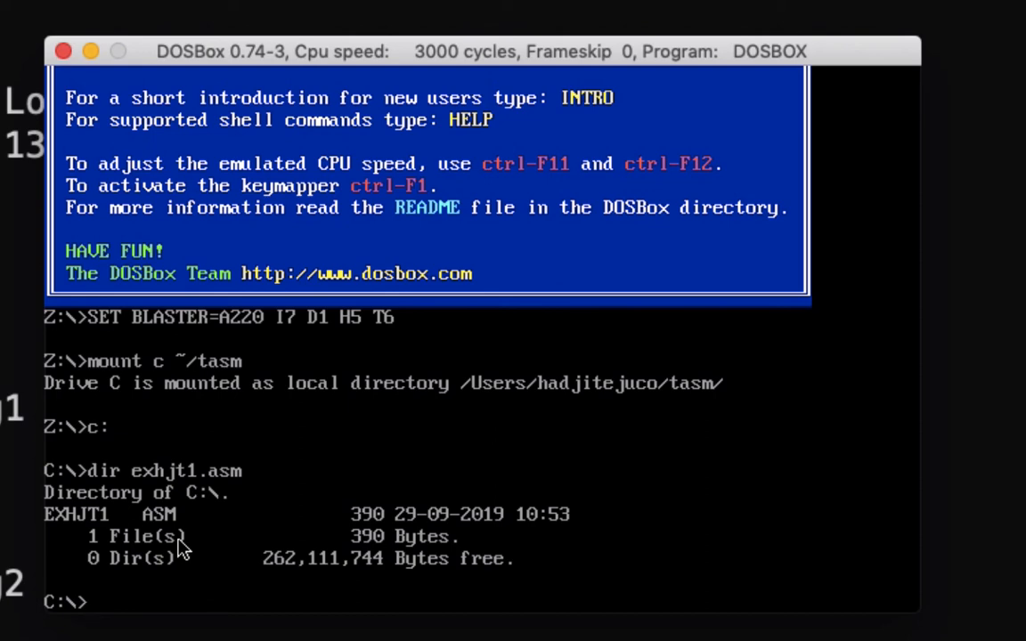
Assemble exhjt1.asm with tasm, list exhjt1.*, and link exhjt1.obj with tlink
type("tasm ex")
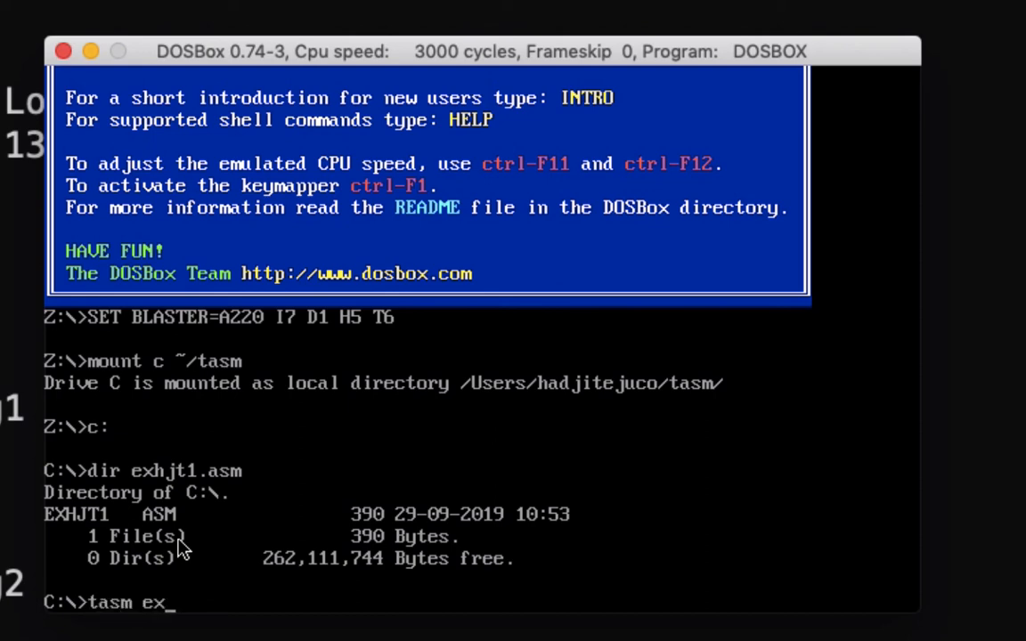
key("Return")
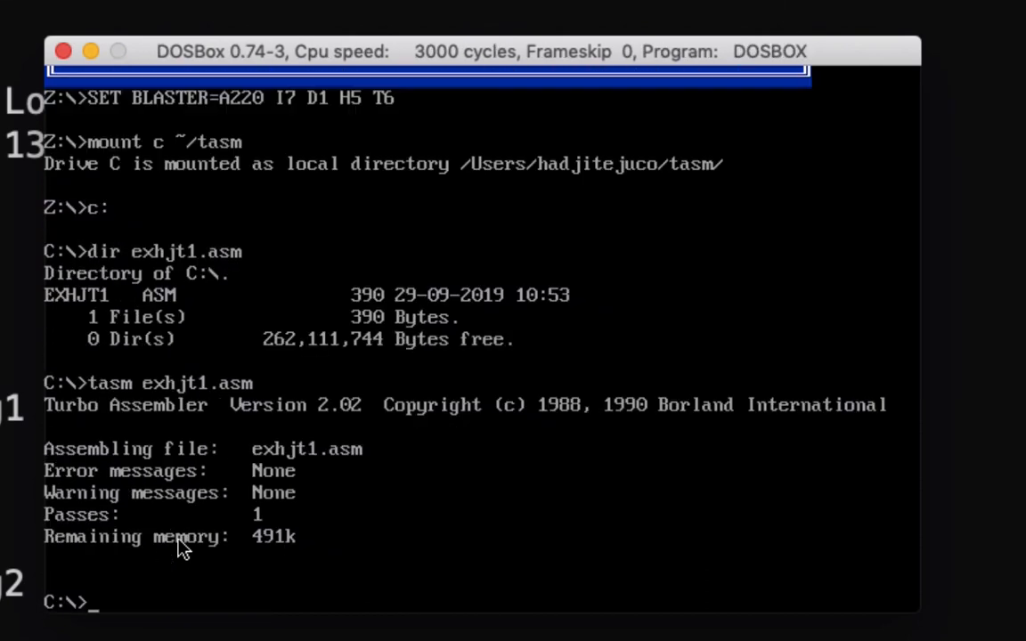
type("dir")
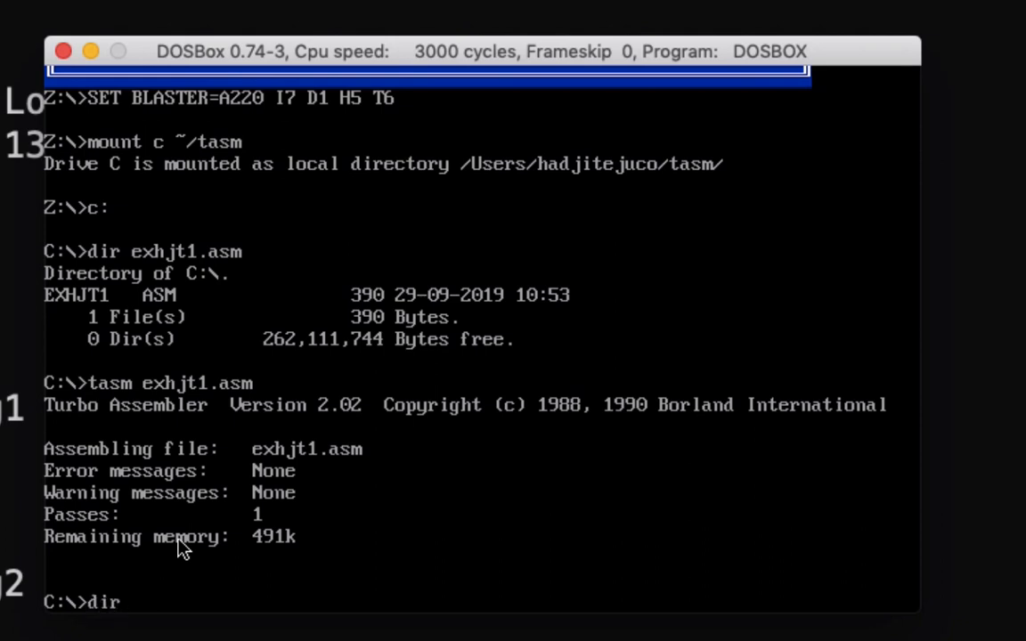
type("exhjt1")
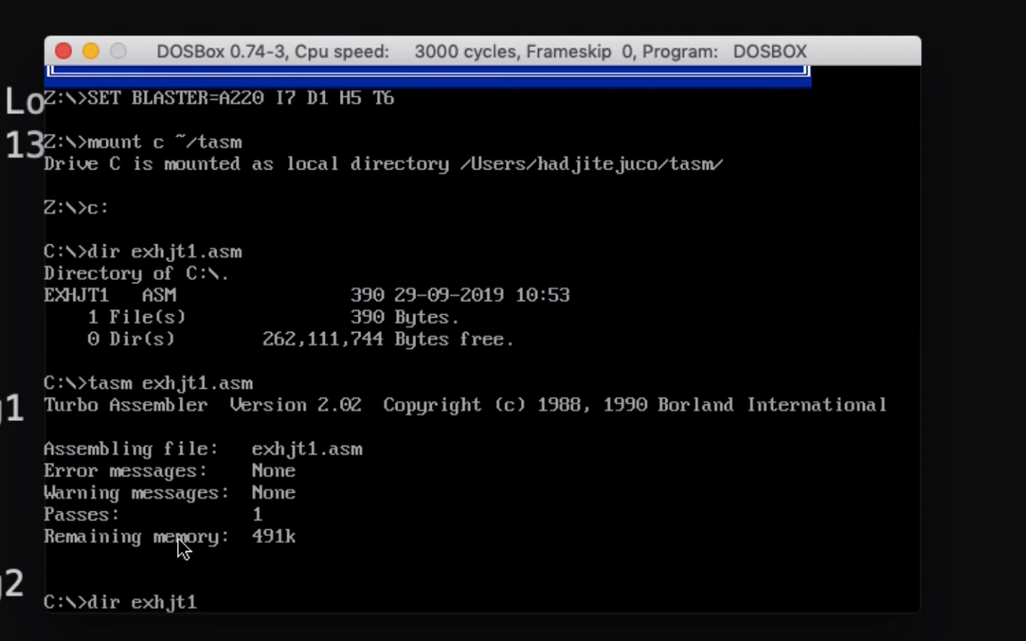
type(".*")
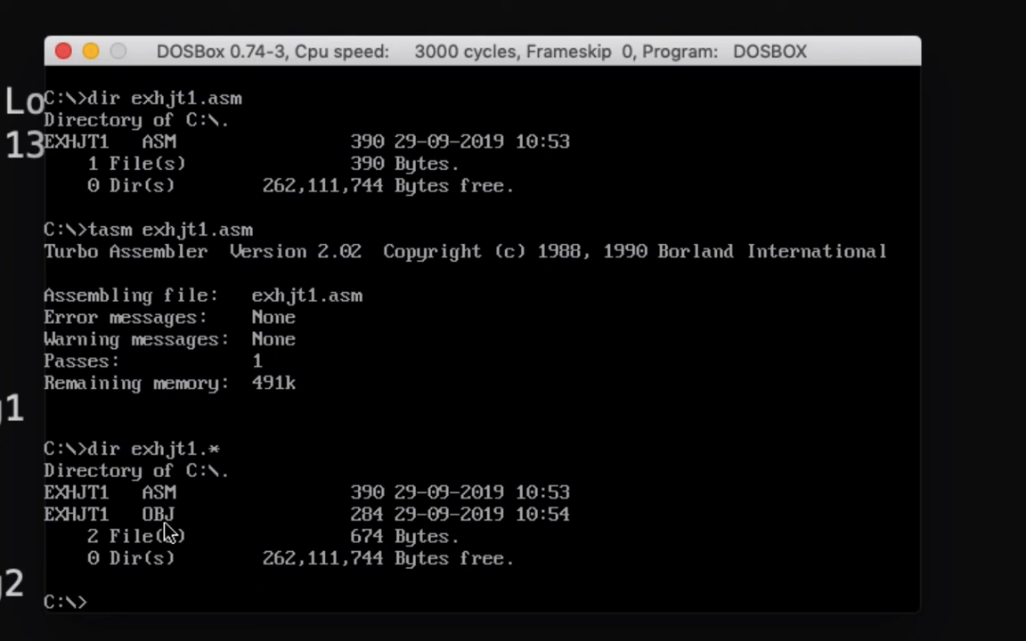
type("tlink exhjt1.obj")
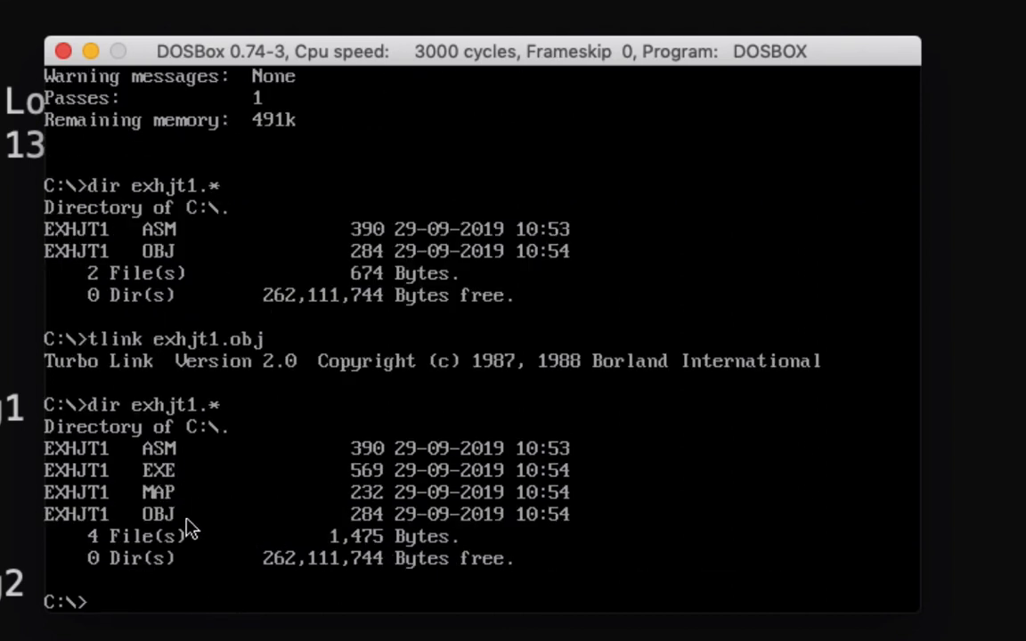
mouse_move(169, 481)
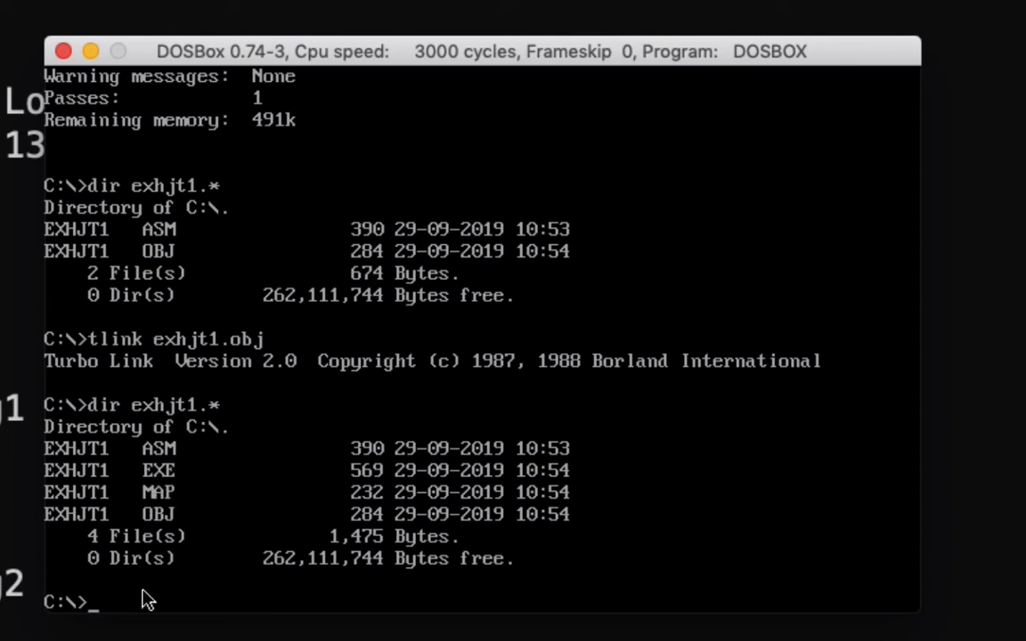
Run exhjt1 at the C:\> prompt, printing 'I Love @' and 'Assembly Language @'
type("exhjt")
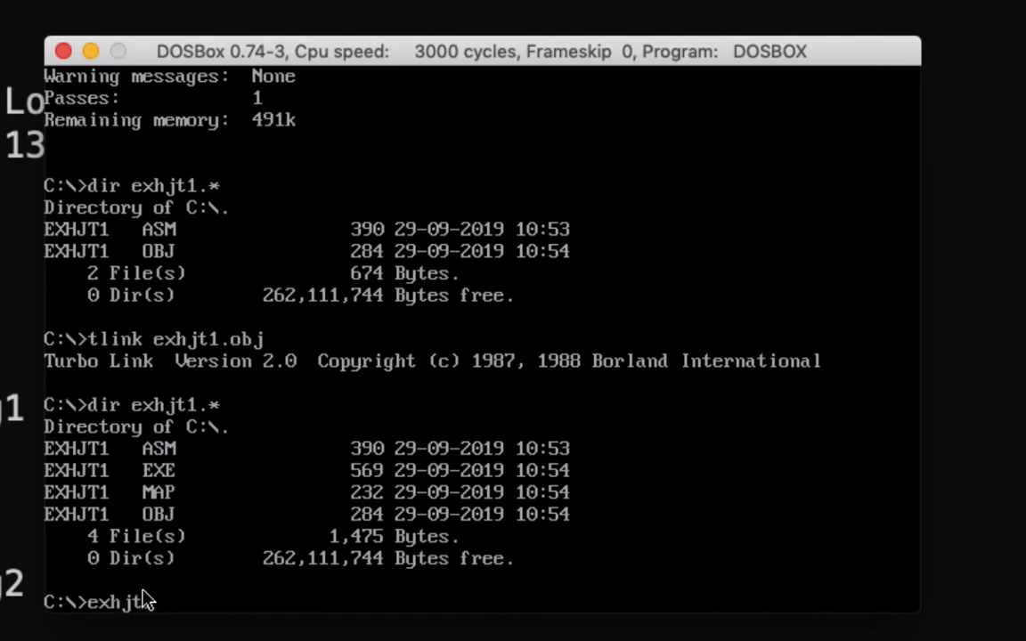
key("Return")
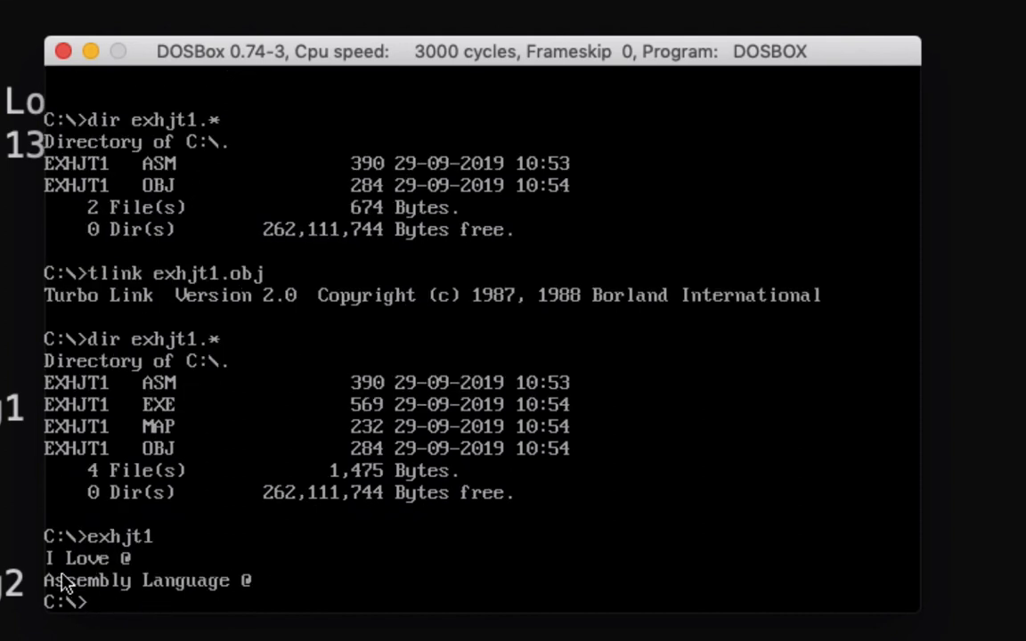
mouse_move(96, 541)
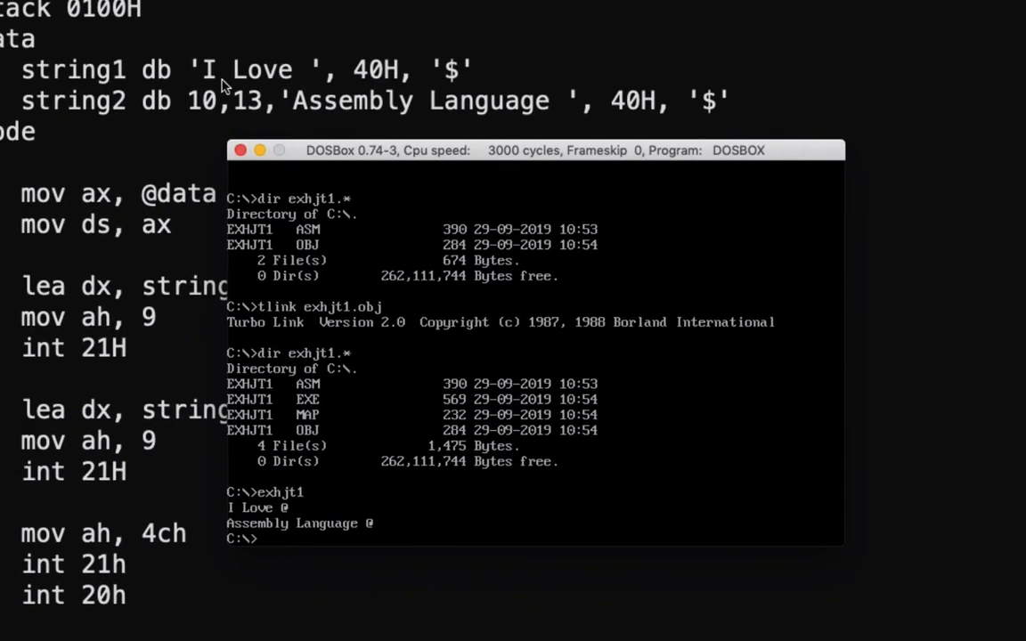
mouse_move(295, 517)
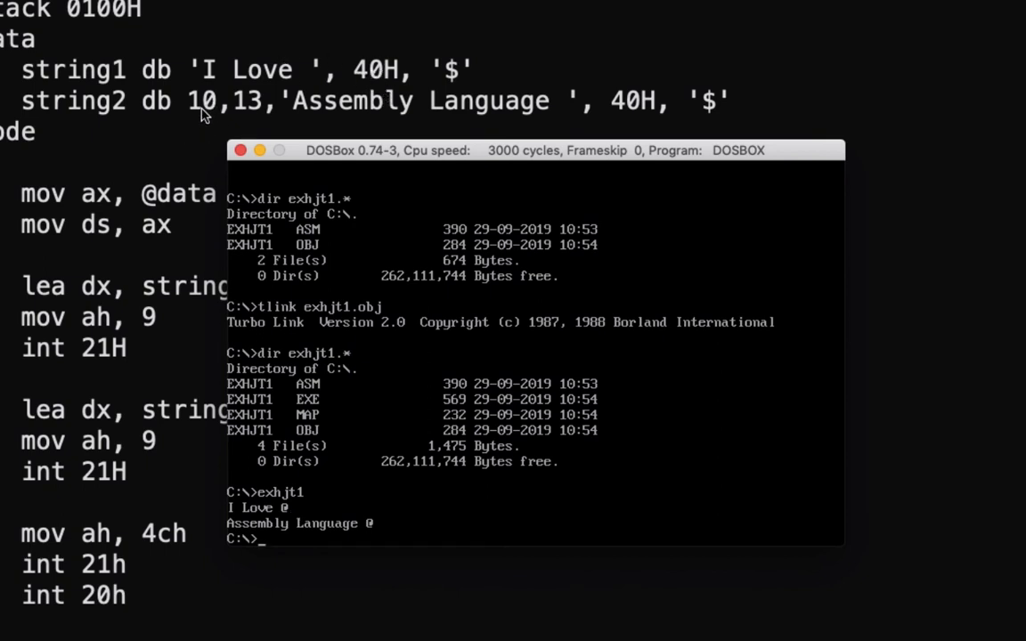
mouse_move(196, 146)
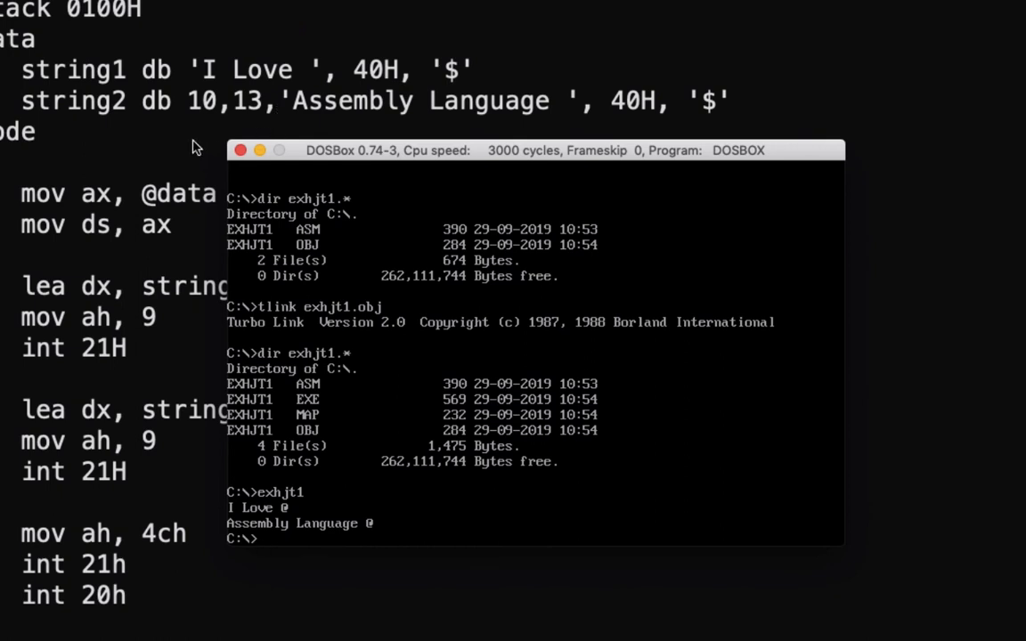
mouse_move(370, 538)
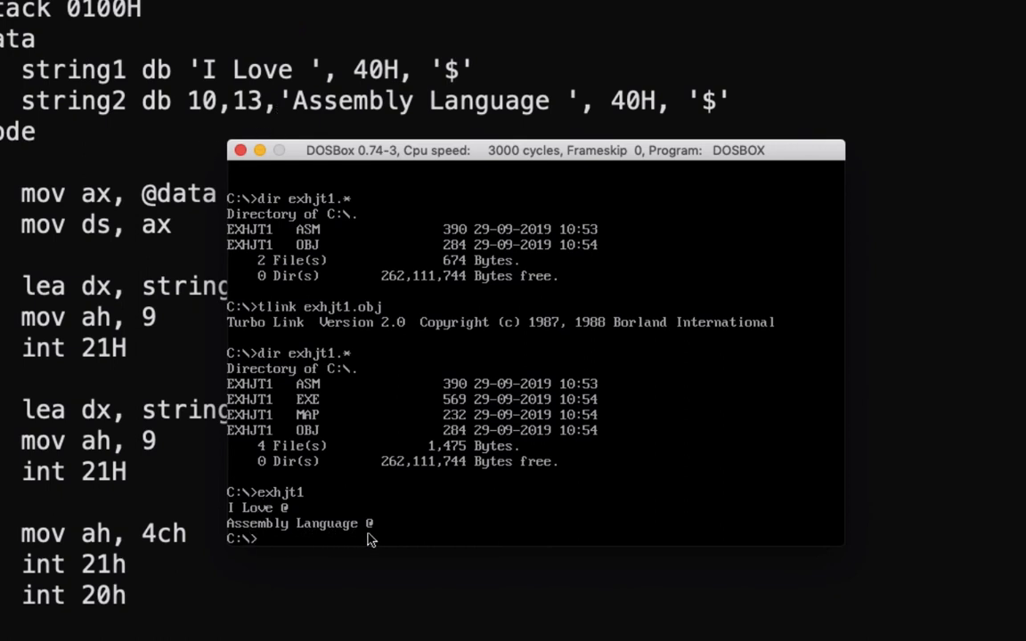